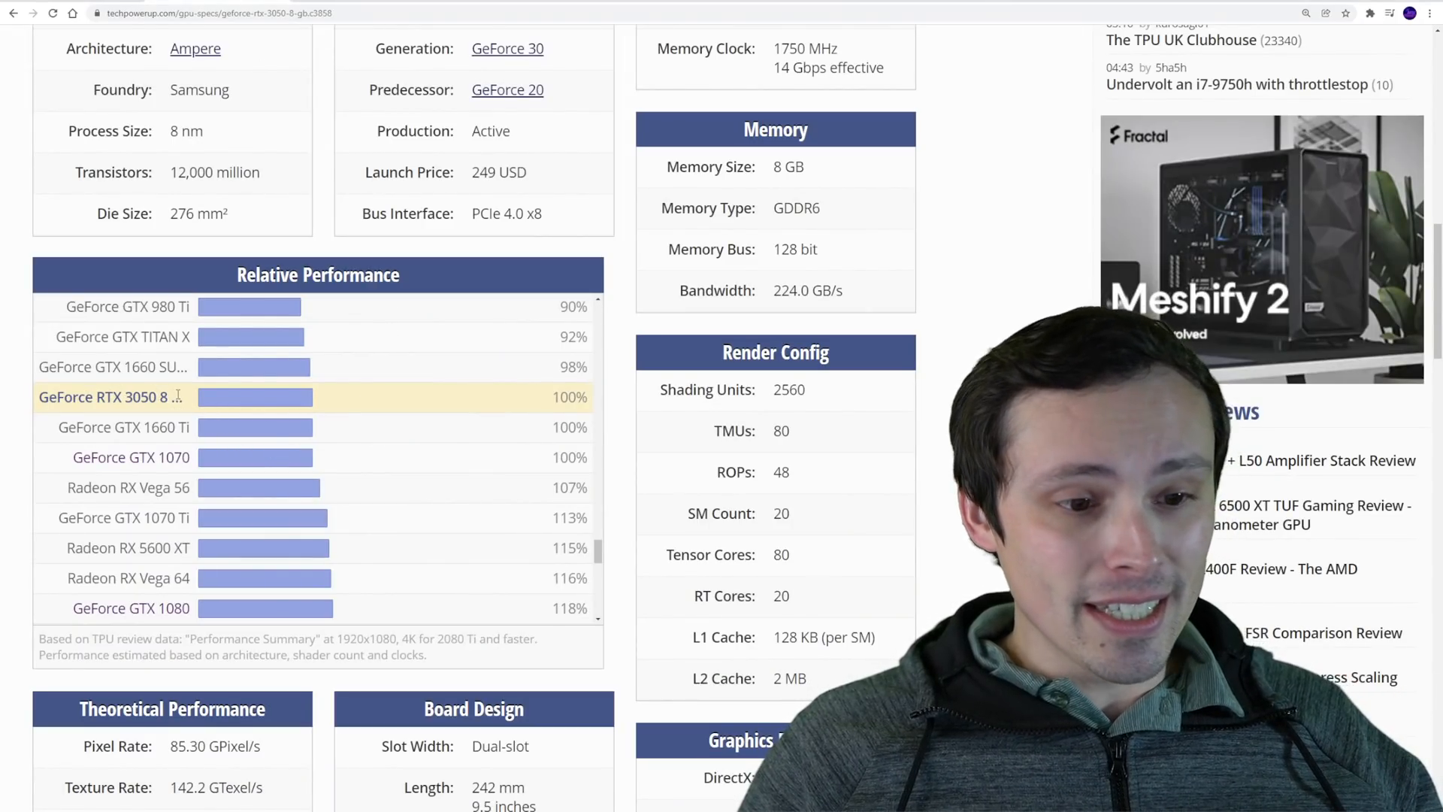
{"action": "mouse_move", "coordinate": [124, 427]}
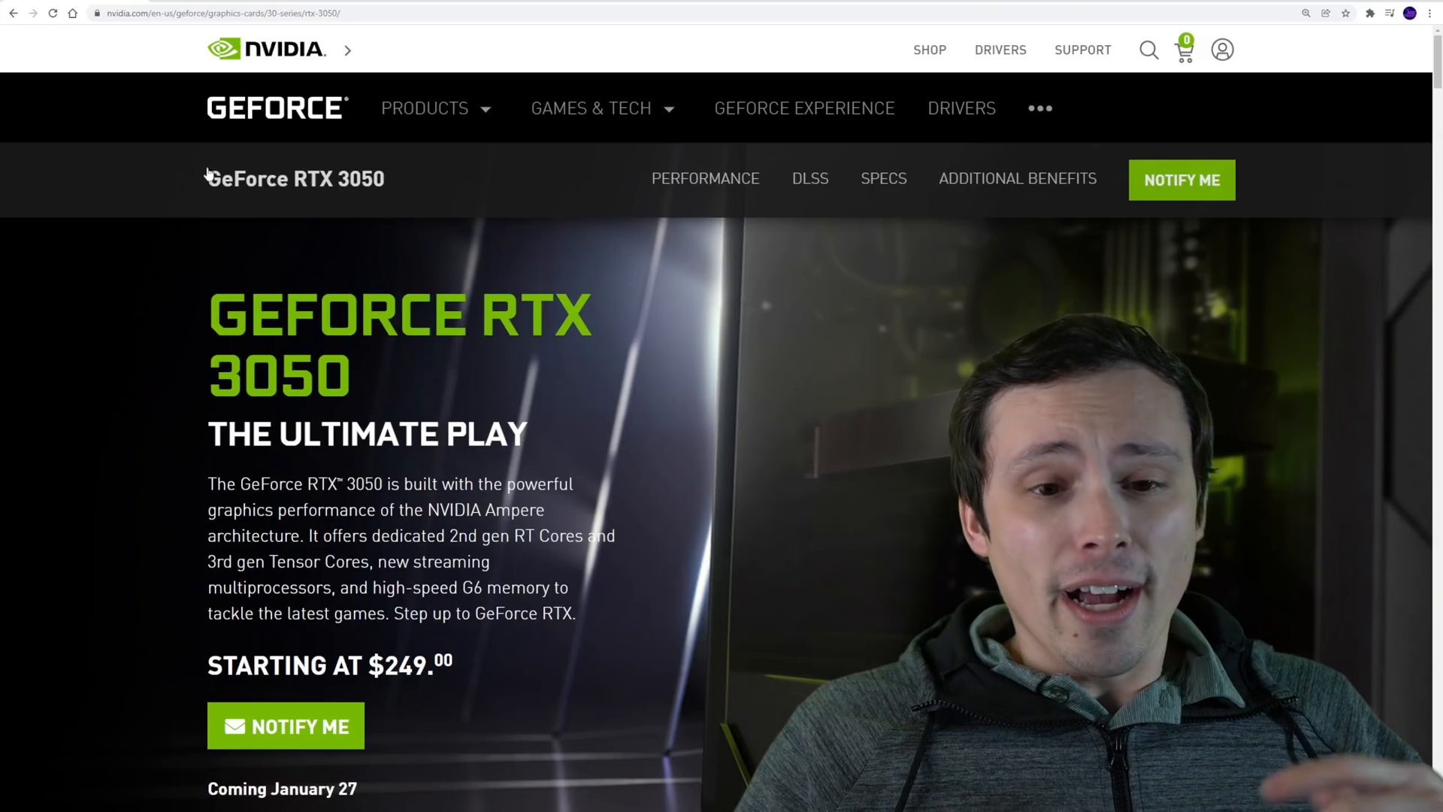
Scroll down to NVIDIA's RTX 3050 performance chart for Control, Minecraft and Borderlands 3.
{"action": "scroll", "scroll_direction": "down", "scroll_amount": 3}
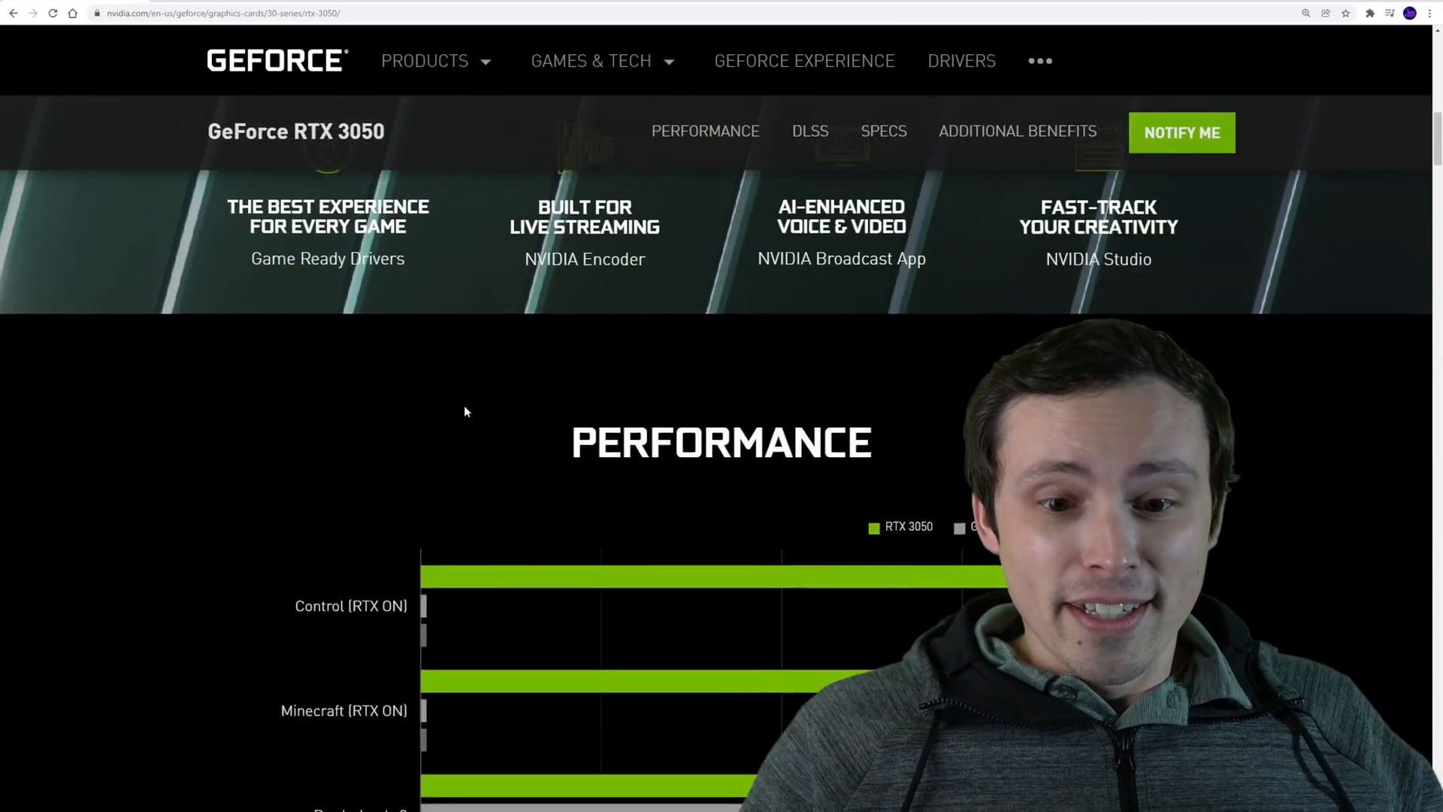
{"action": "scroll", "scroll_direction": "down", "scroll_amount": 3}
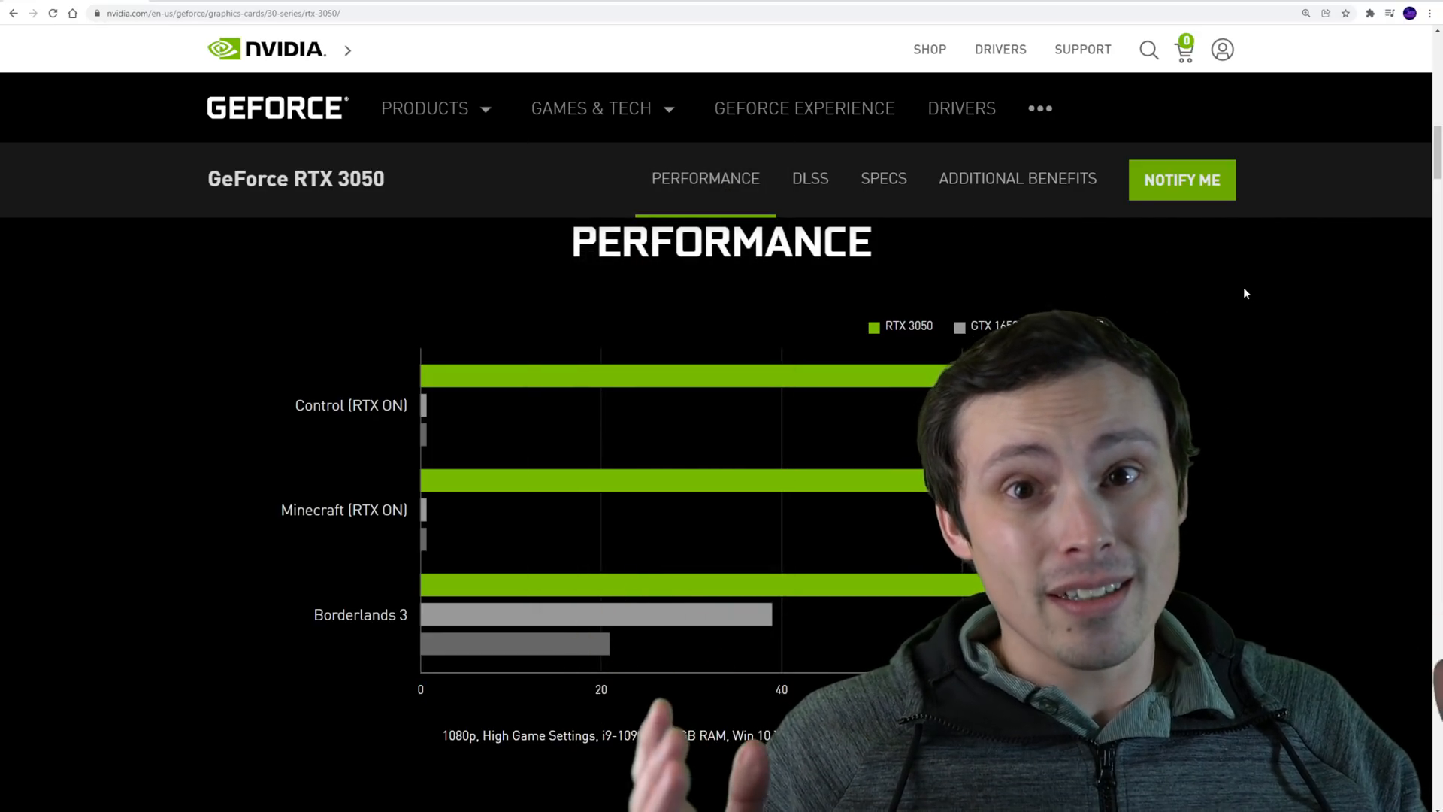
{"action": "mouse_move", "coordinate": [1225, 272]}
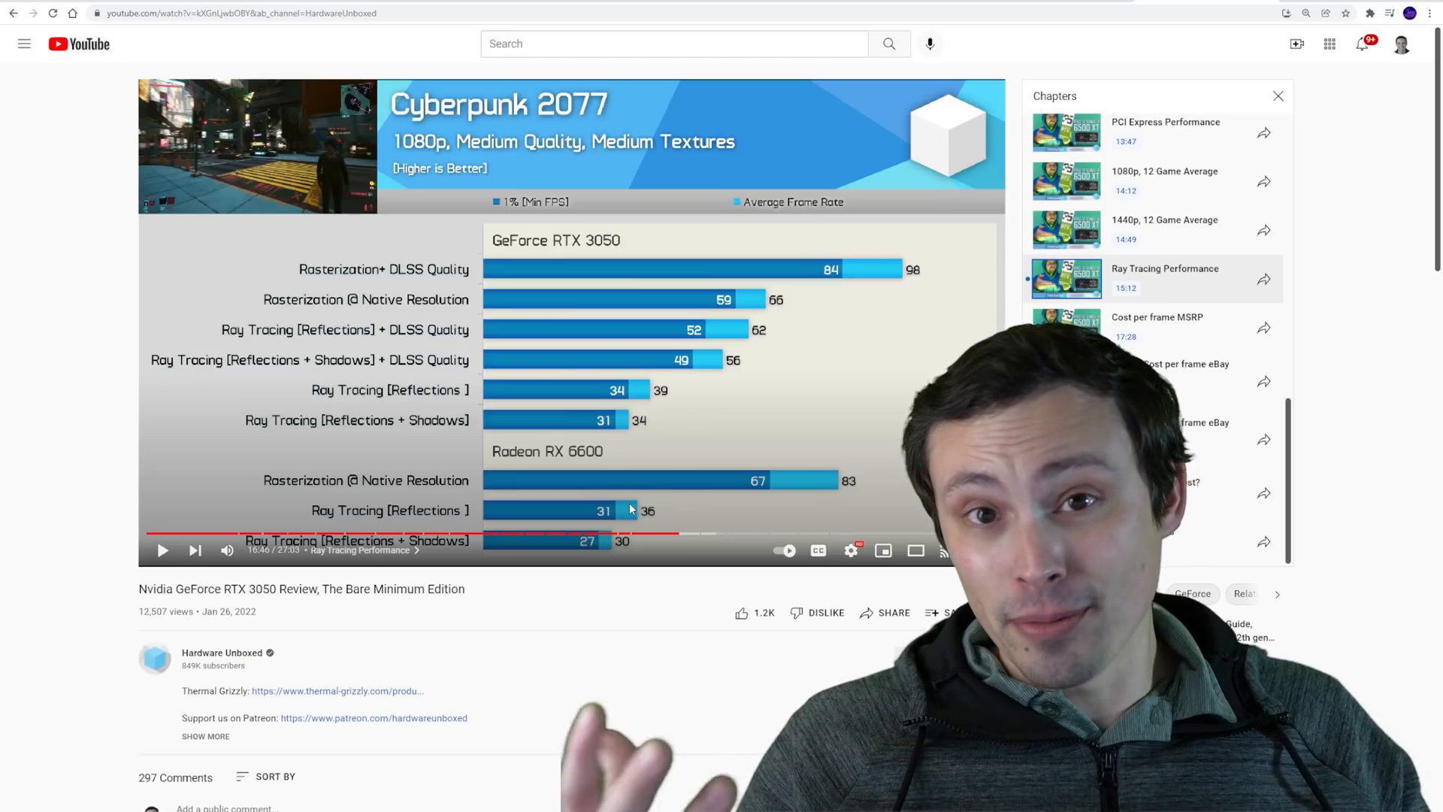
{"action": "mouse_move", "coordinate": [648, 533]}
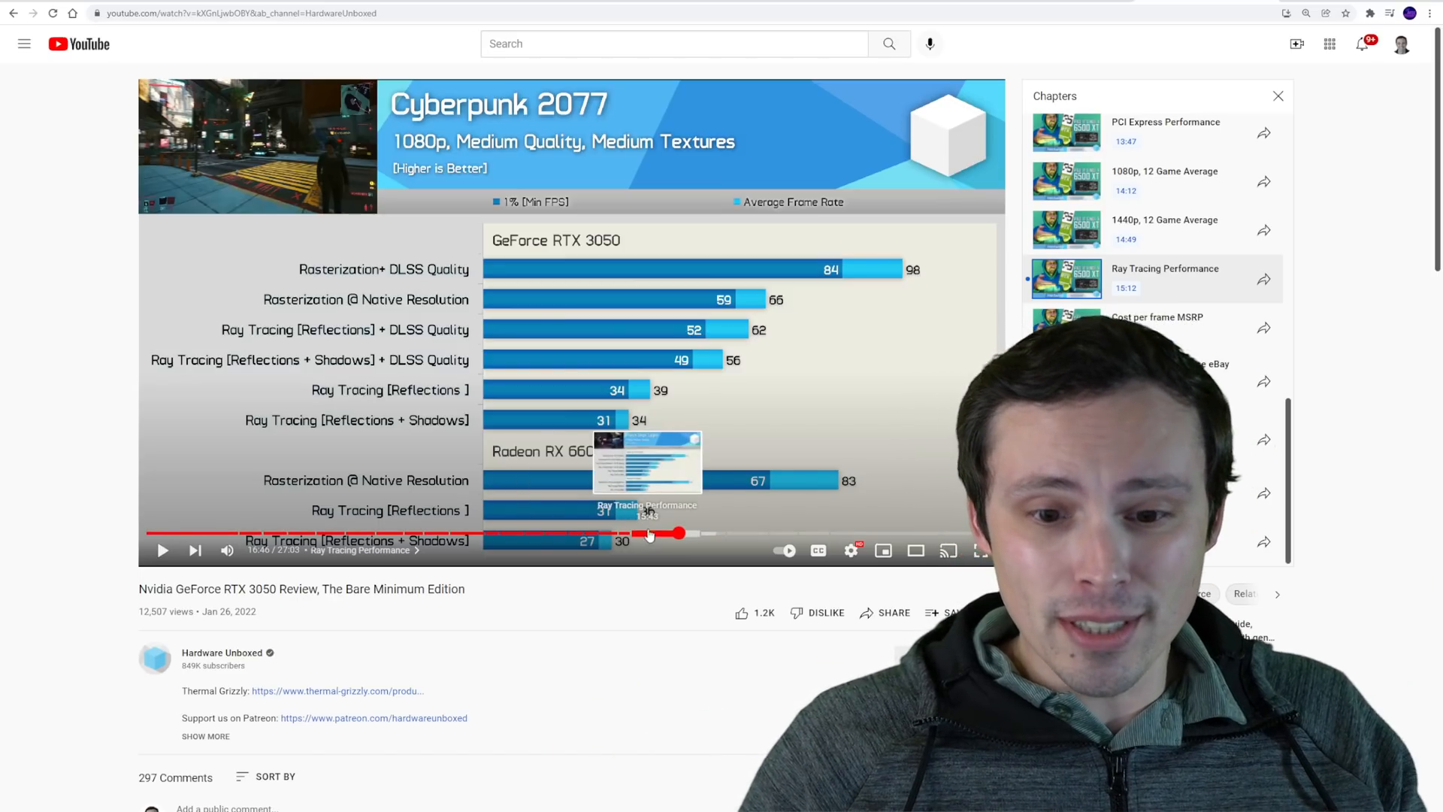
{"action": "mouse_move", "coordinate": [255, 264]}
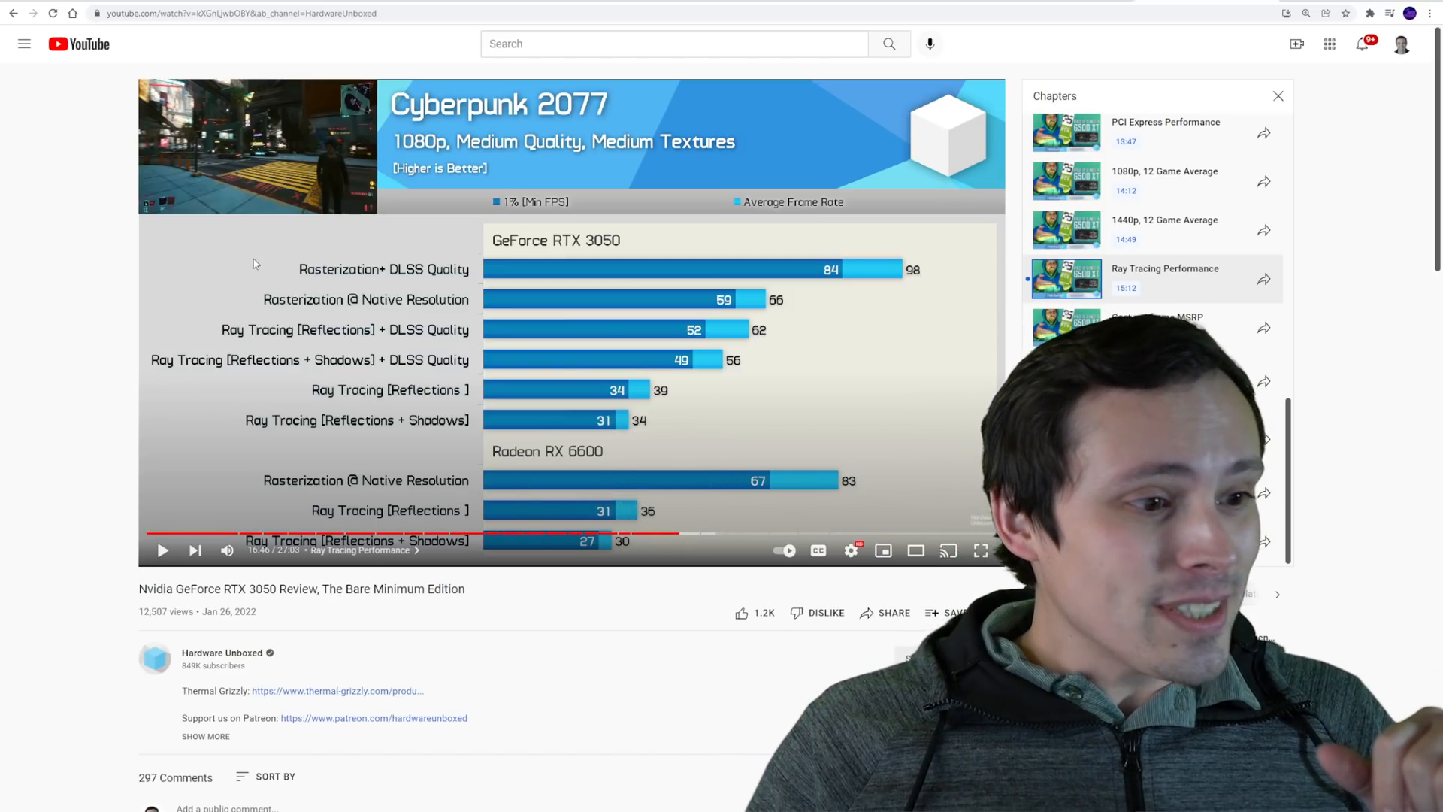
Play the Hardware Unboxed RTX 3050 review and skip ahead to the Cyberpunk 2077 ray tracing chart.
{"action": "left_click", "coordinate": [163, 549]}
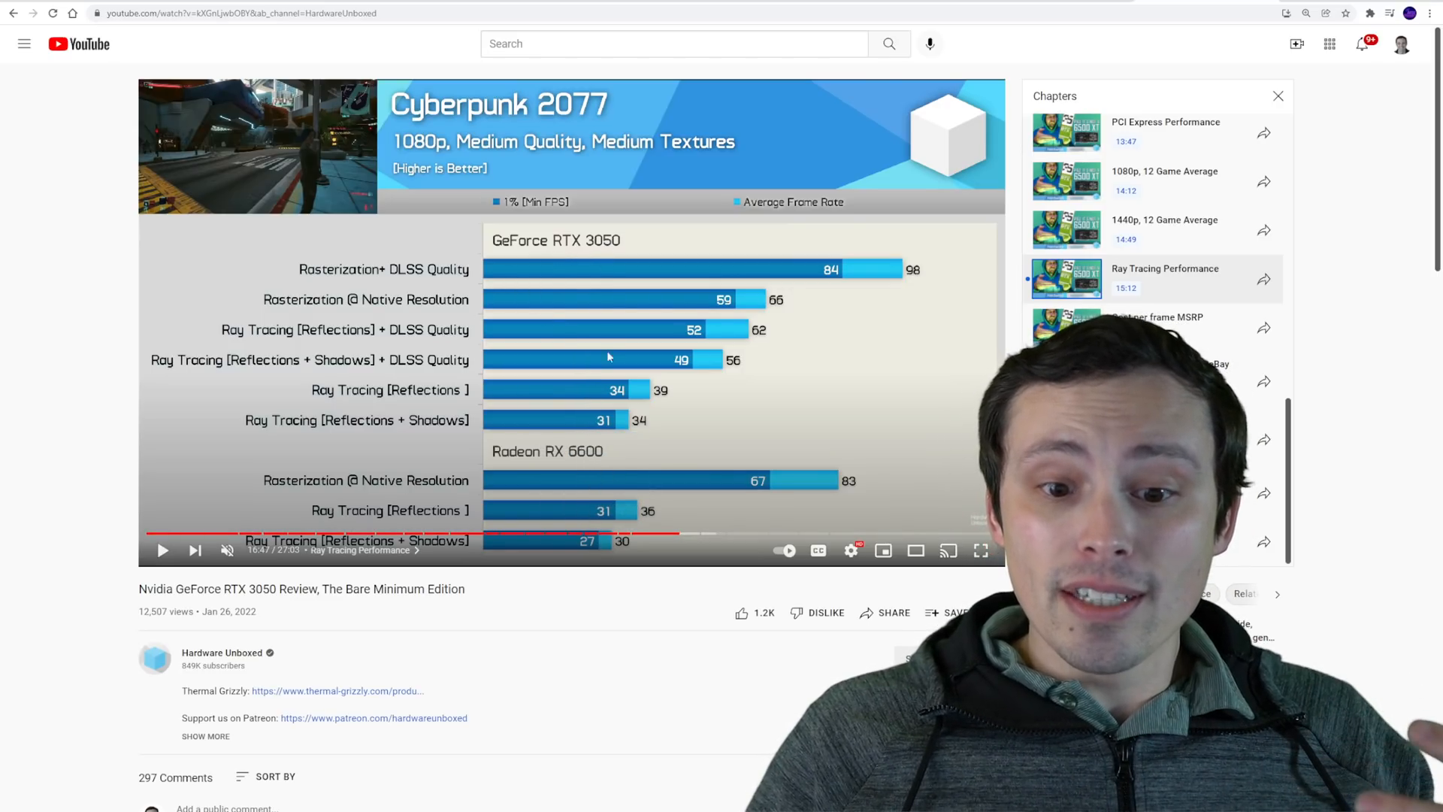
{"action": "left_click", "coordinate": [654, 533]}
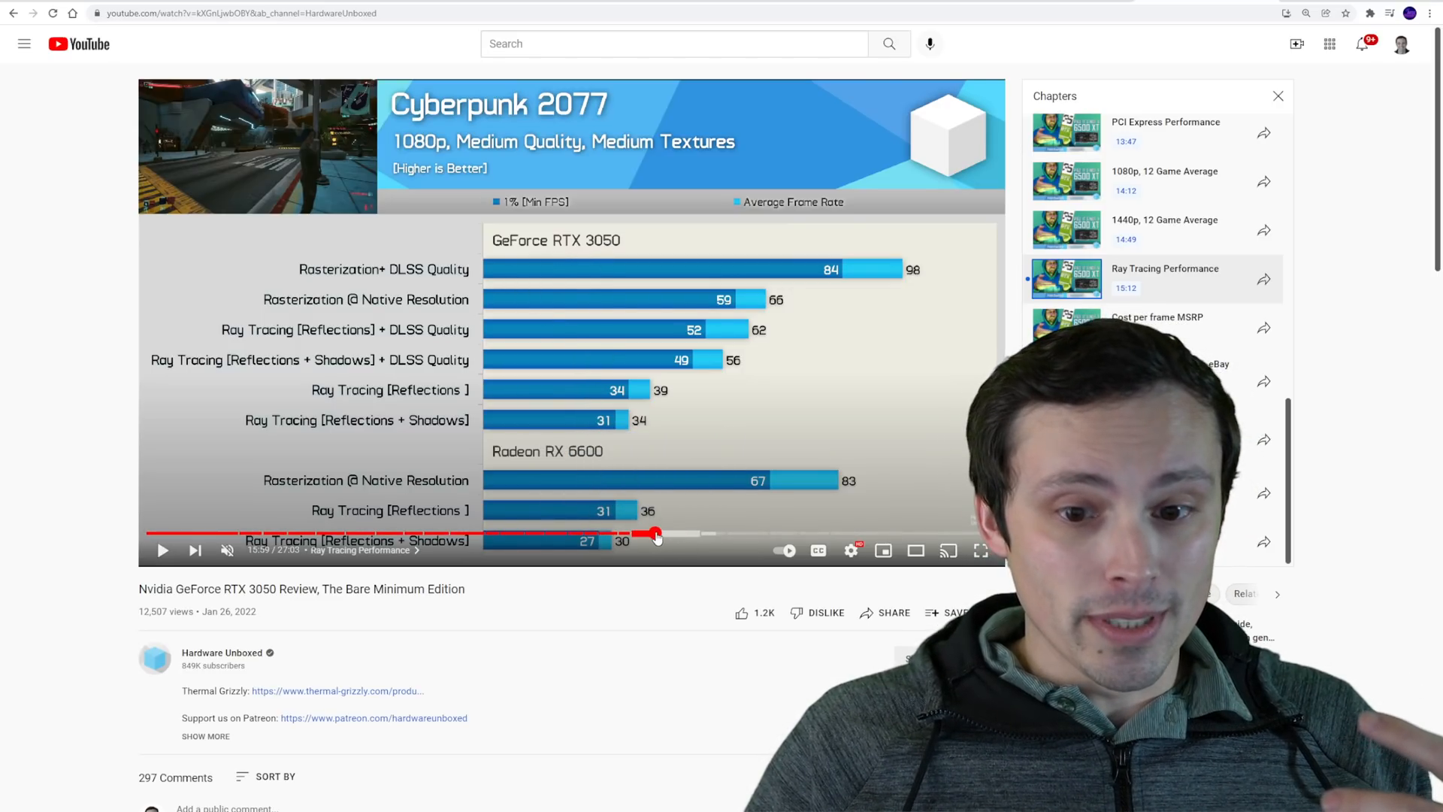
Seek the review further to the Watch Dogs: Legion ray tracing benchmarks.
{"action": "left_click", "coordinate": [653, 534]}
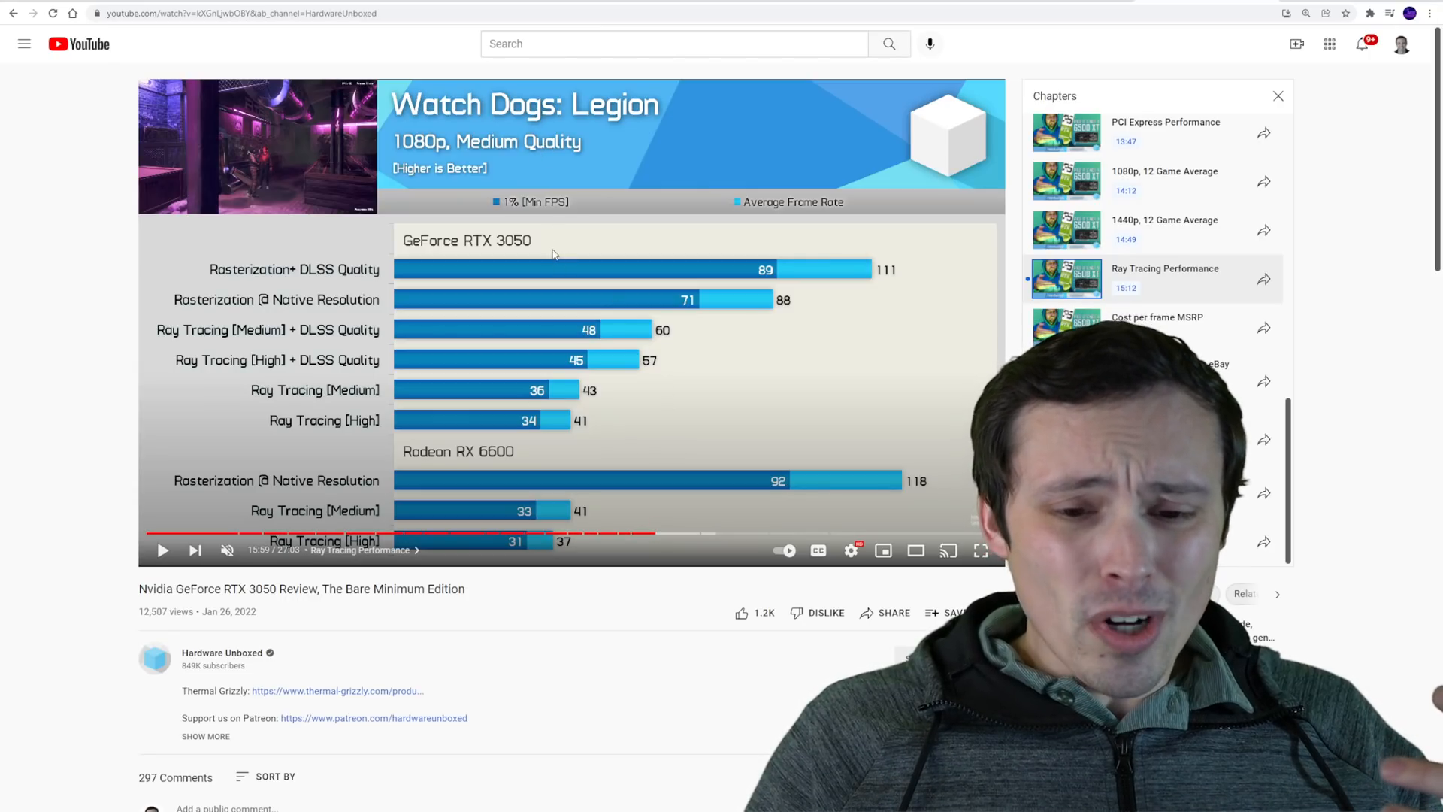
{"action": "mouse_move", "coordinate": [521, 373]}
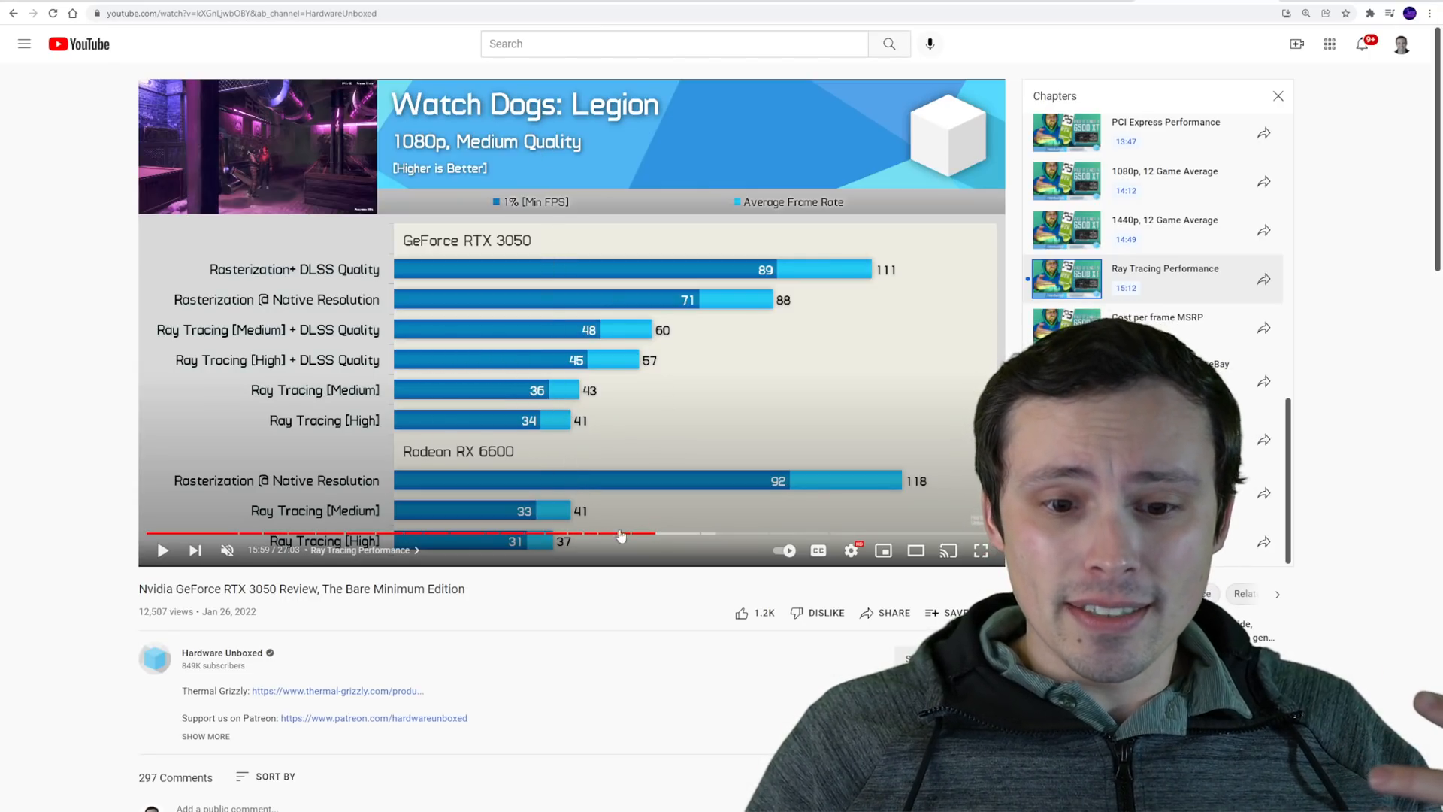
{"action": "mouse_move", "coordinate": [655, 535]}
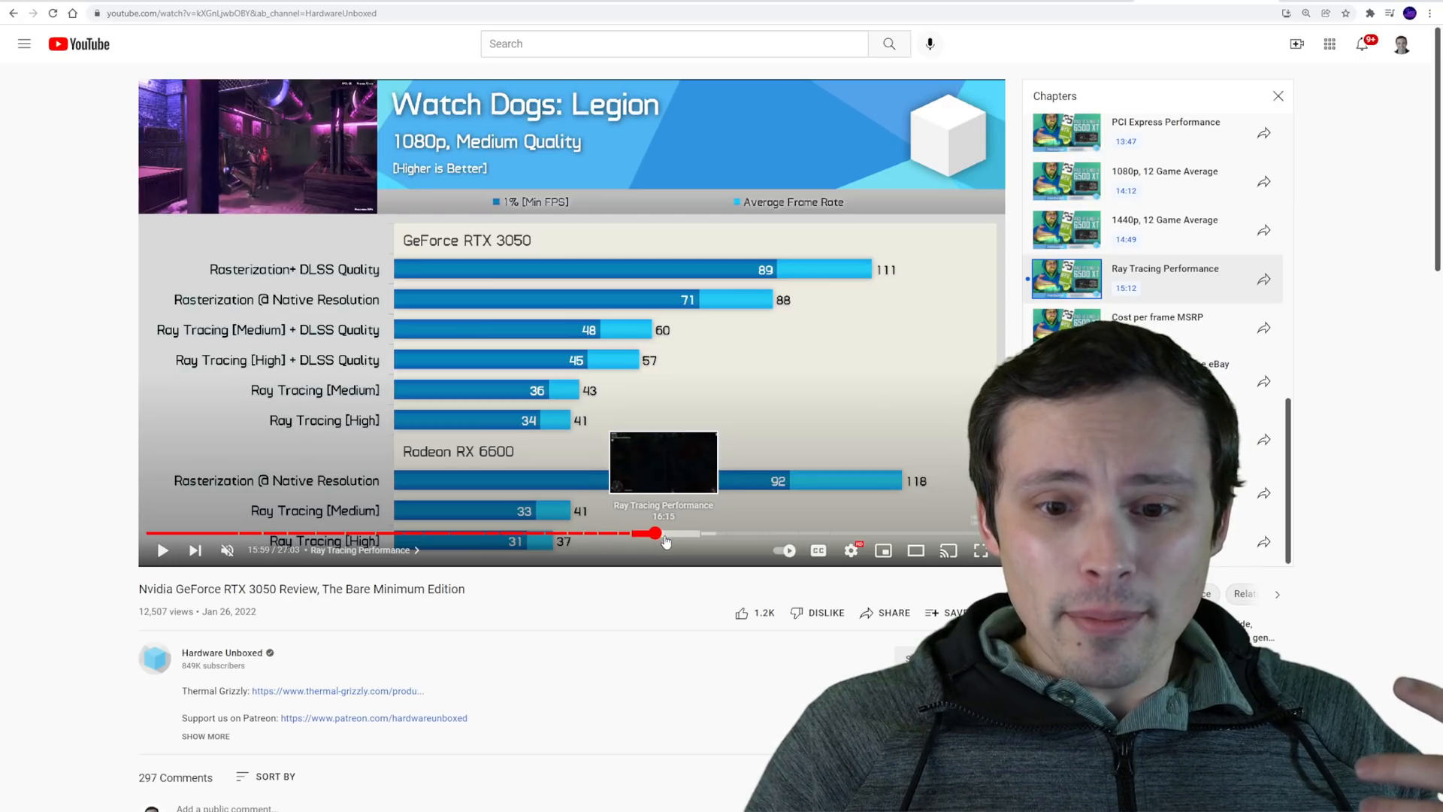
{"action": "left_click", "coordinate": [655, 533]}
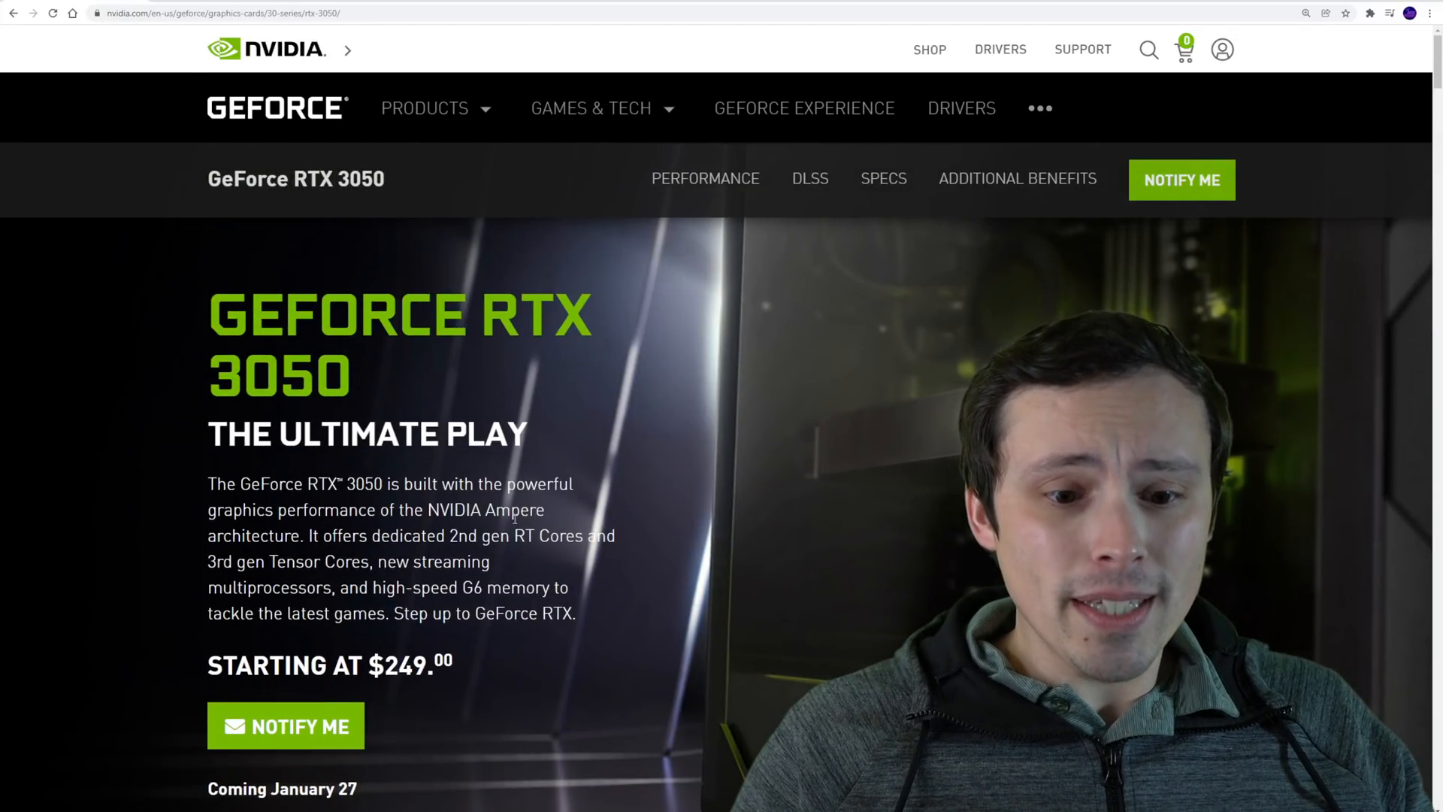
Scroll to the $249, January 27 launch details, then return to TechPowerUp's RTX 3050 specs page.
{"action": "scroll", "scroll_direction": "down", "scroll_amount": 3}
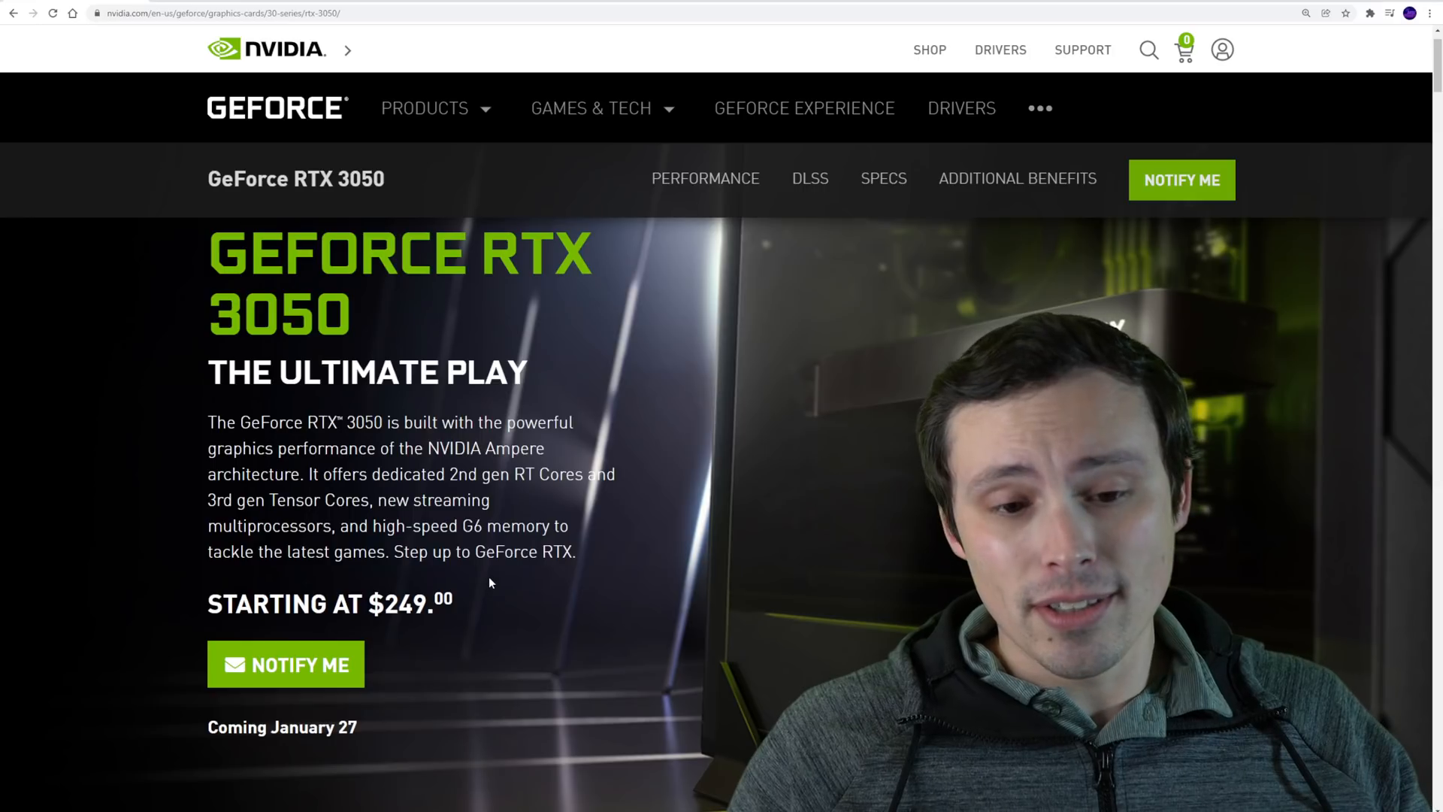
{"action": "mouse_move", "coordinate": [471, 591]}
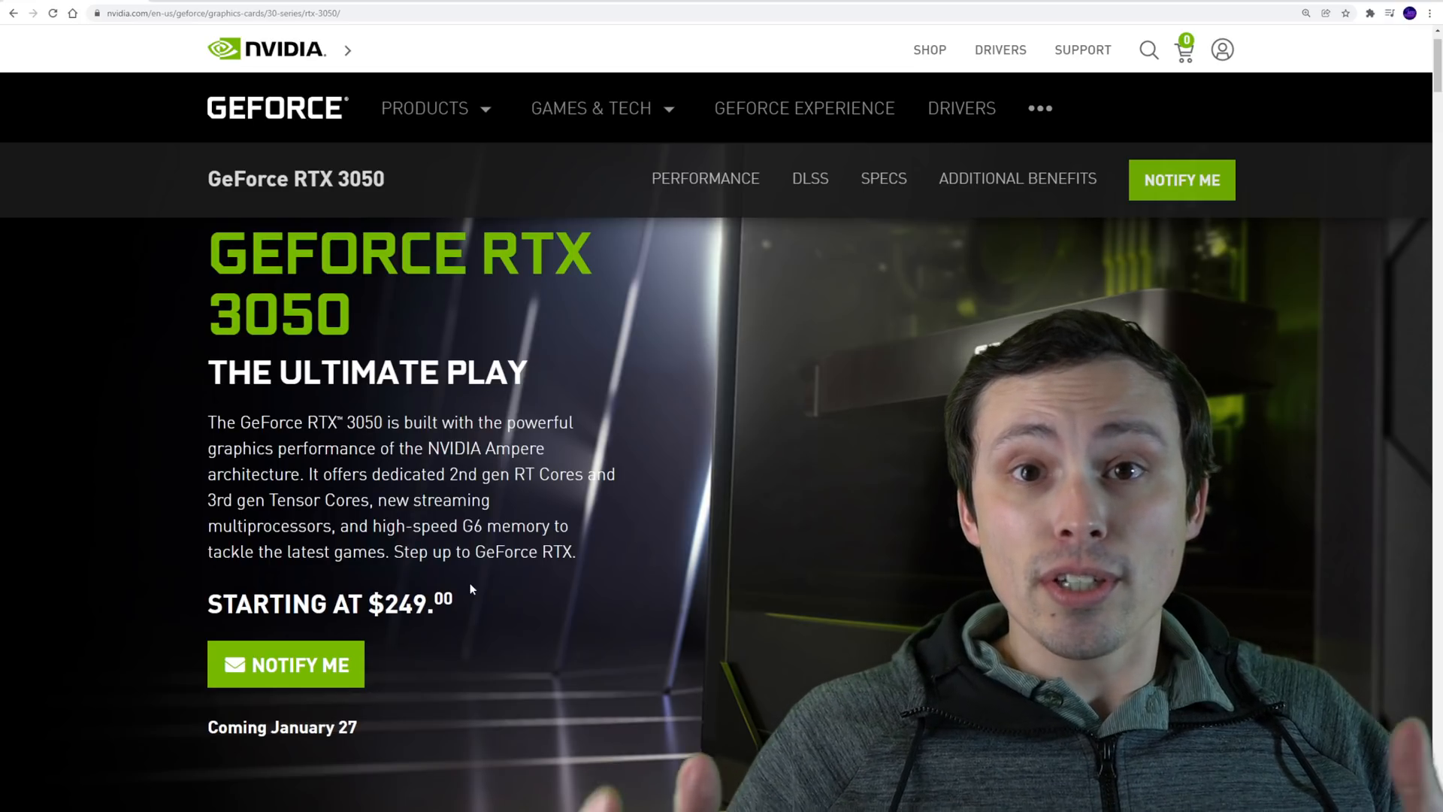
{"action": "mouse_move", "coordinate": [469, 590]}
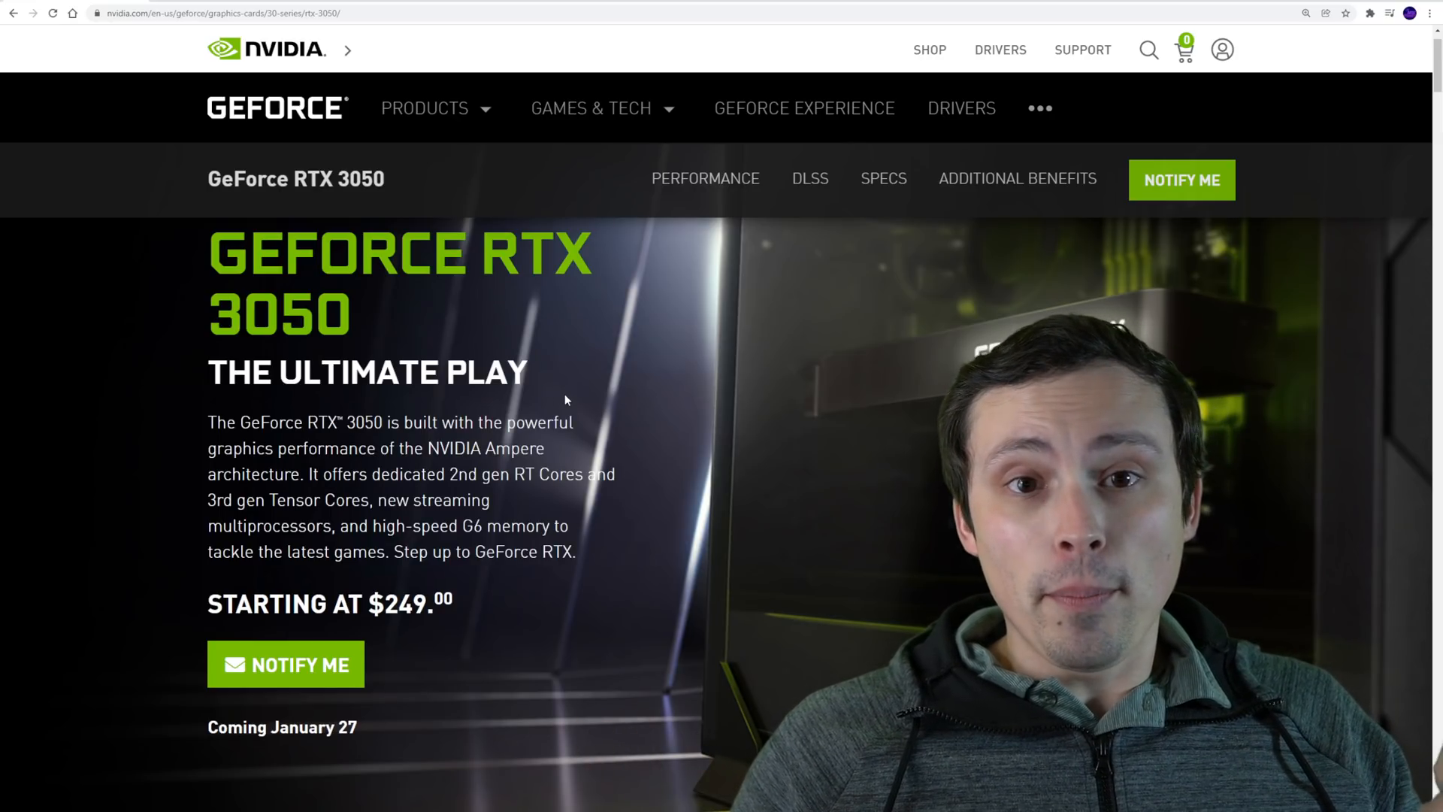
{"action": "mouse_move", "coordinate": [754, 135]}
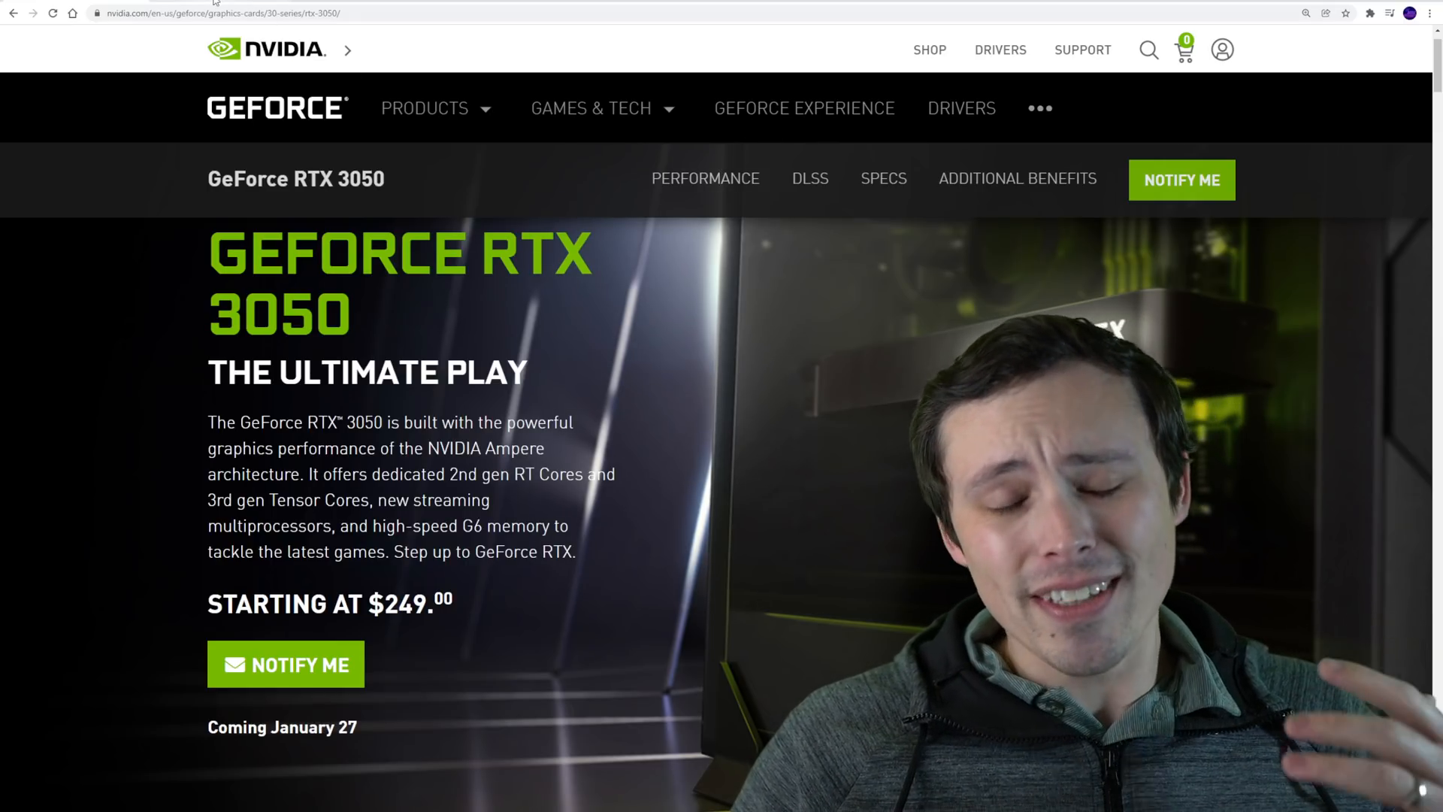
{"action": "left_click", "coordinate": [221, 13]}
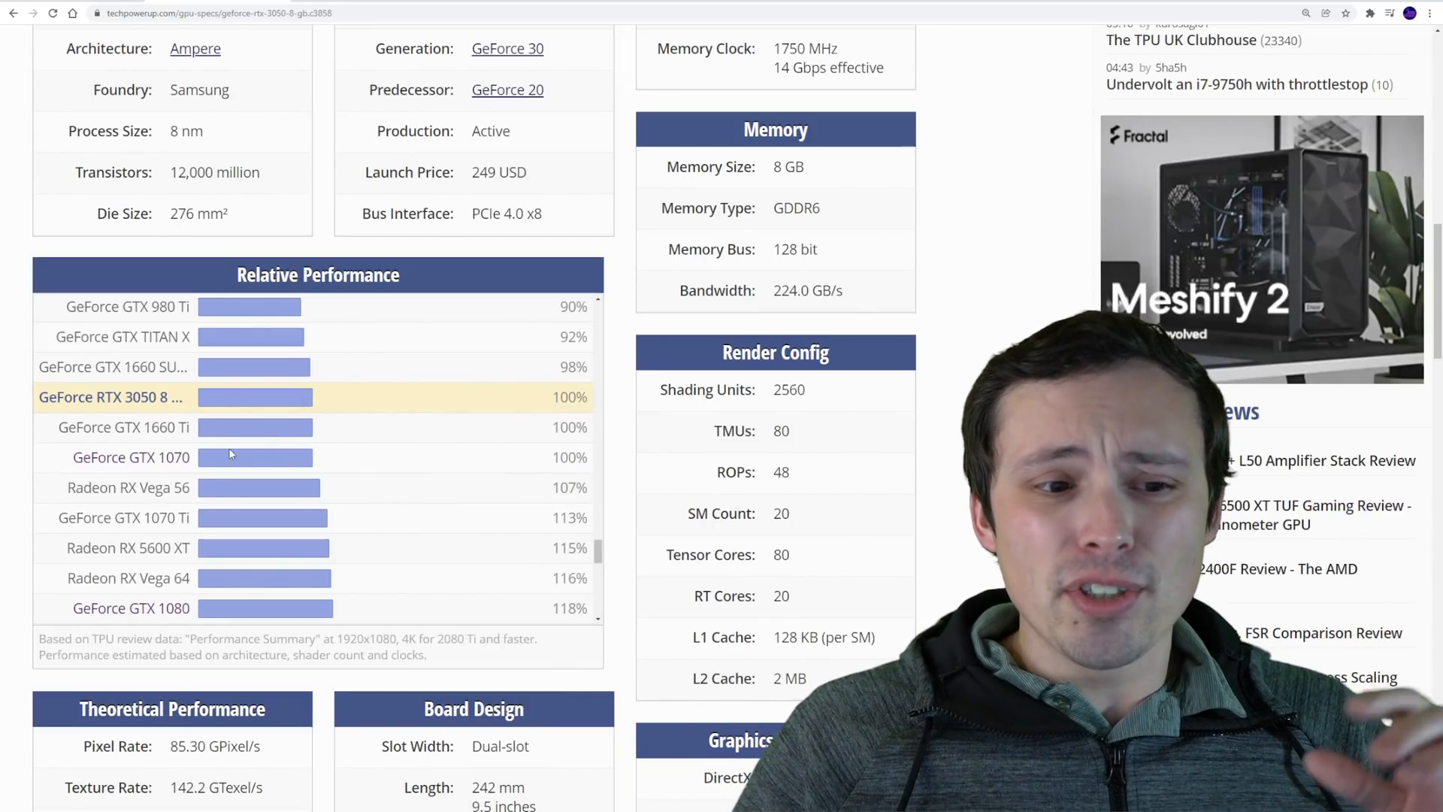
{"action": "scroll", "scroll_direction": "down", "scroll_amount": 3}
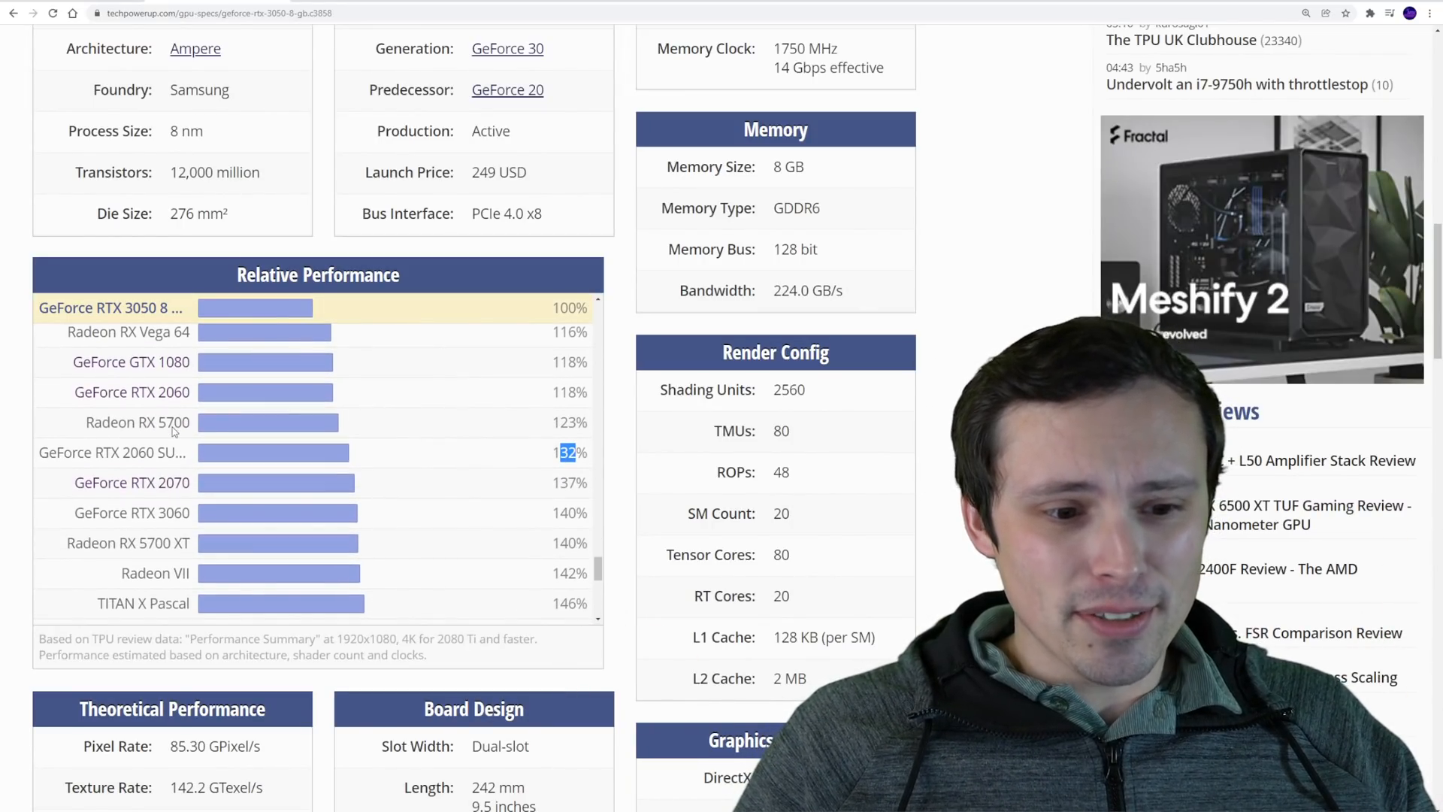
{"action": "scroll", "scroll_direction": "up", "scroll_amount": 3}
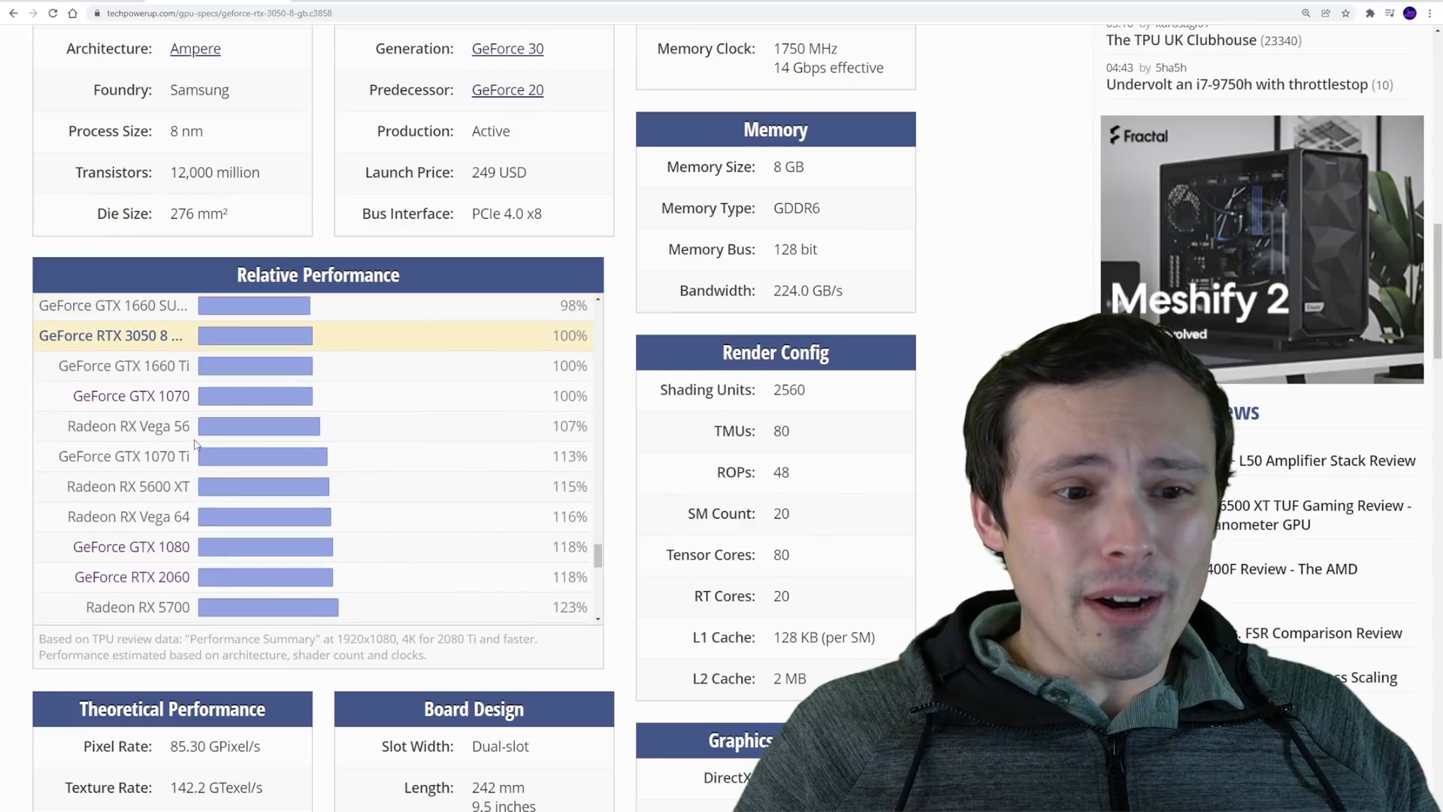
{"action": "scroll", "scroll_direction": "down", "scroll_amount": 3}
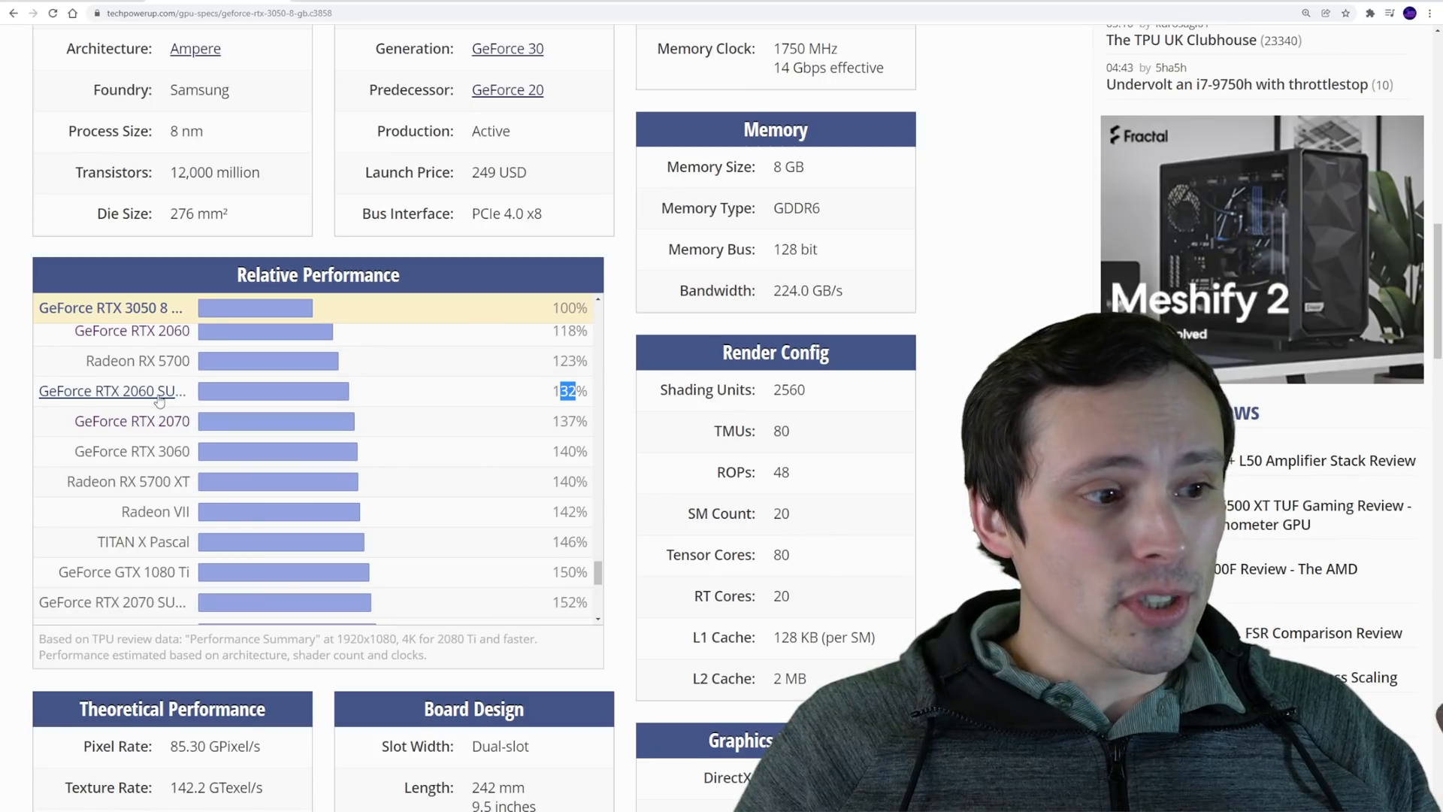
{"action": "scroll", "scroll_direction": "up", "scroll_amount": 3}
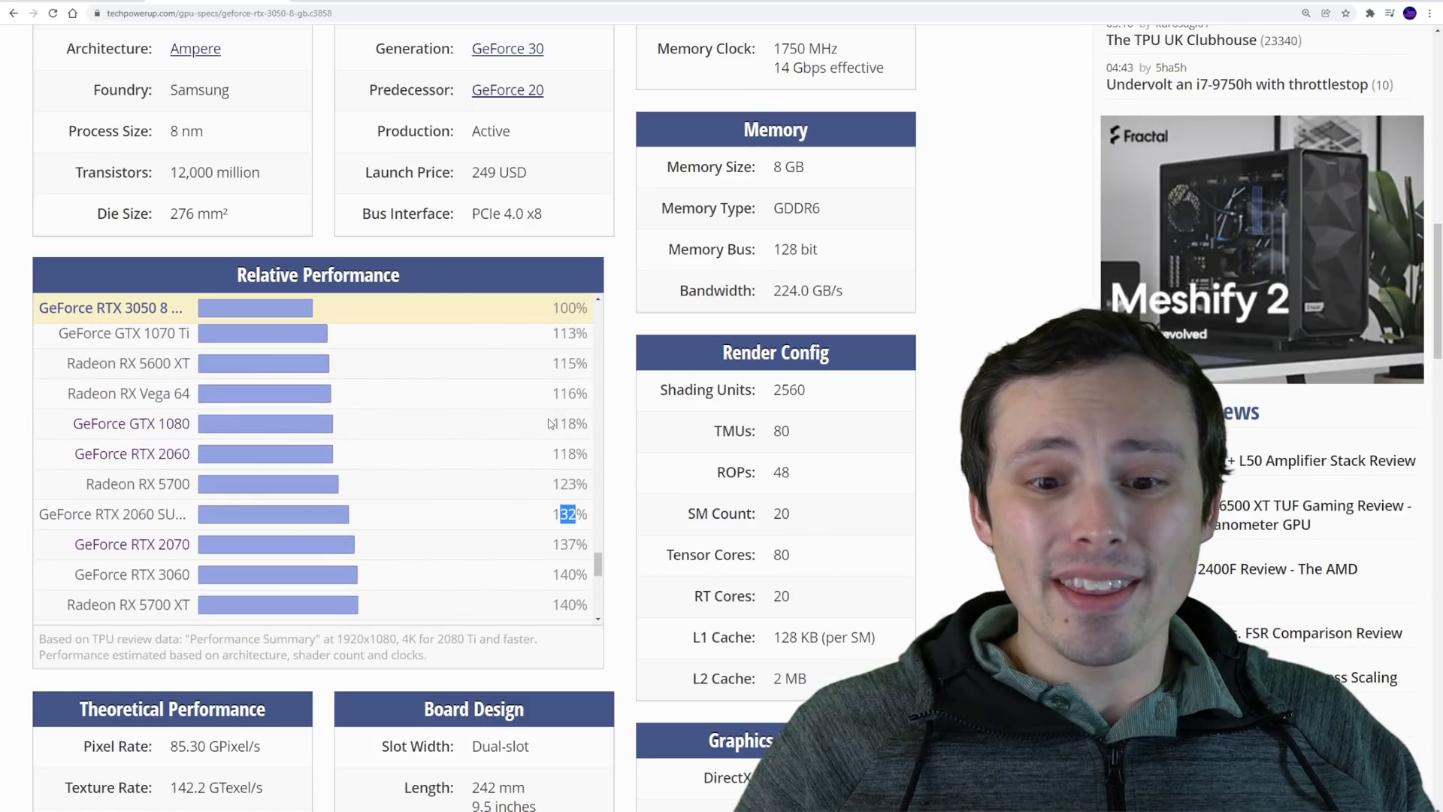
{"action": "scroll", "scroll_direction": "up", "scroll_amount": 3}
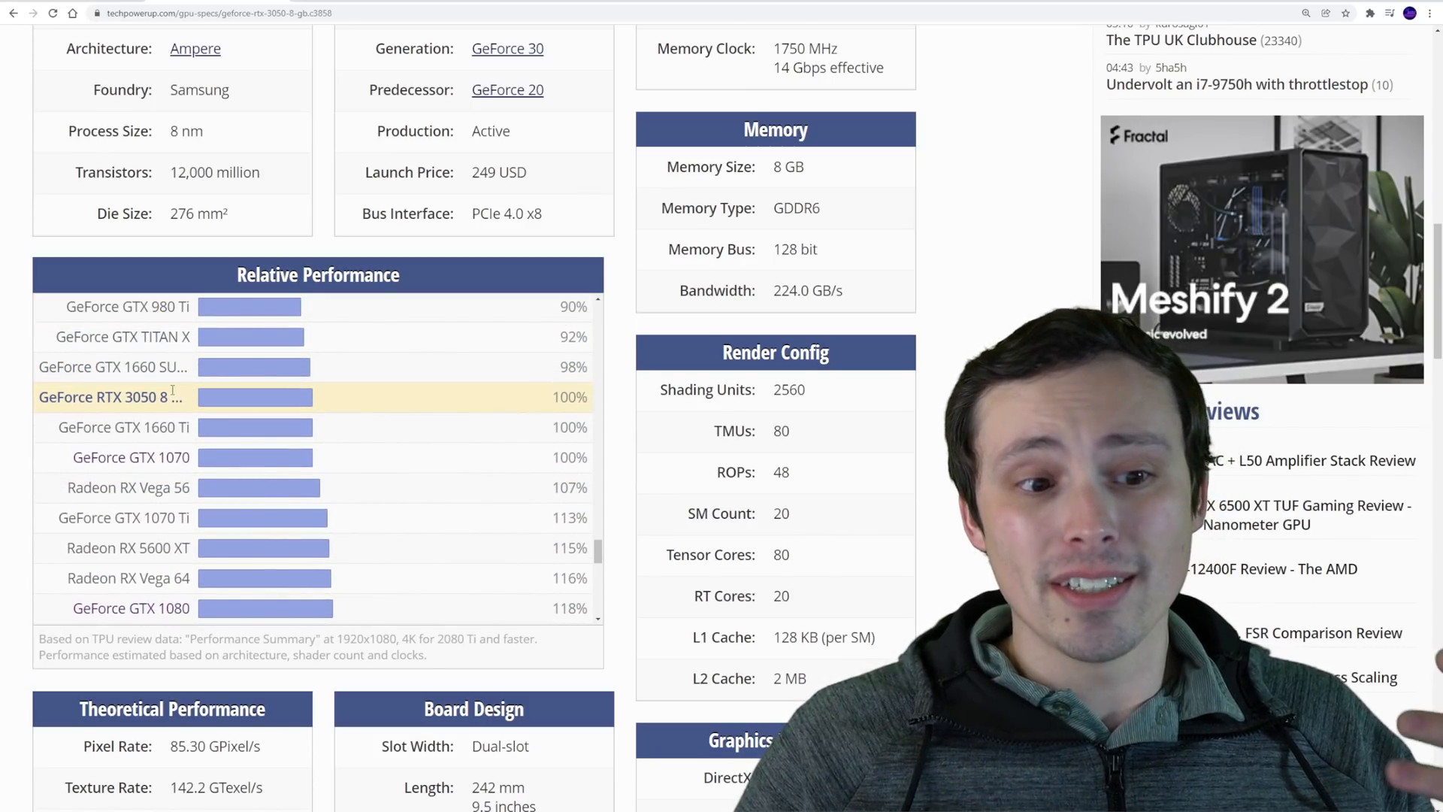
{"action": "scroll", "scroll_direction": "up", "scroll_amount": 3}
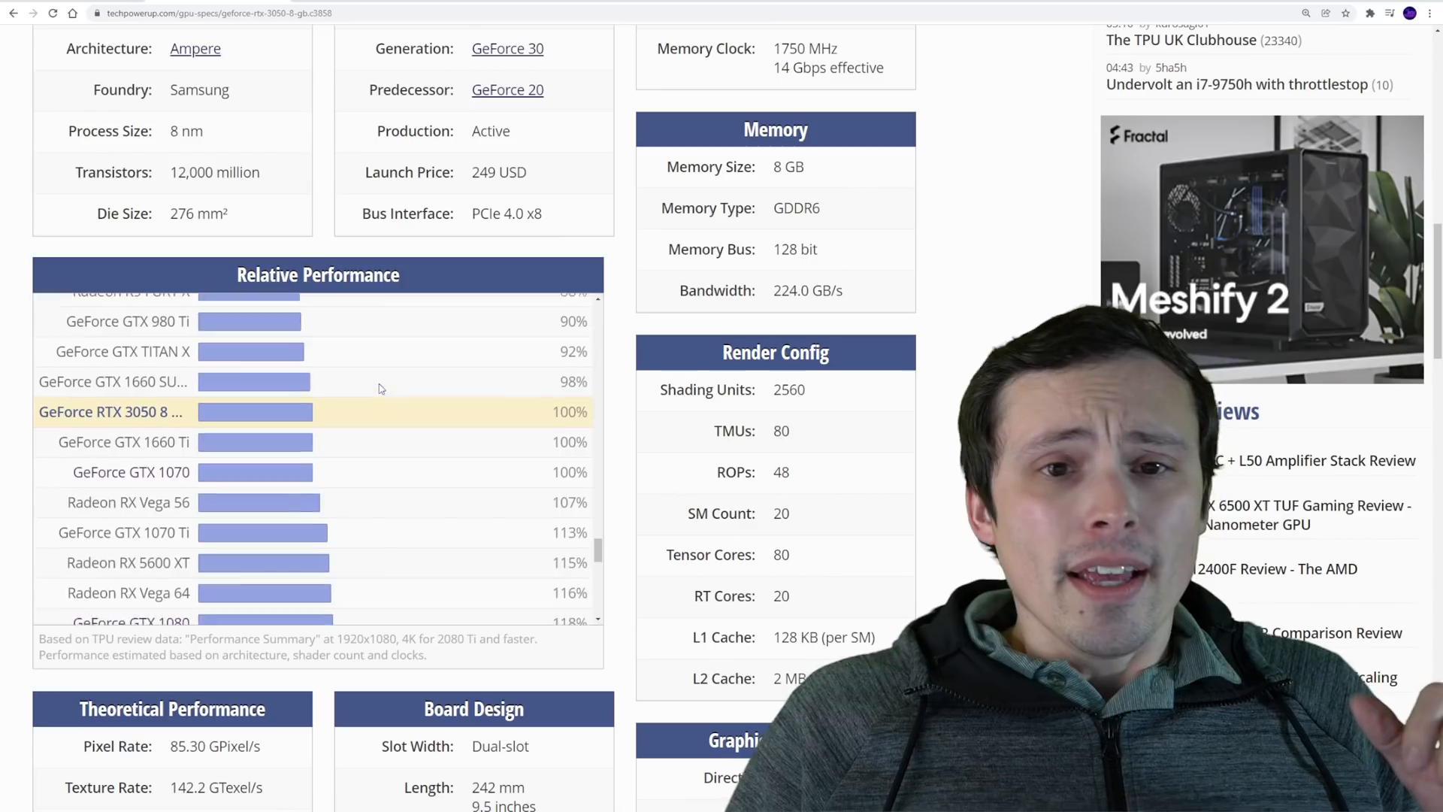
{"action": "scroll", "scroll_direction": "up", "scroll_amount": 3}
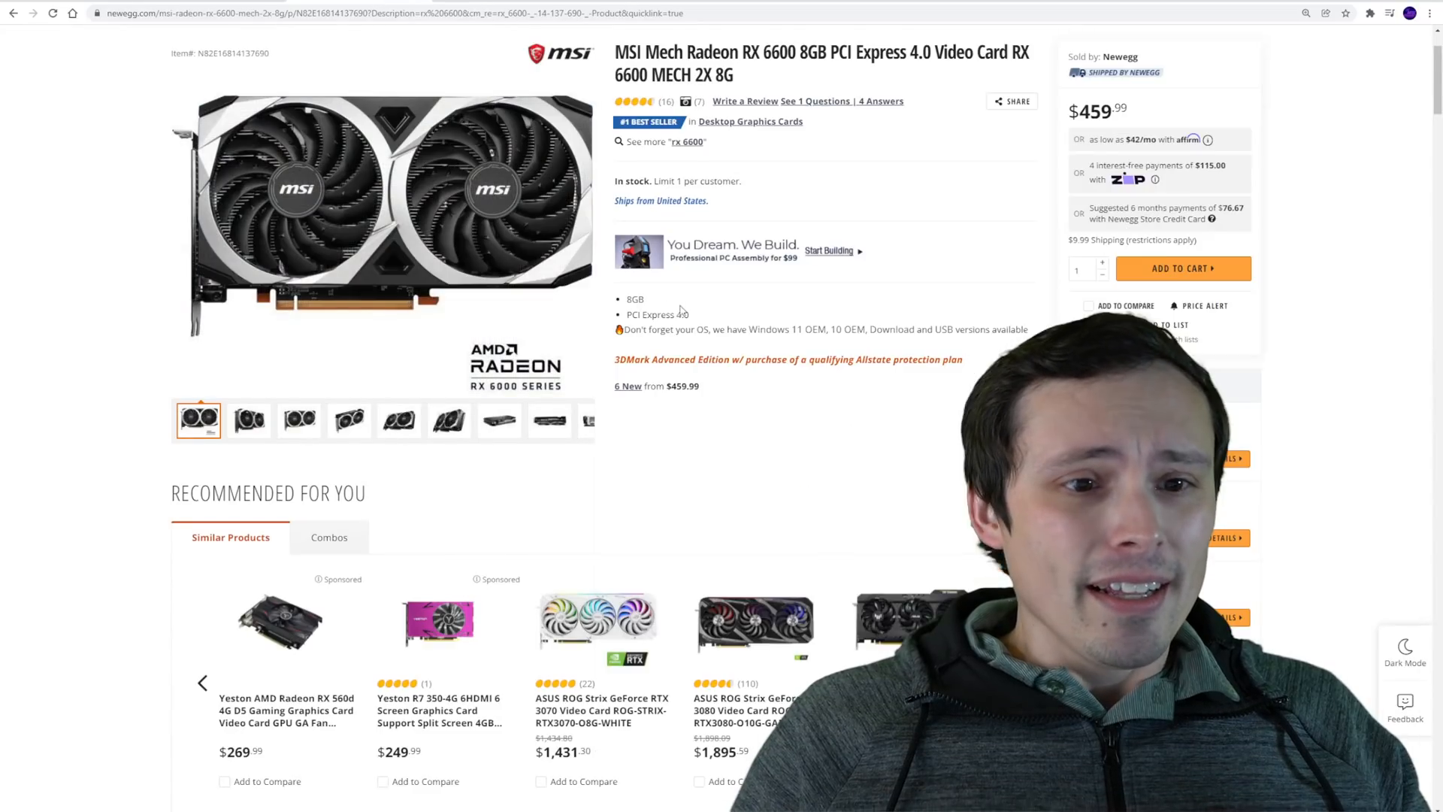
Scroll up and bring back NVIDIA's RTX 3050 page with its $249 price and January 27 release.
{"action": "scroll", "scroll_direction": "up", "scroll_amount": 3}
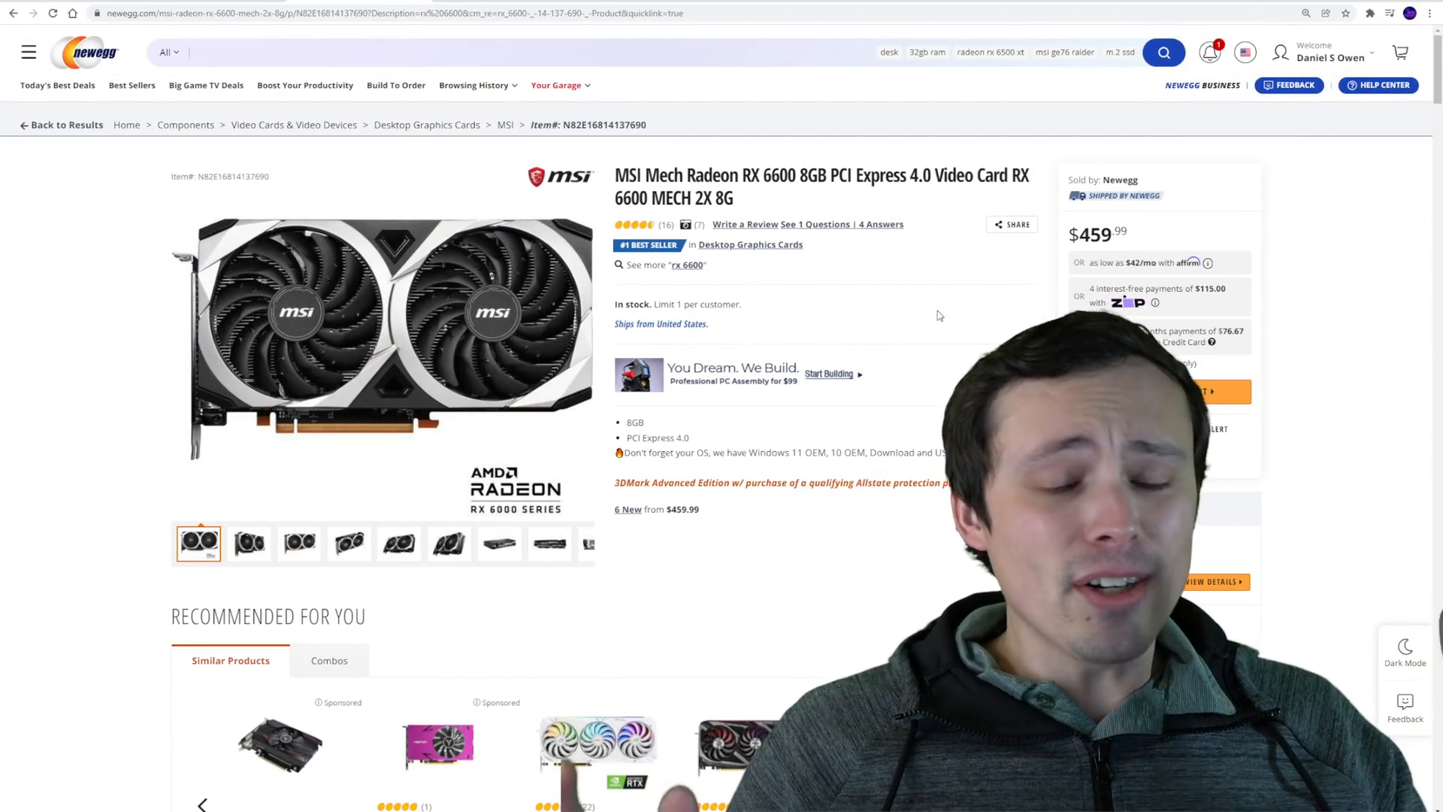
{"action": "left_click", "coordinate": [1011, 224]}
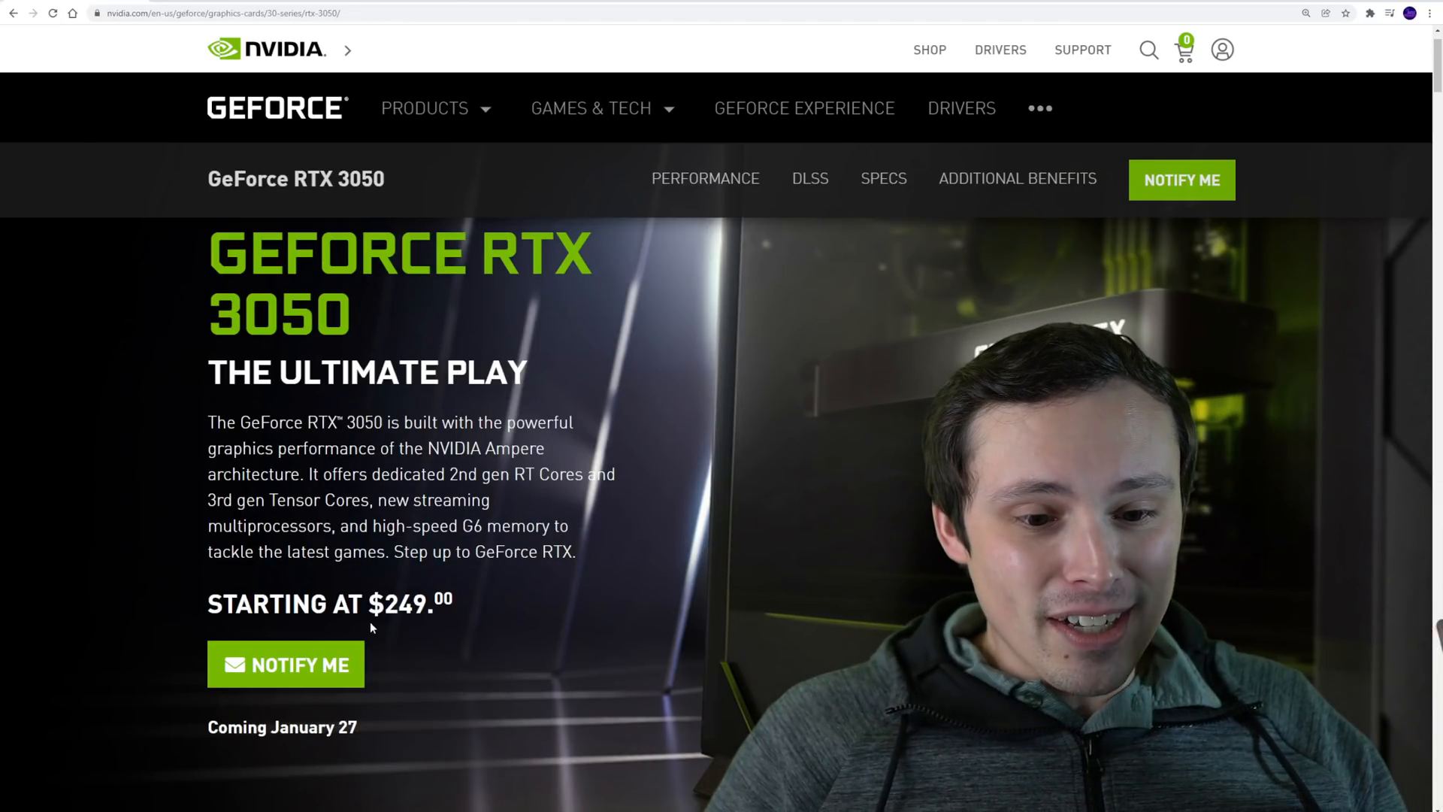
Double-click on the RTX 3050 product page showing the $249 starting price.
{"action": "double_click", "coordinate": [396, 604]}
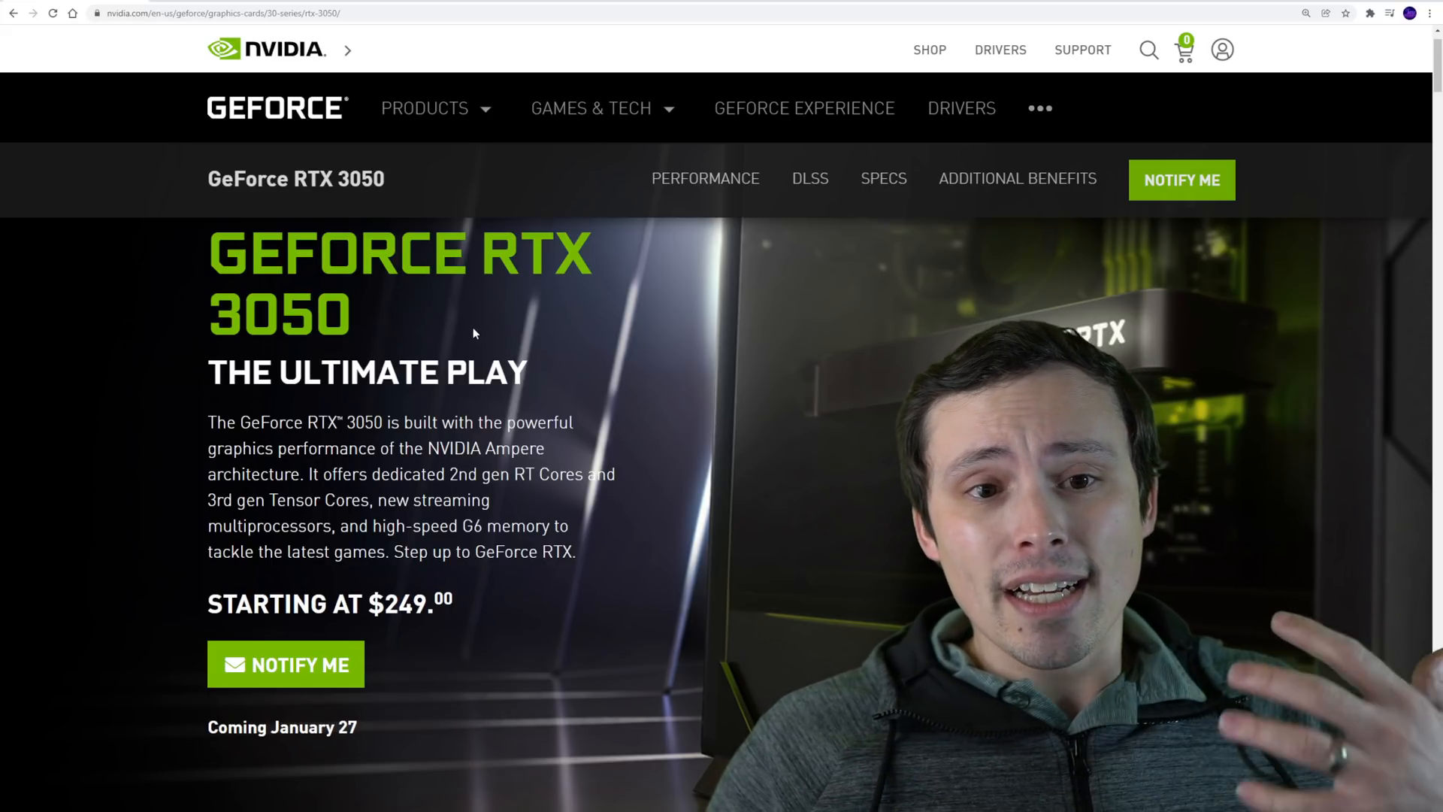
{"action": "mouse_move", "coordinate": [473, 360]}
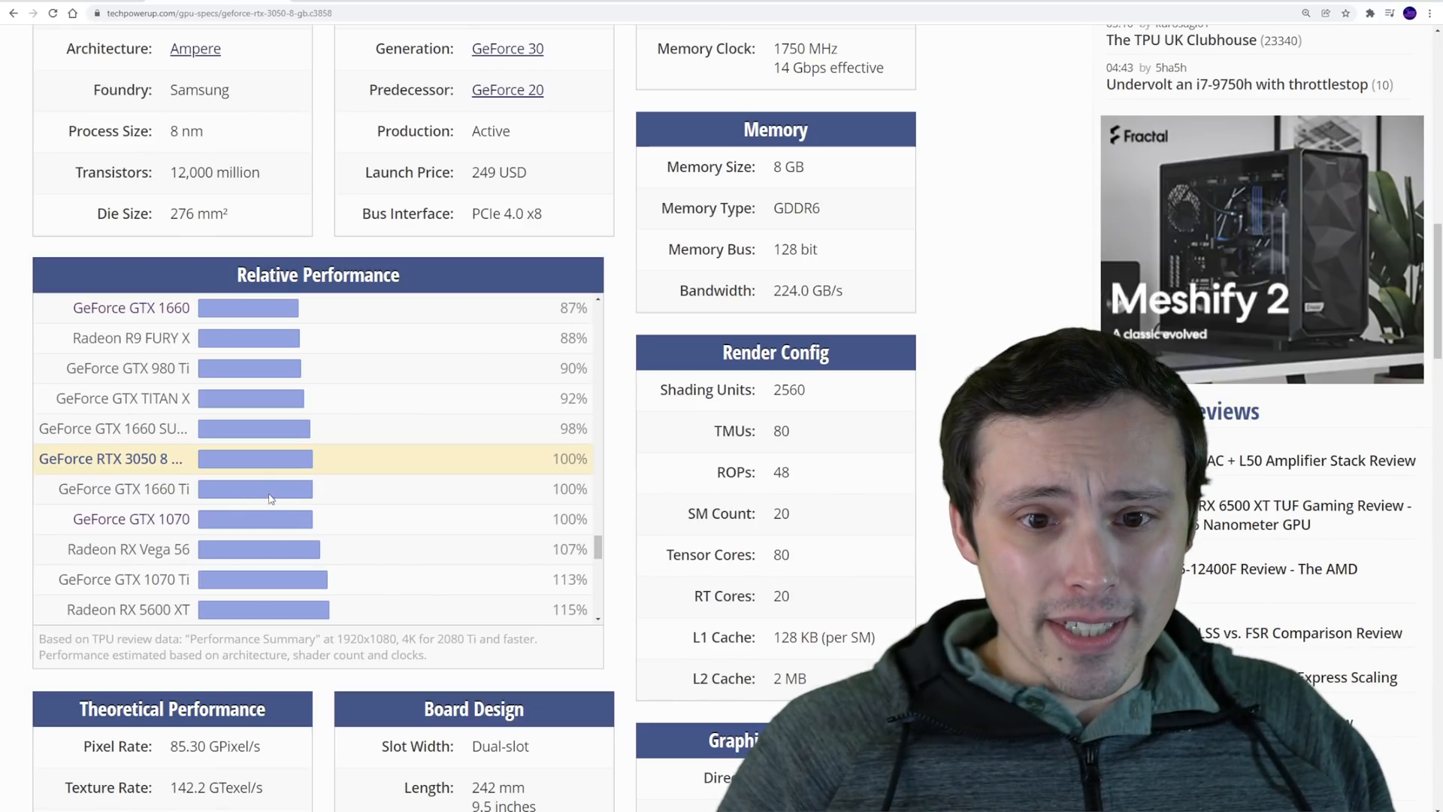
Scroll TechPowerUp's relative performance list and highlight the GTX 1660's 87% score.
{"action": "scroll", "scroll_direction": "up", "scroll_amount": 3}
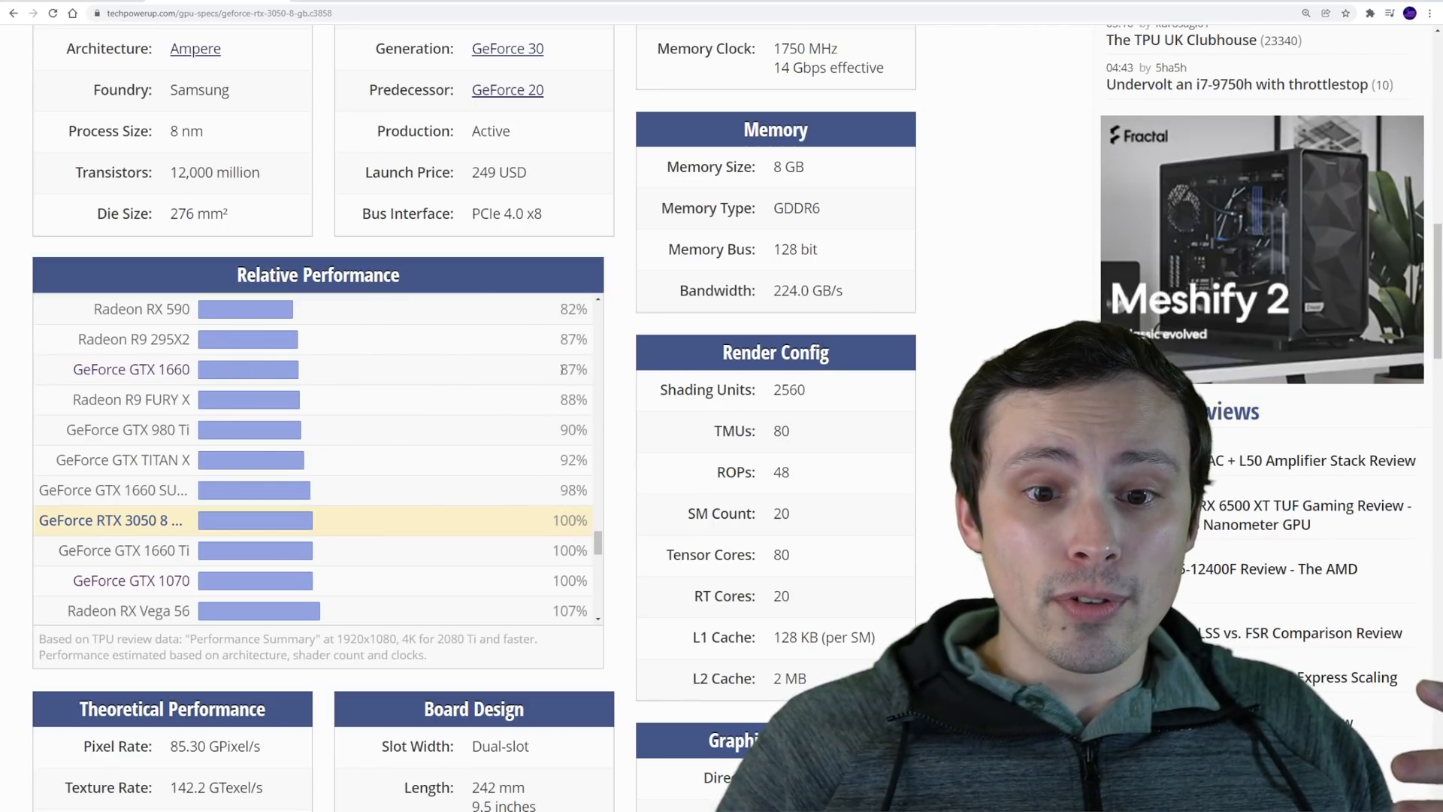
{"action": "double_click", "coordinate": [573, 369]}
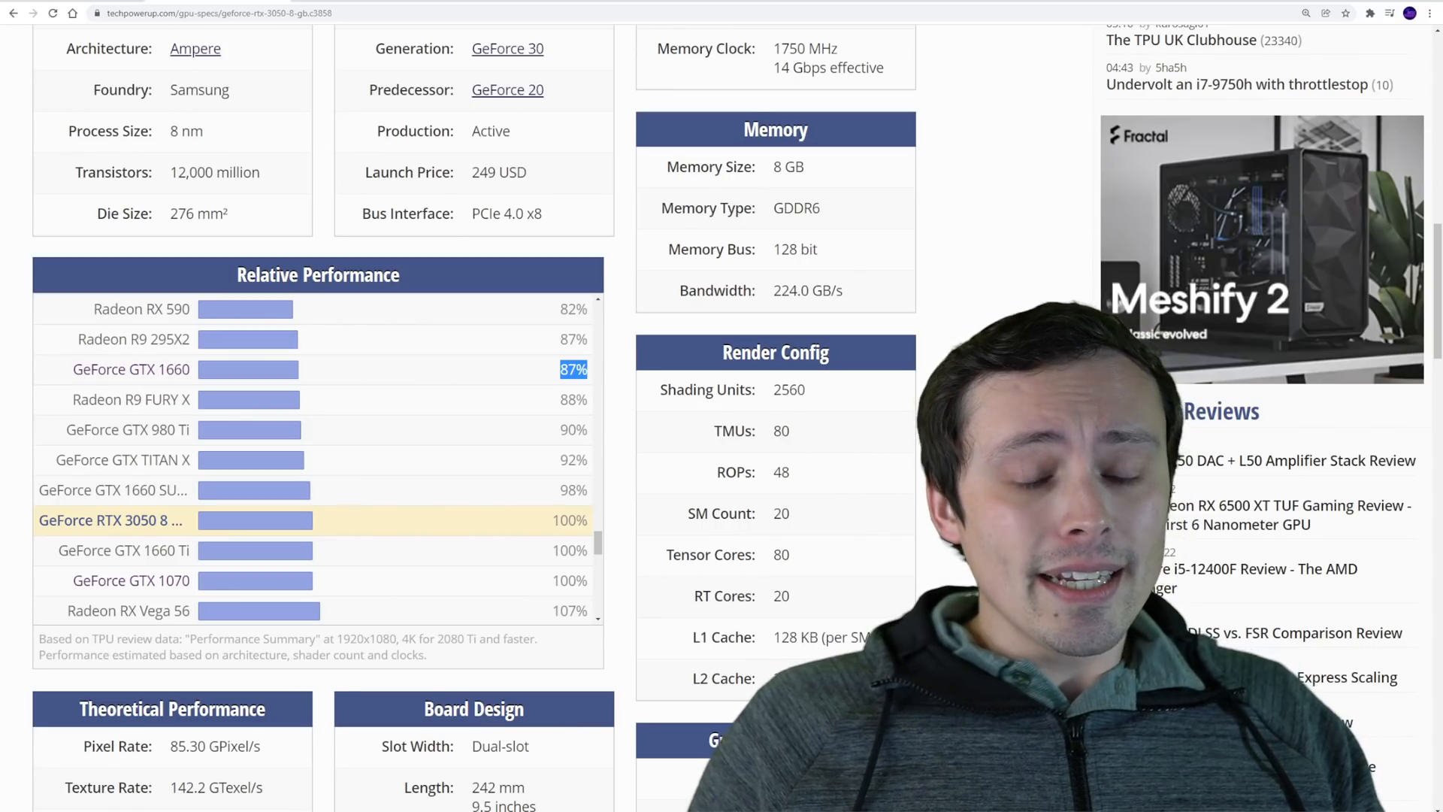
{"action": "scroll", "scroll_direction": "up", "scroll_amount": 3}
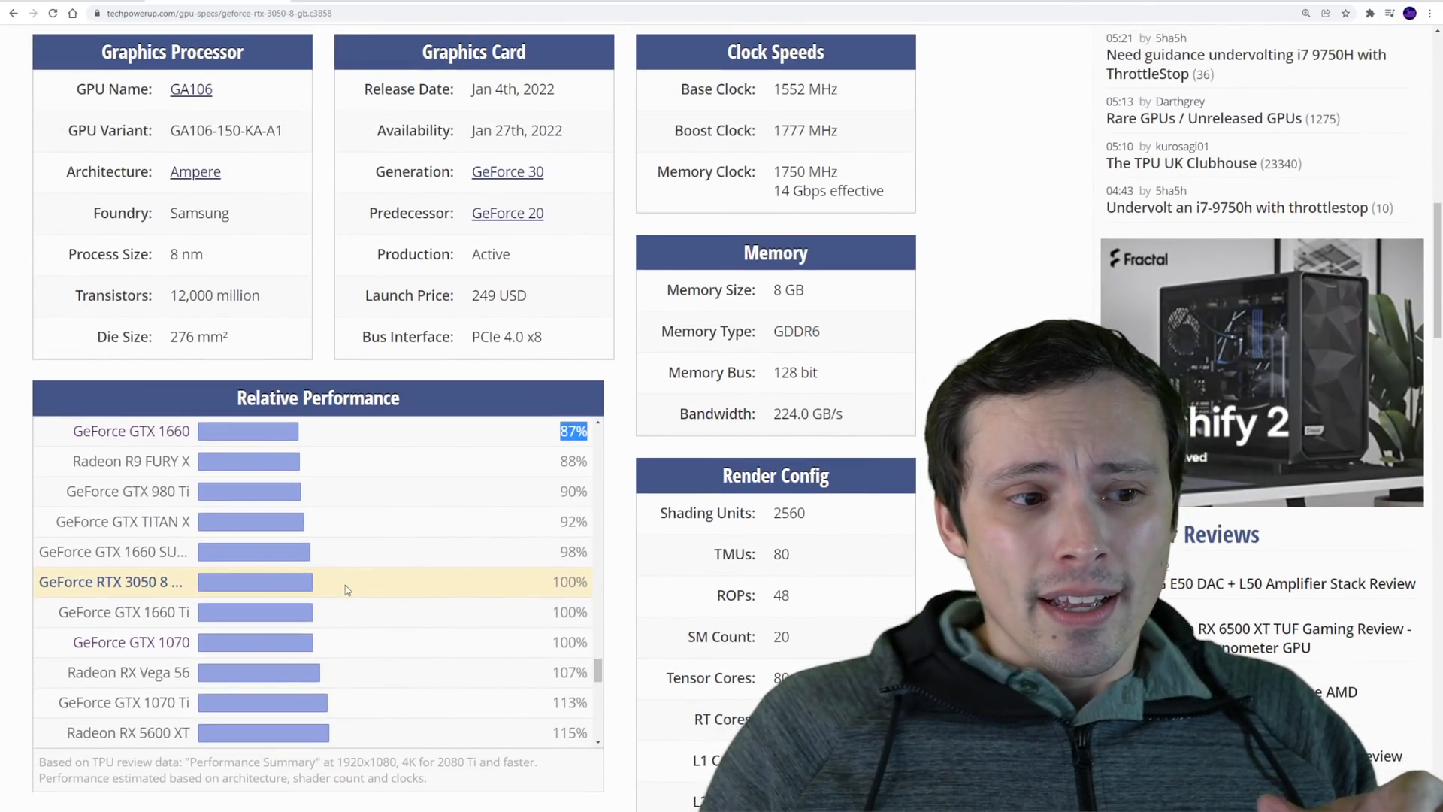
{"action": "mouse_move", "coordinate": [553, 320]}
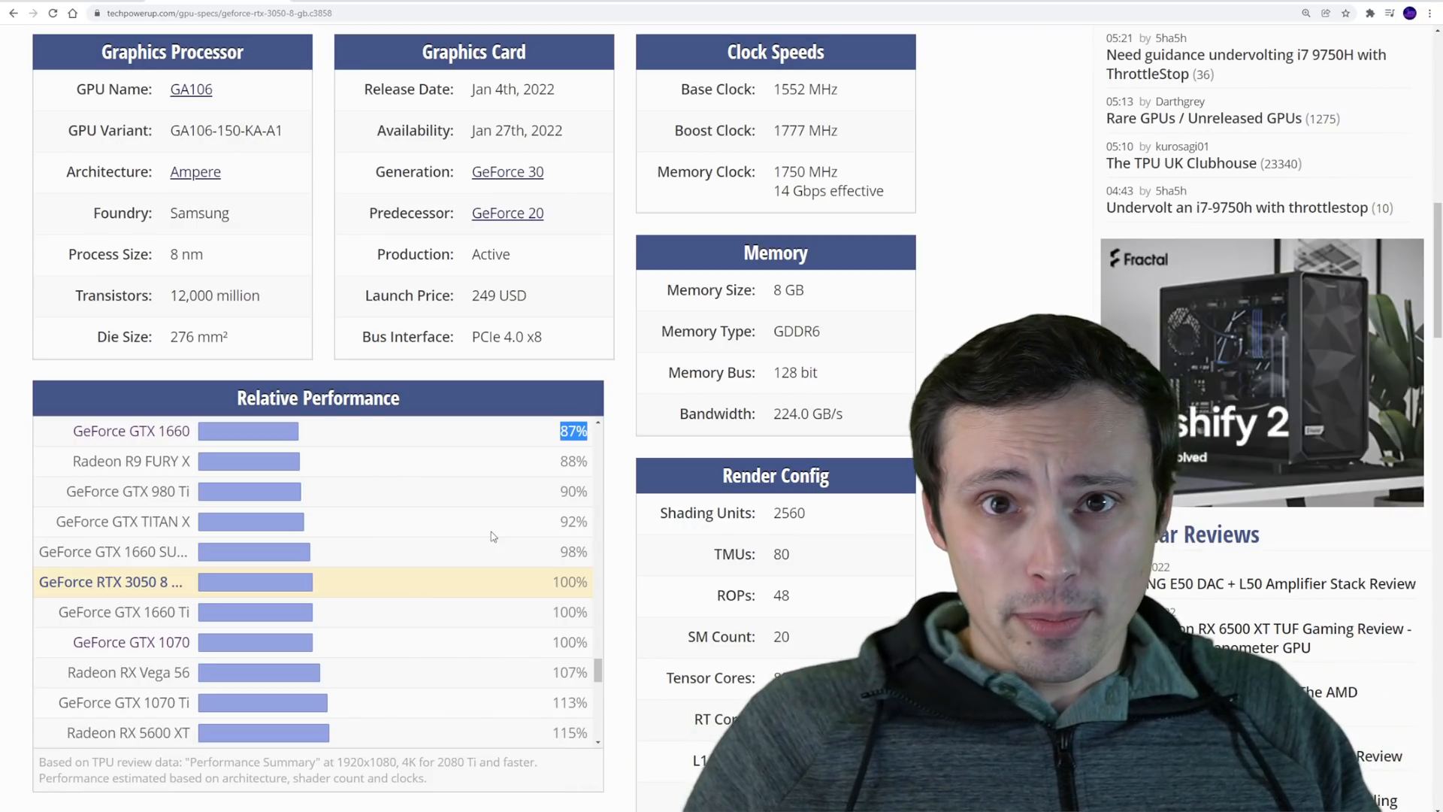
{"action": "mouse_move", "coordinate": [435, 590]}
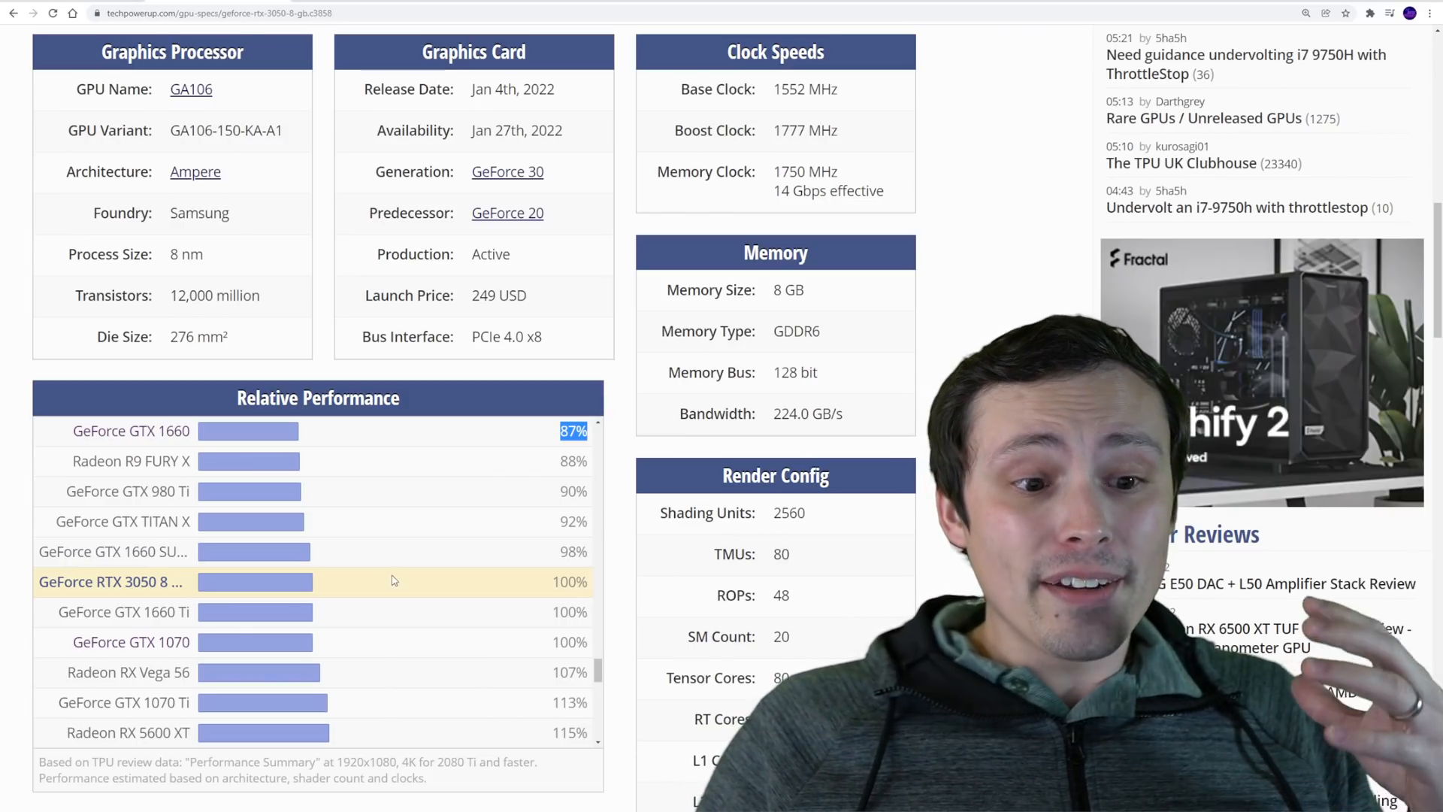
{"action": "scroll", "scroll_direction": "up", "scroll_amount": 3}
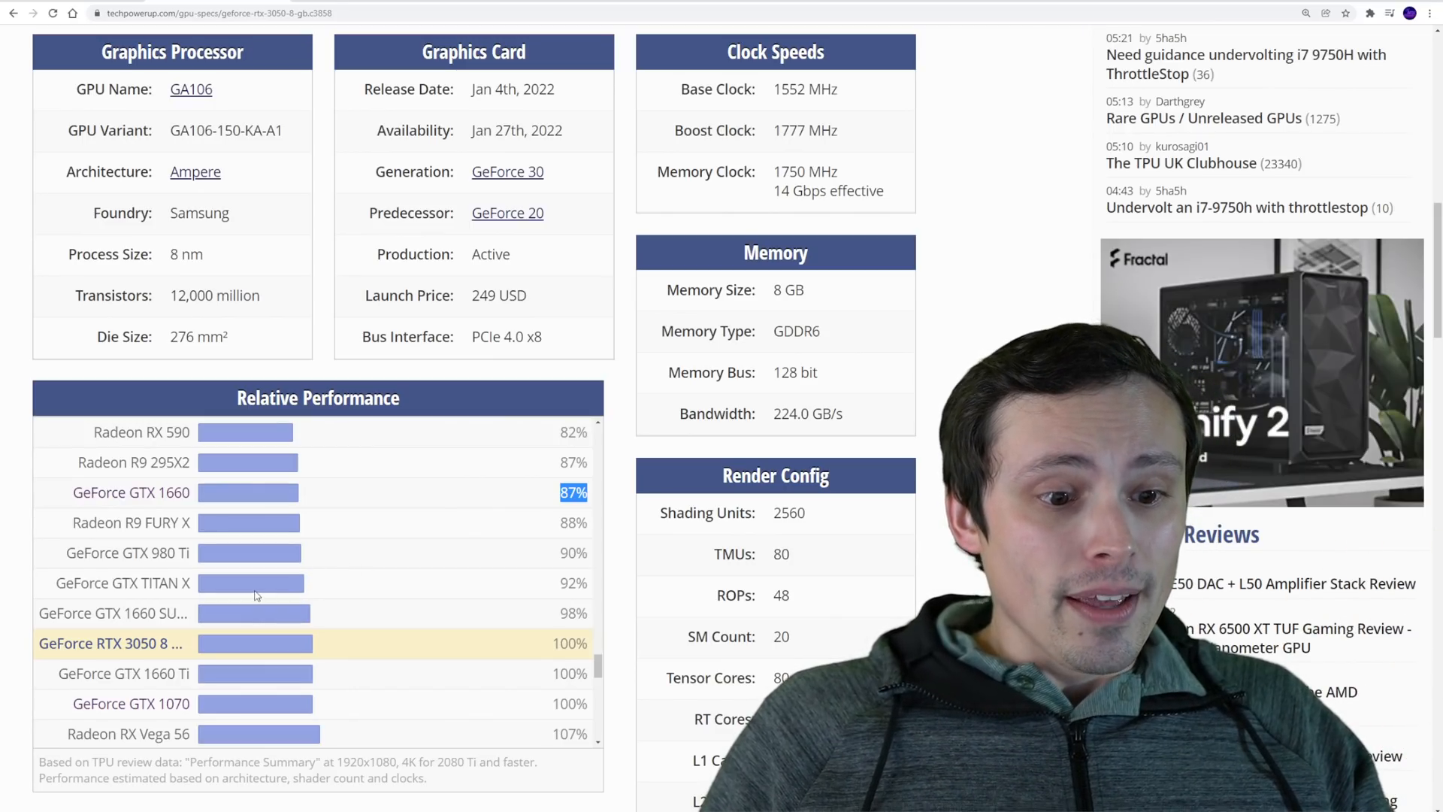
{"action": "scroll", "scroll_direction": "down", "scroll_amount": 3}
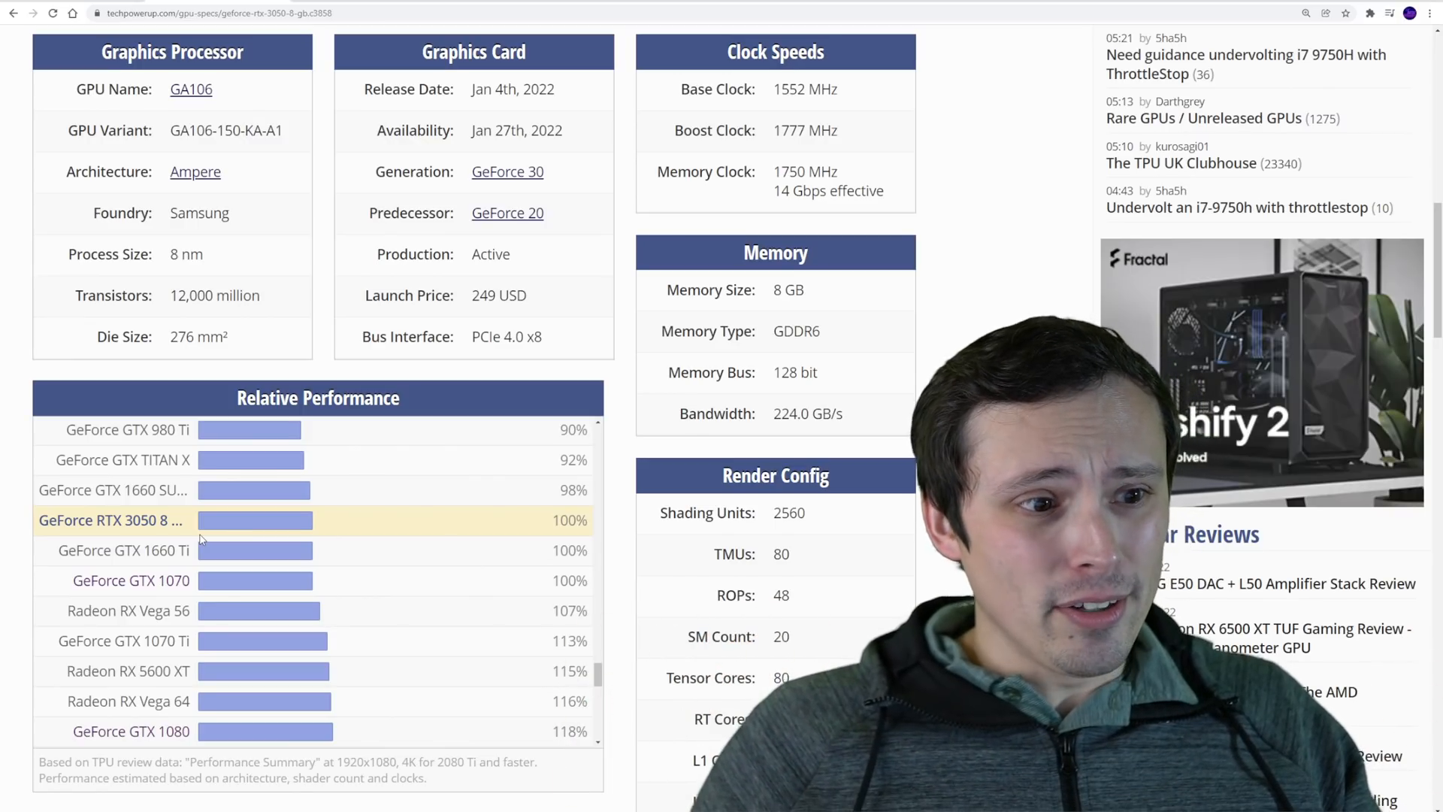
{"action": "scroll", "scroll_direction": "up", "scroll_amount": 3}
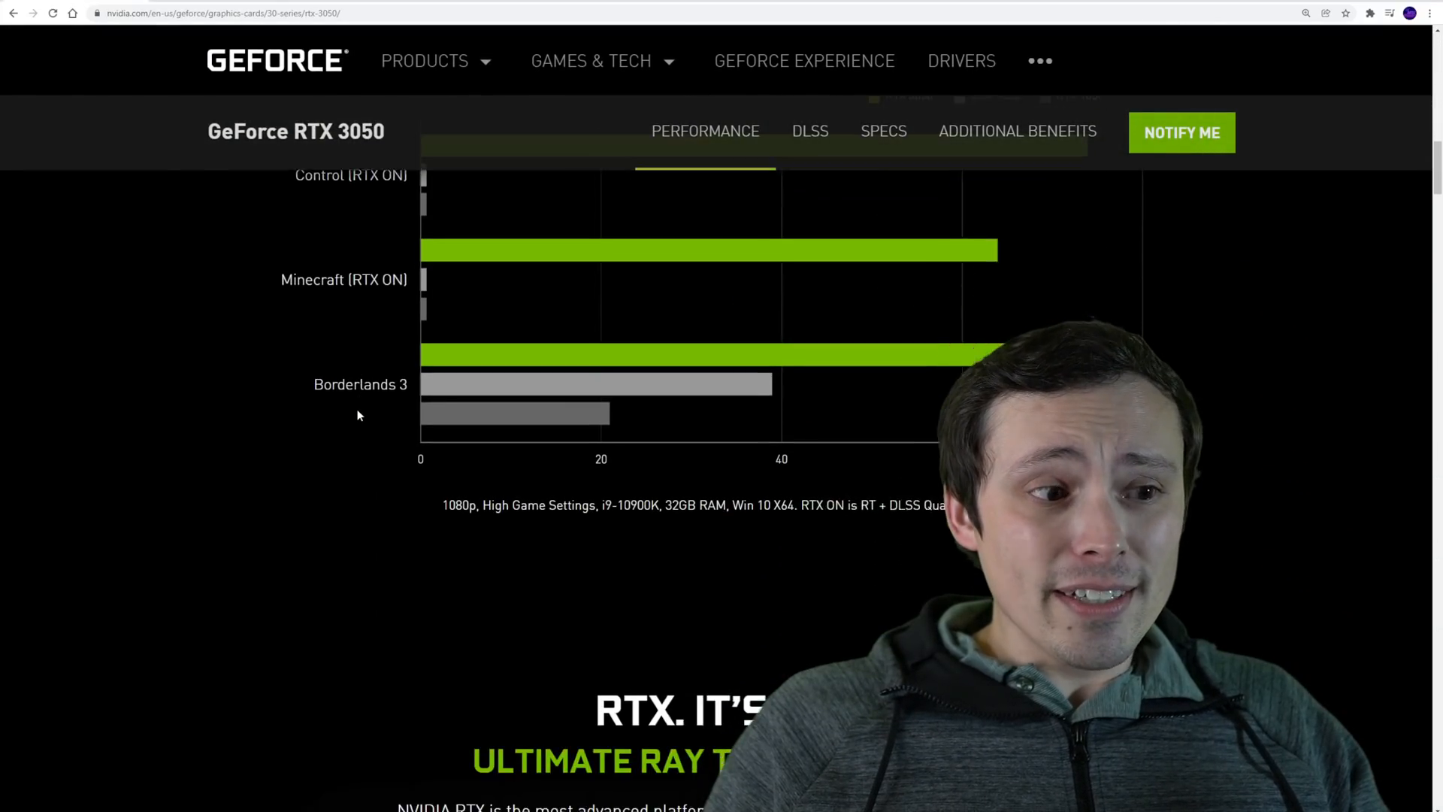
Scroll NVIDIA's chart fully into view, showing the RTX 3050, GTX 1650 and GTX 1050 legend.
{"action": "scroll", "scroll_direction": "up", "scroll_amount": 3}
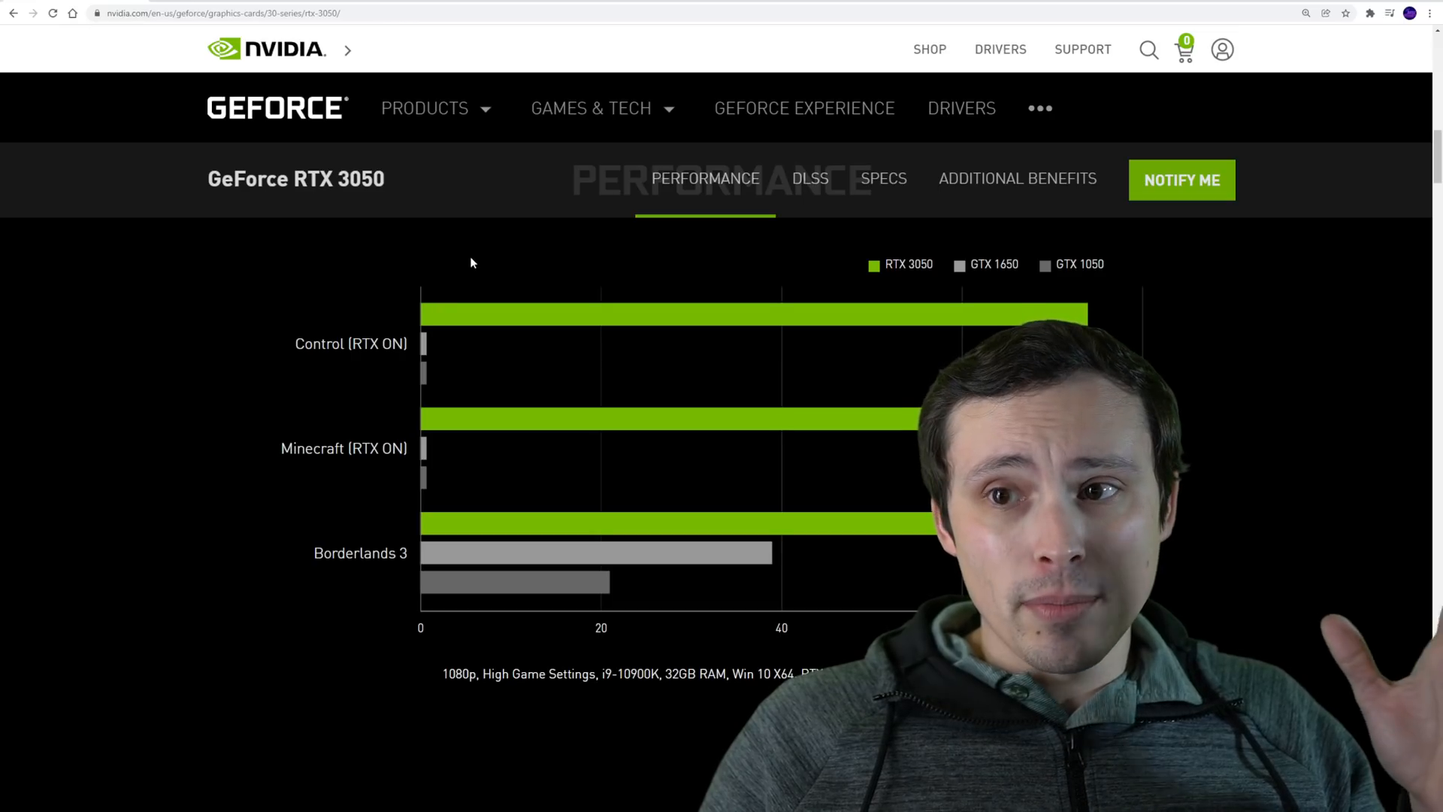
{"action": "mouse_move", "coordinate": [215, 364]}
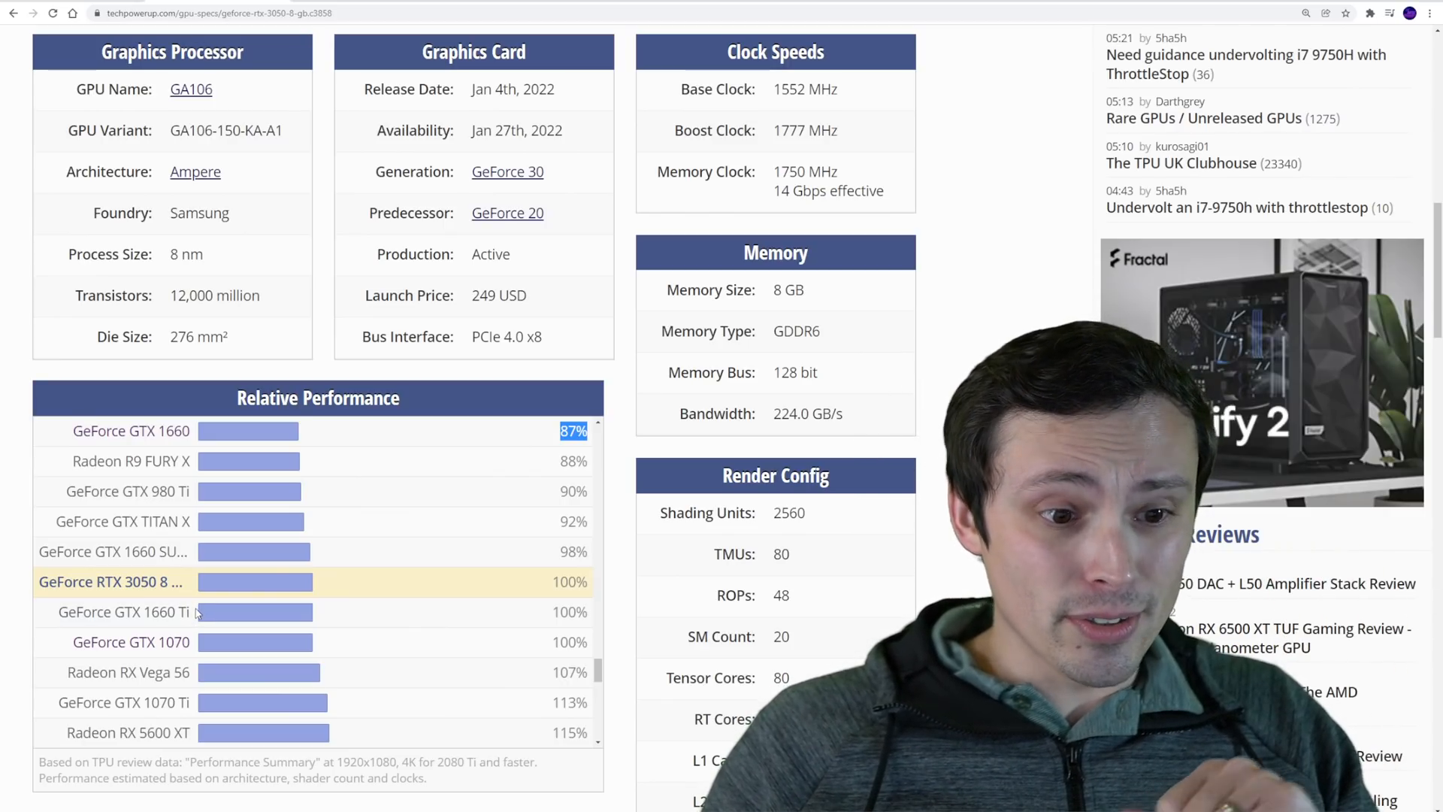
{"action": "scroll", "scroll_direction": "up", "scroll_amount": 3}
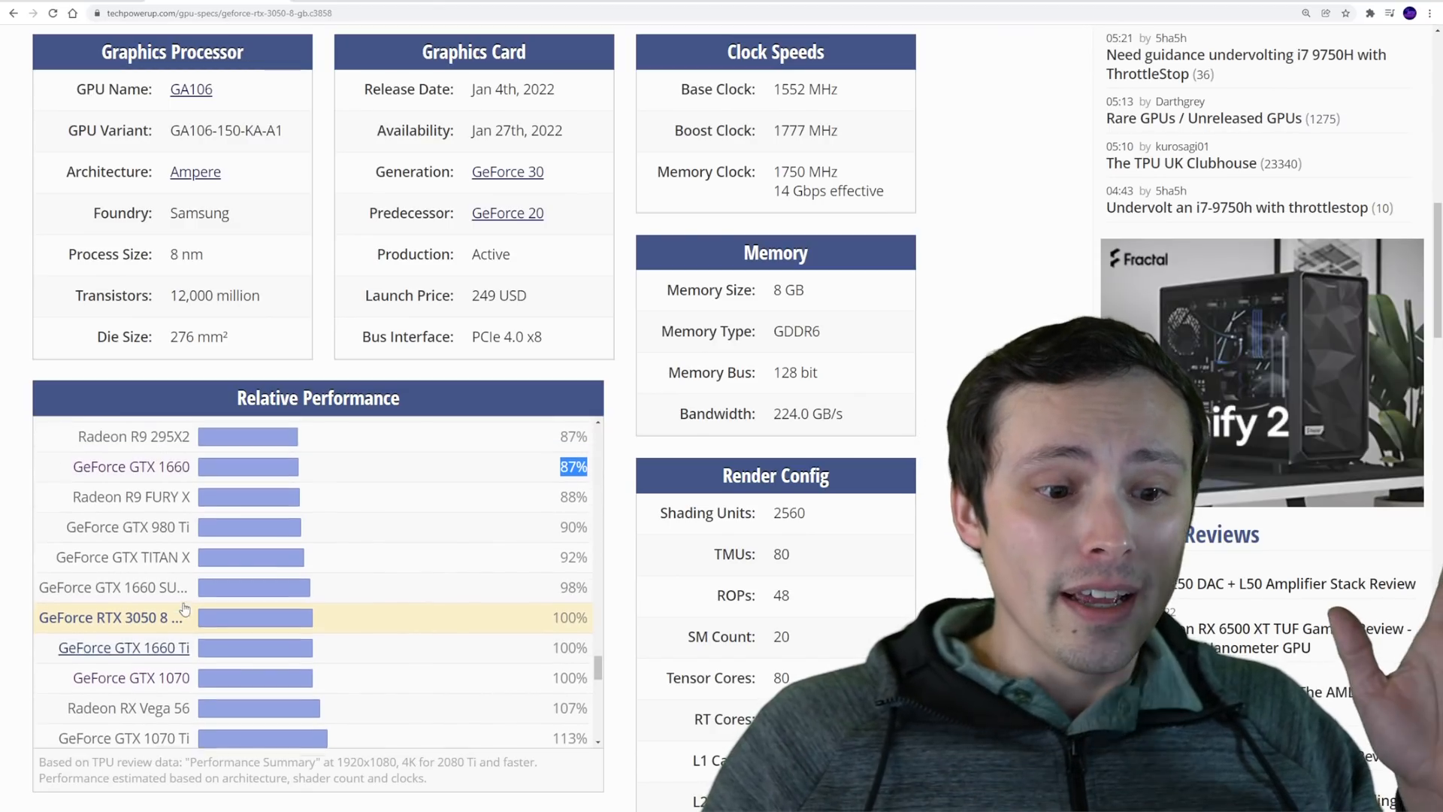
{"action": "scroll", "scroll_direction": "up", "scroll_amount": 3}
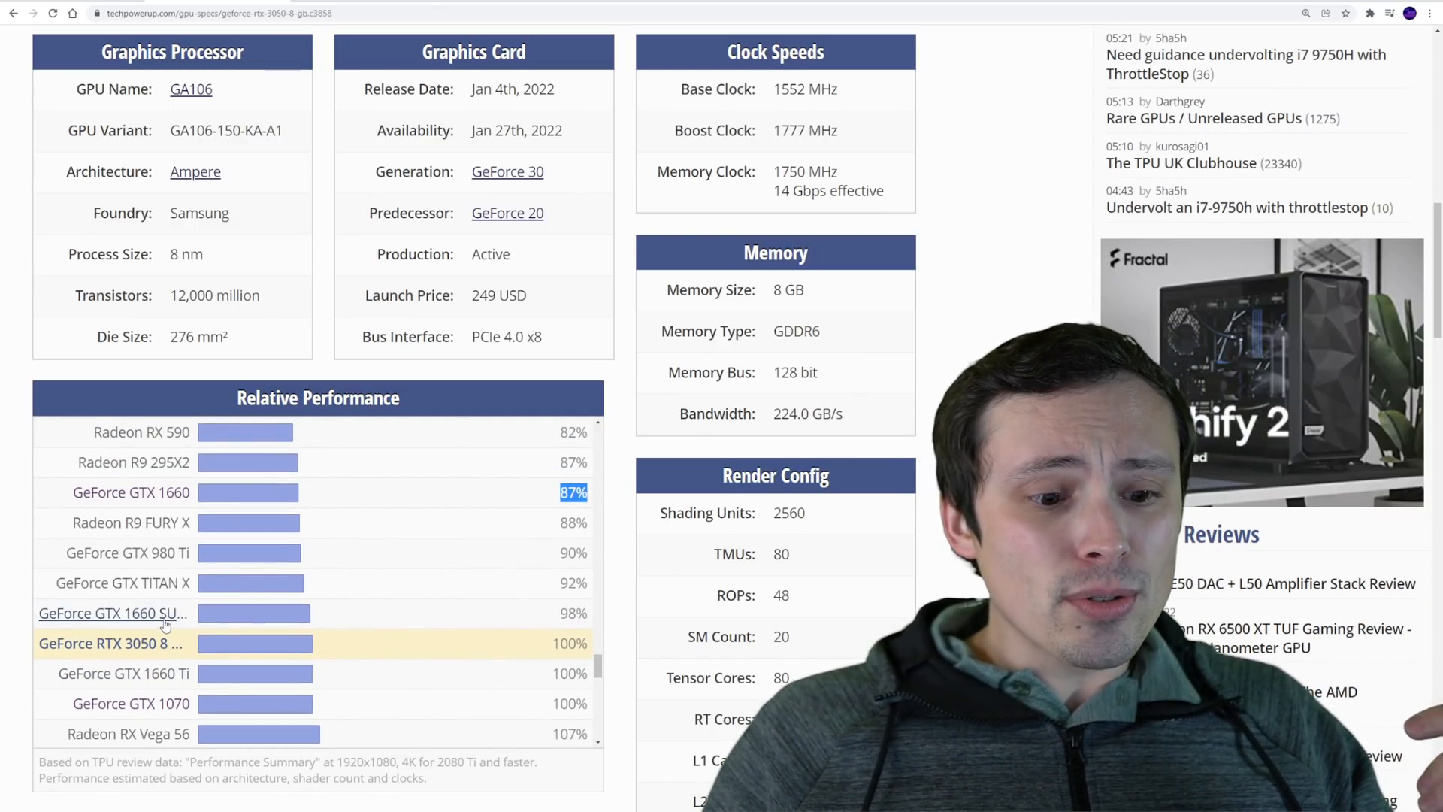
{"action": "scroll", "scroll_direction": "down", "scroll_amount": 3}
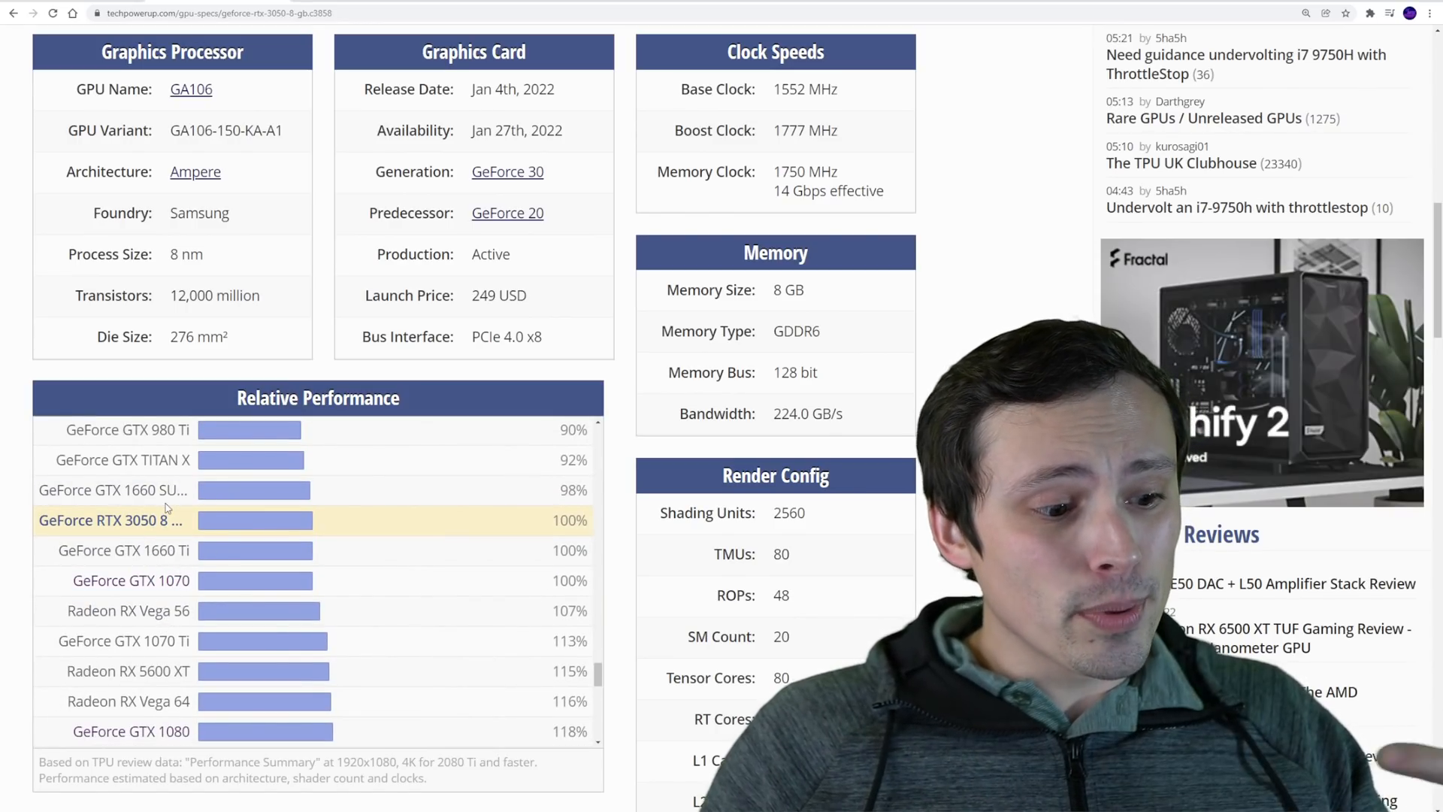
{"action": "scroll", "scroll_direction": "up", "scroll_amount": 3}
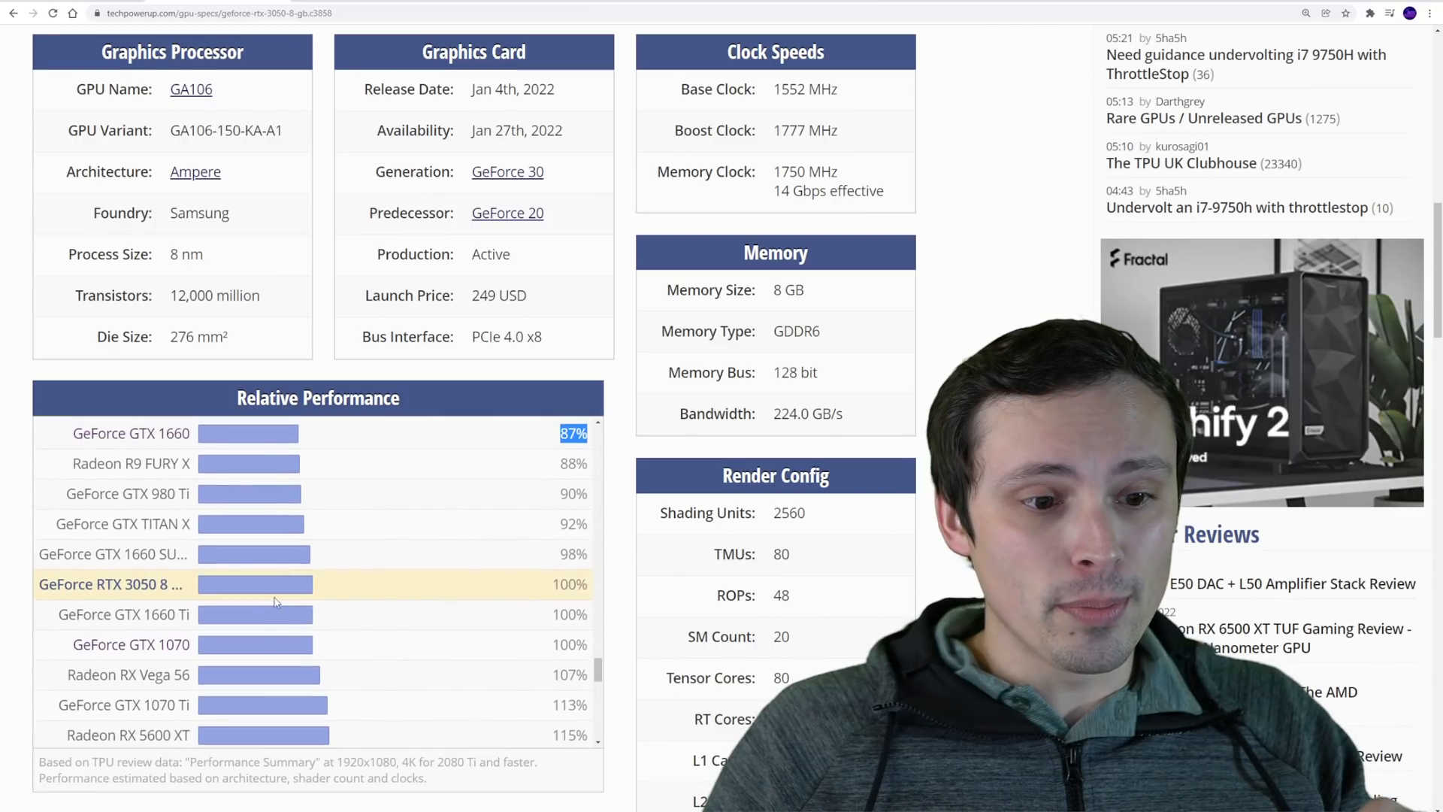
{"action": "scroll", "scroll_direction": "up", "scroll_amount": 3}
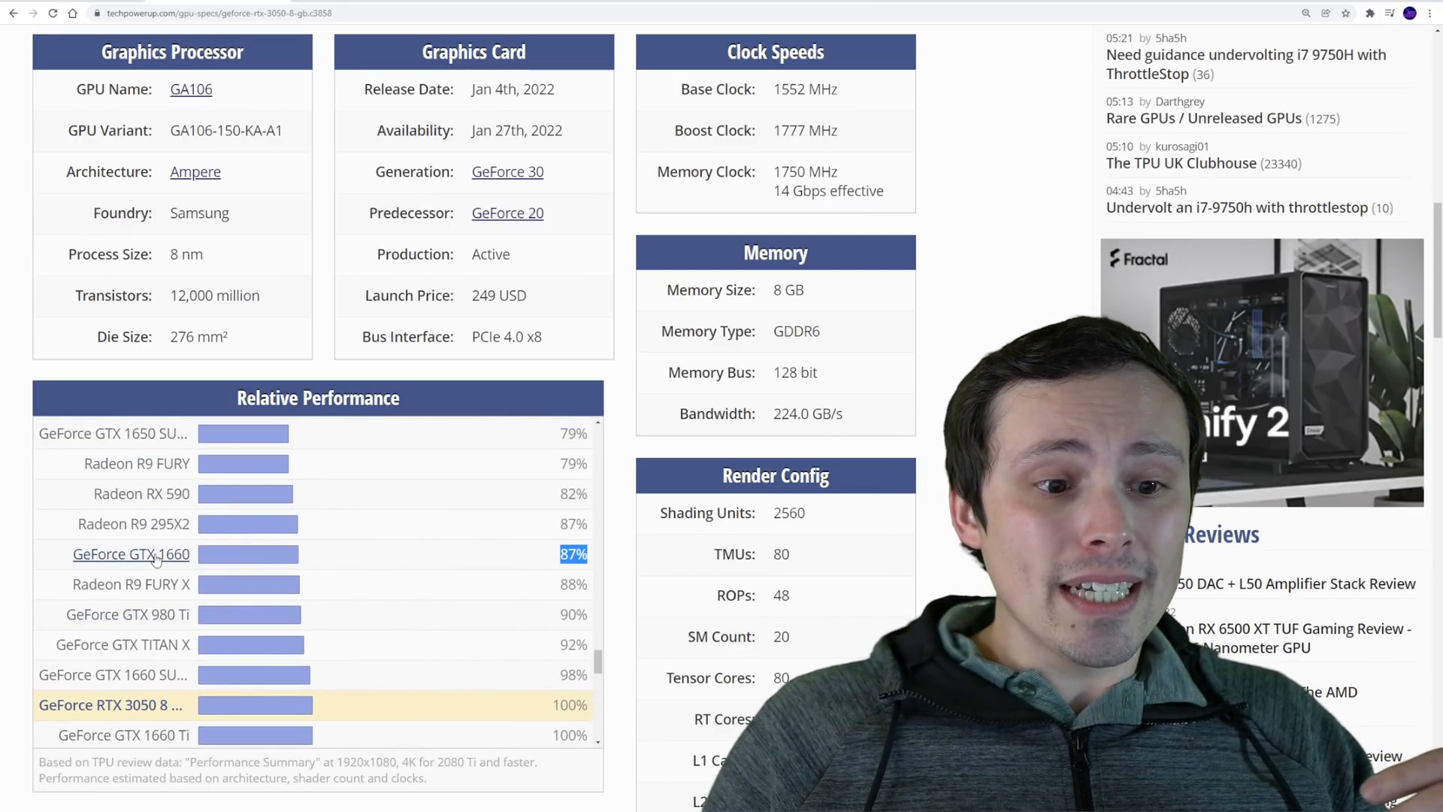
{"action": "scroll", "scroll_direction": "up", "scroll_amount": 3}
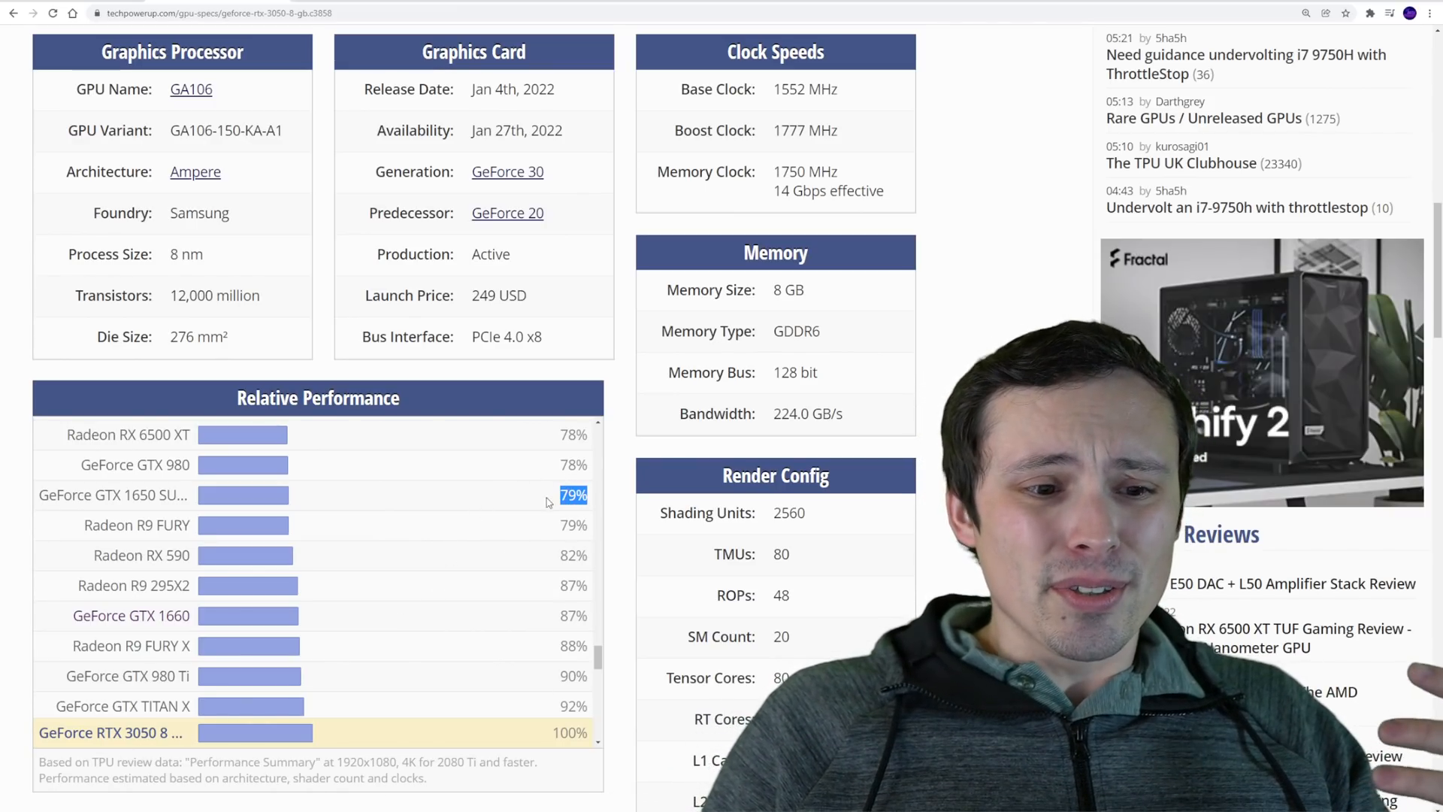
{"action": "mouse_move", "coordinate": [403, 567]}
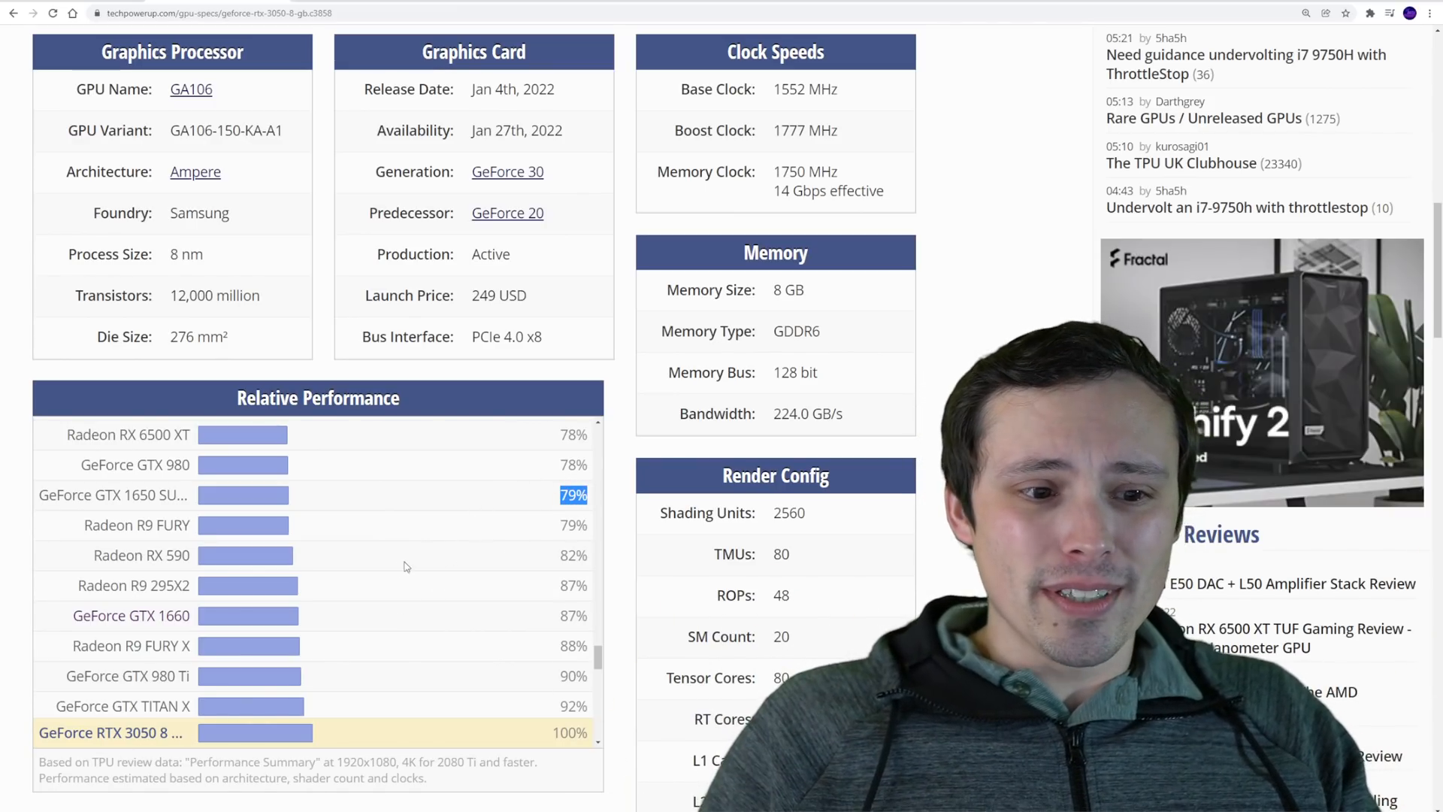
{"action": "scroll", "scroll_direction": "up", "scroll_amount": 3}
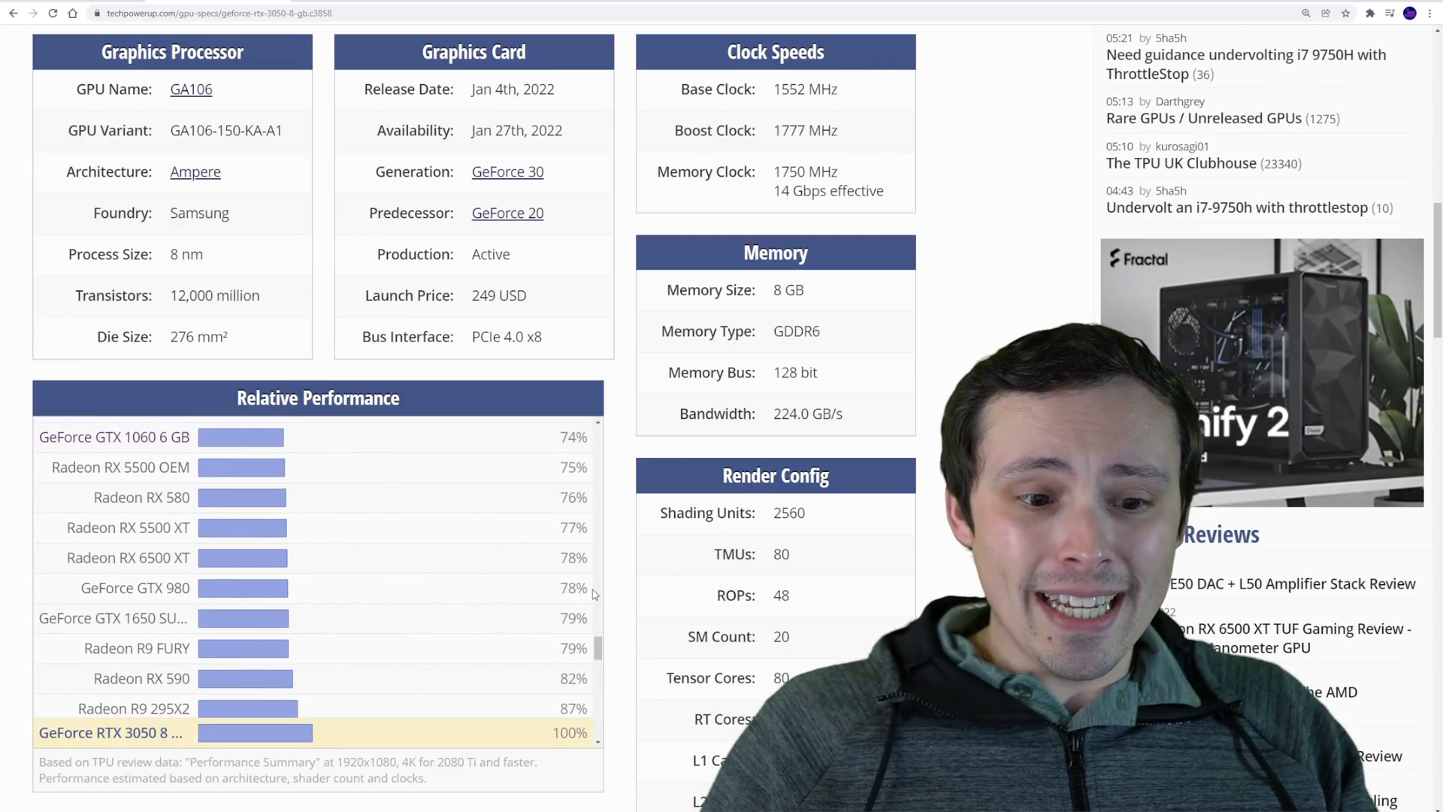
{"action": "scroll", "scroll_direction": "up", "scroll_amount": 3}
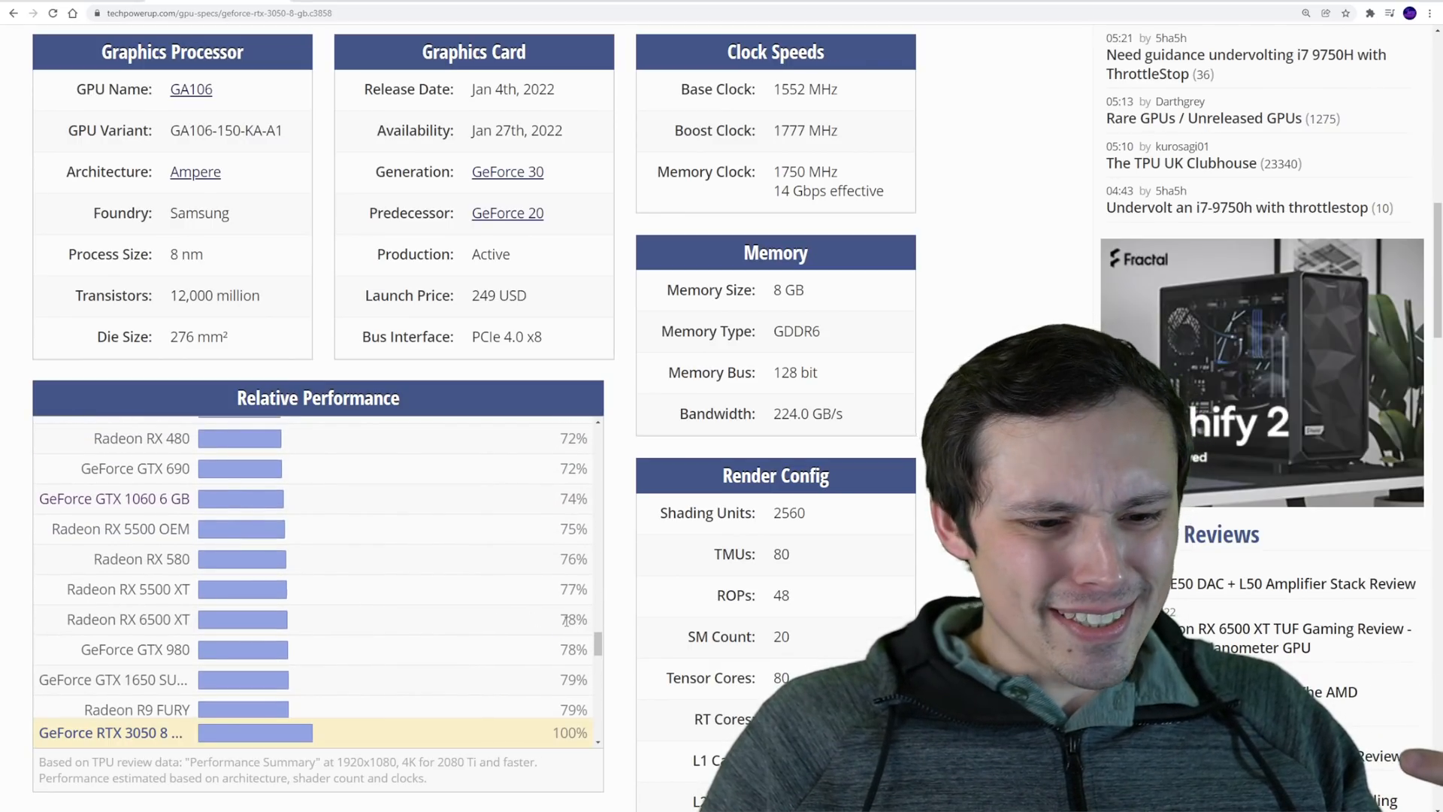
{"action": "mouse_move", "coordinate": [543, 626]}
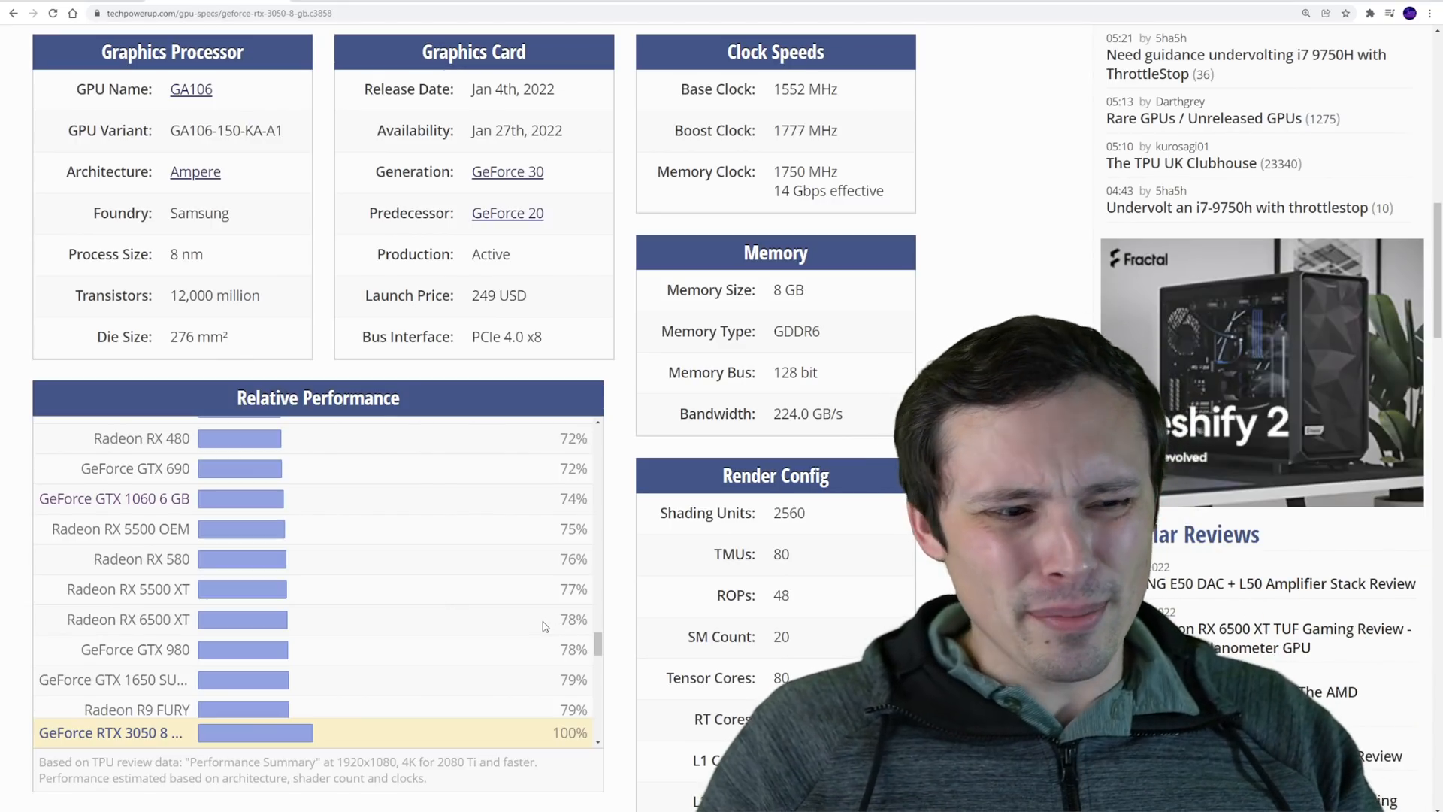
{"action": "double_click", "coordinate": [574, 619]}
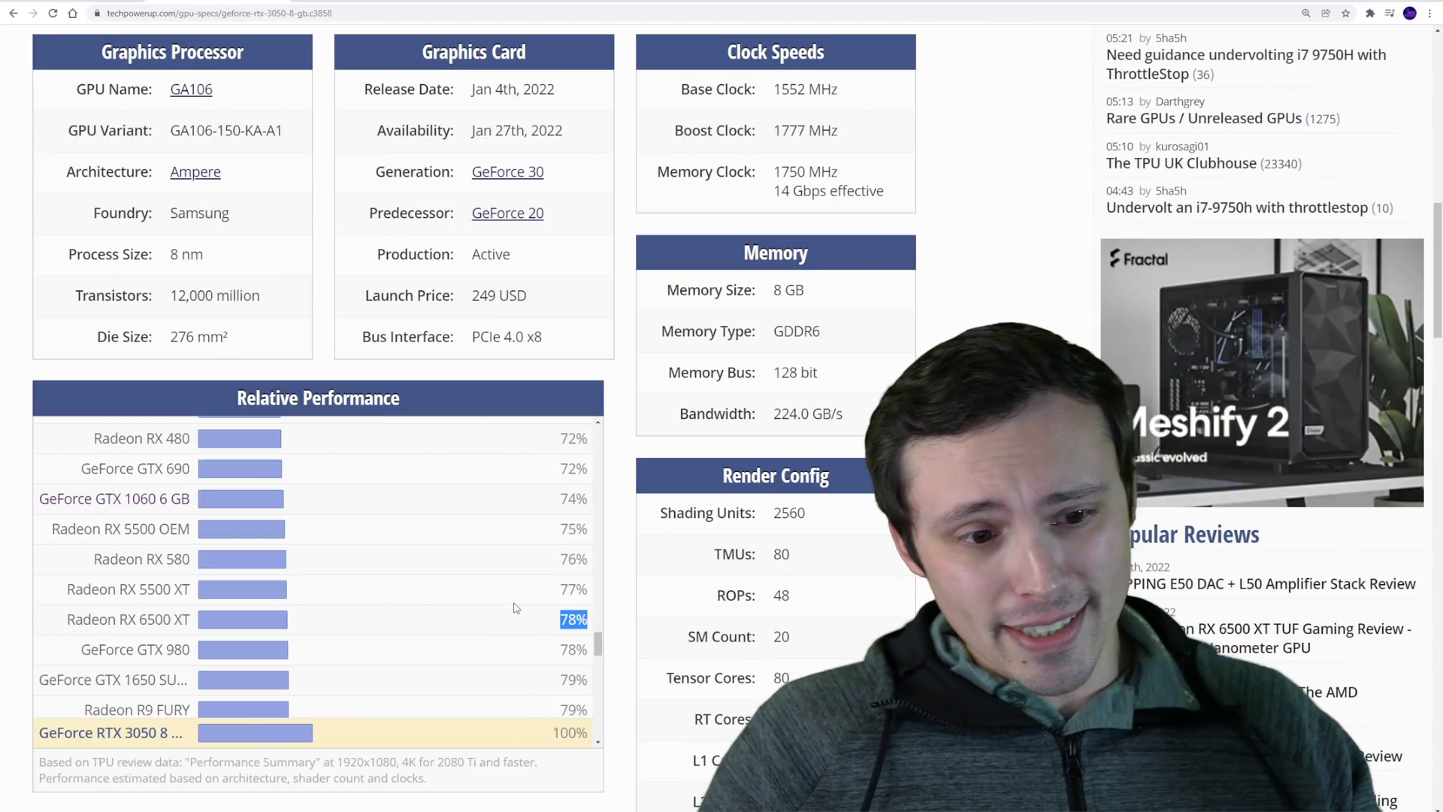
{"action": "scroll", "scroll_direction": "up", "scroll_amount": 3}
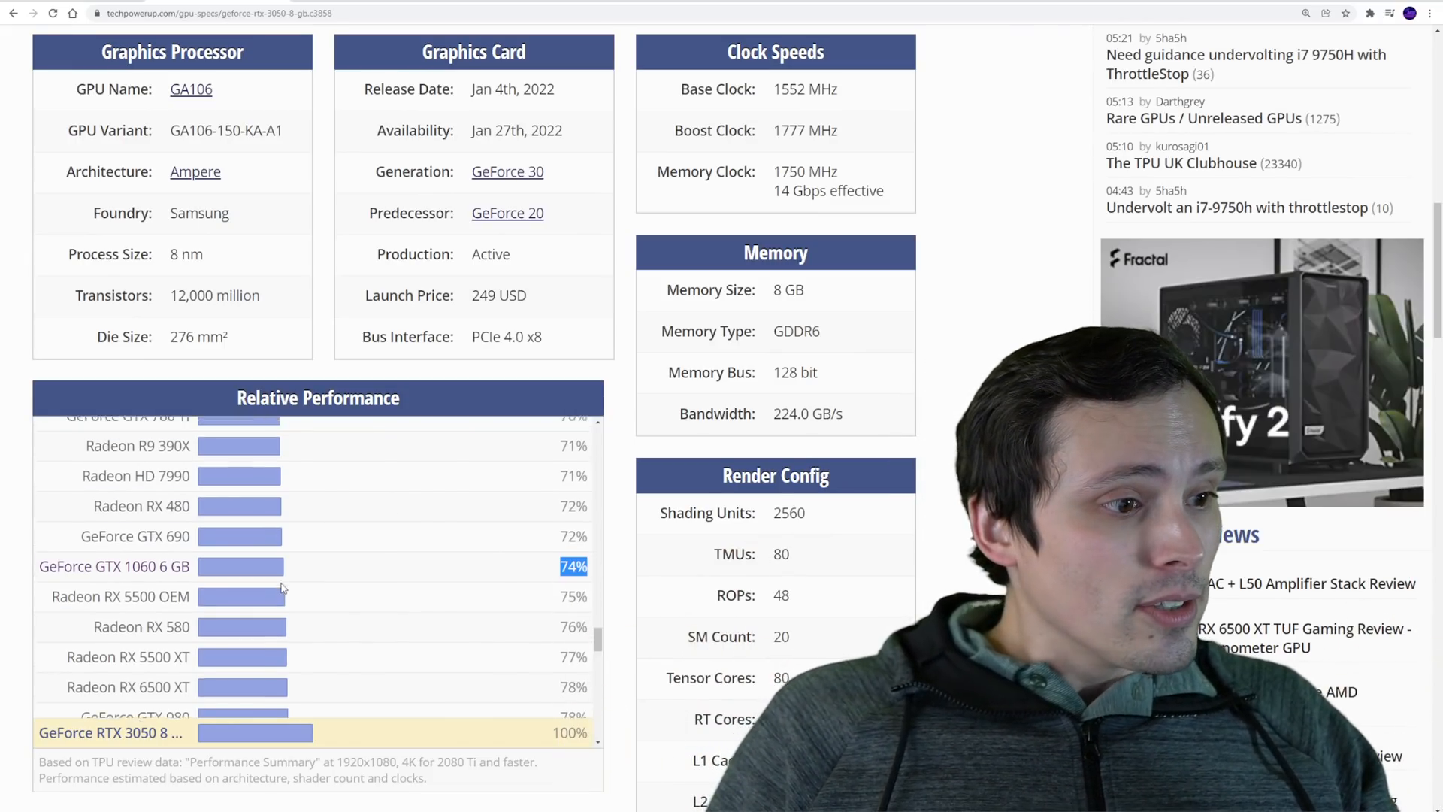
{"action": "scroll", "scroll_direction": "up", "scroll_amount": 3}
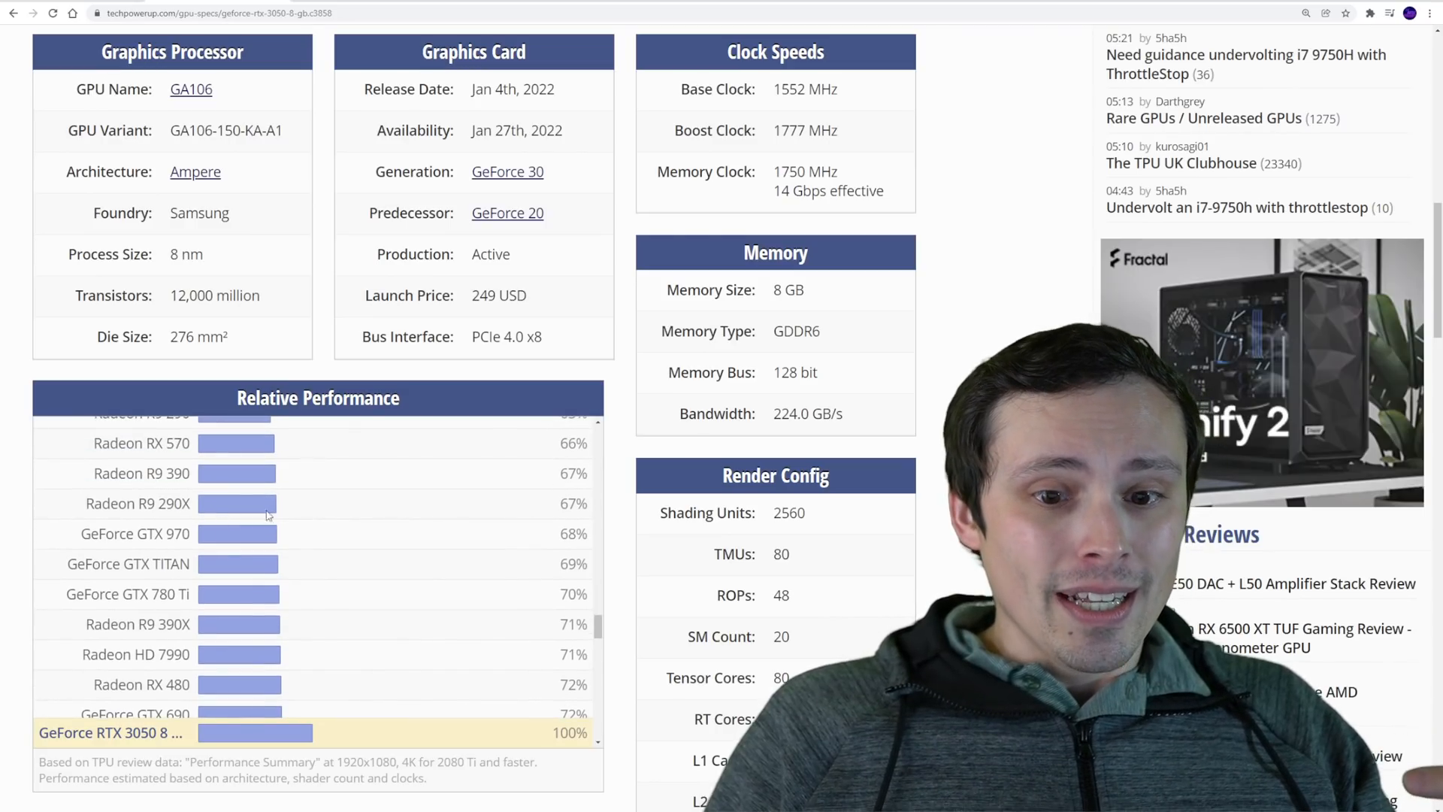
{"action": "scroll", "scroll_direction": "up", "scroll_amount": 3}
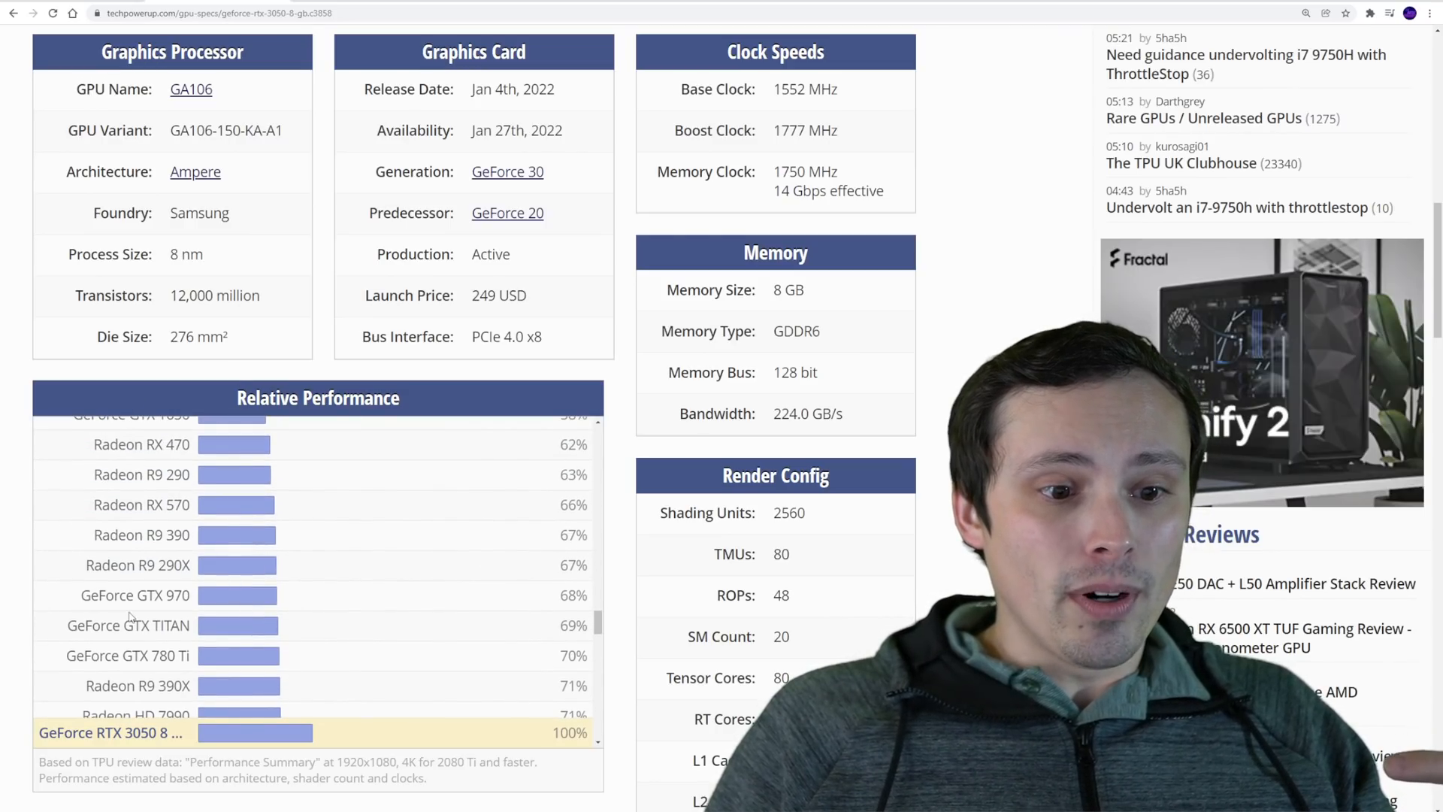
{"action": "mouse_move", "coordinate": [142, 534]}
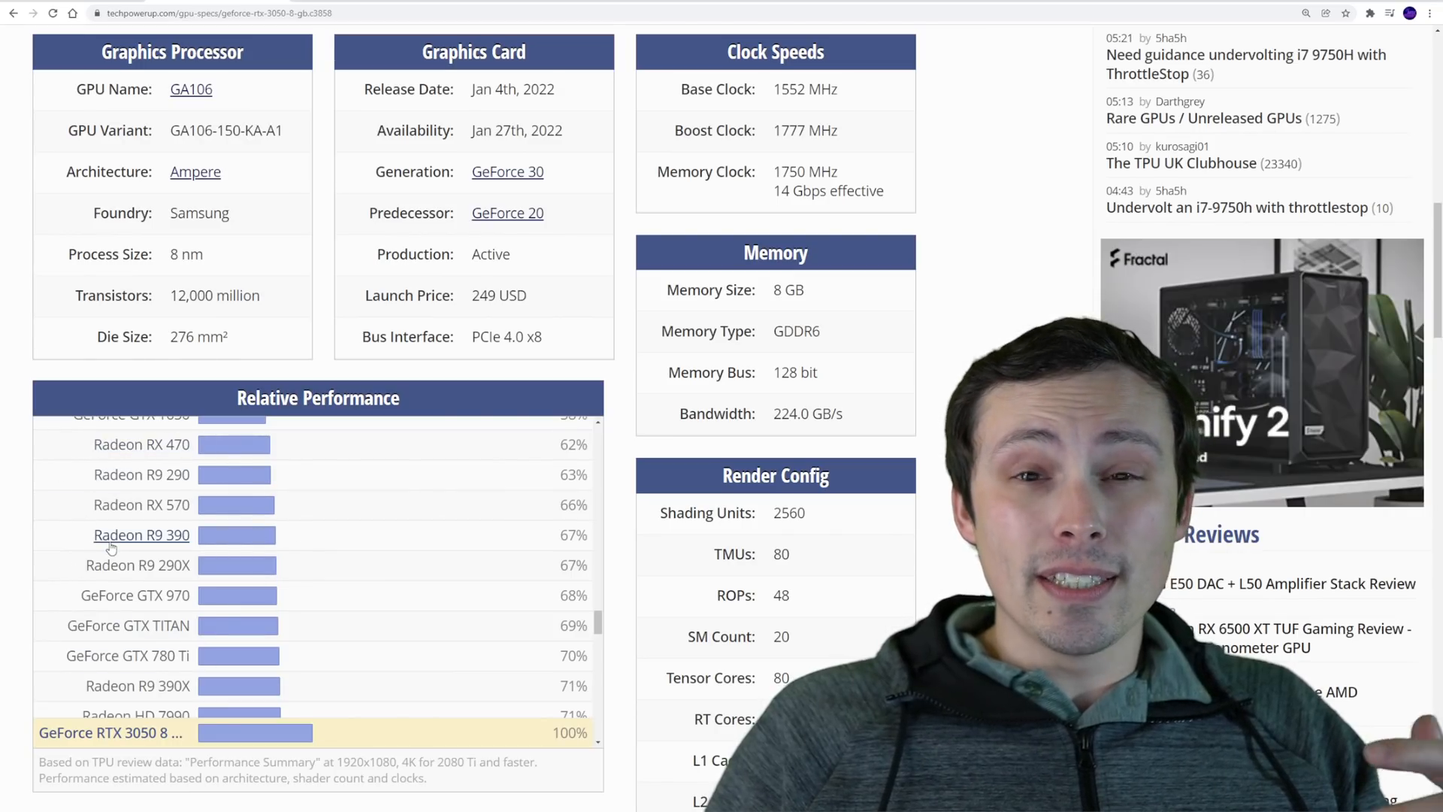
{"action": "mouse_move", "coordinate": [229, 580]}
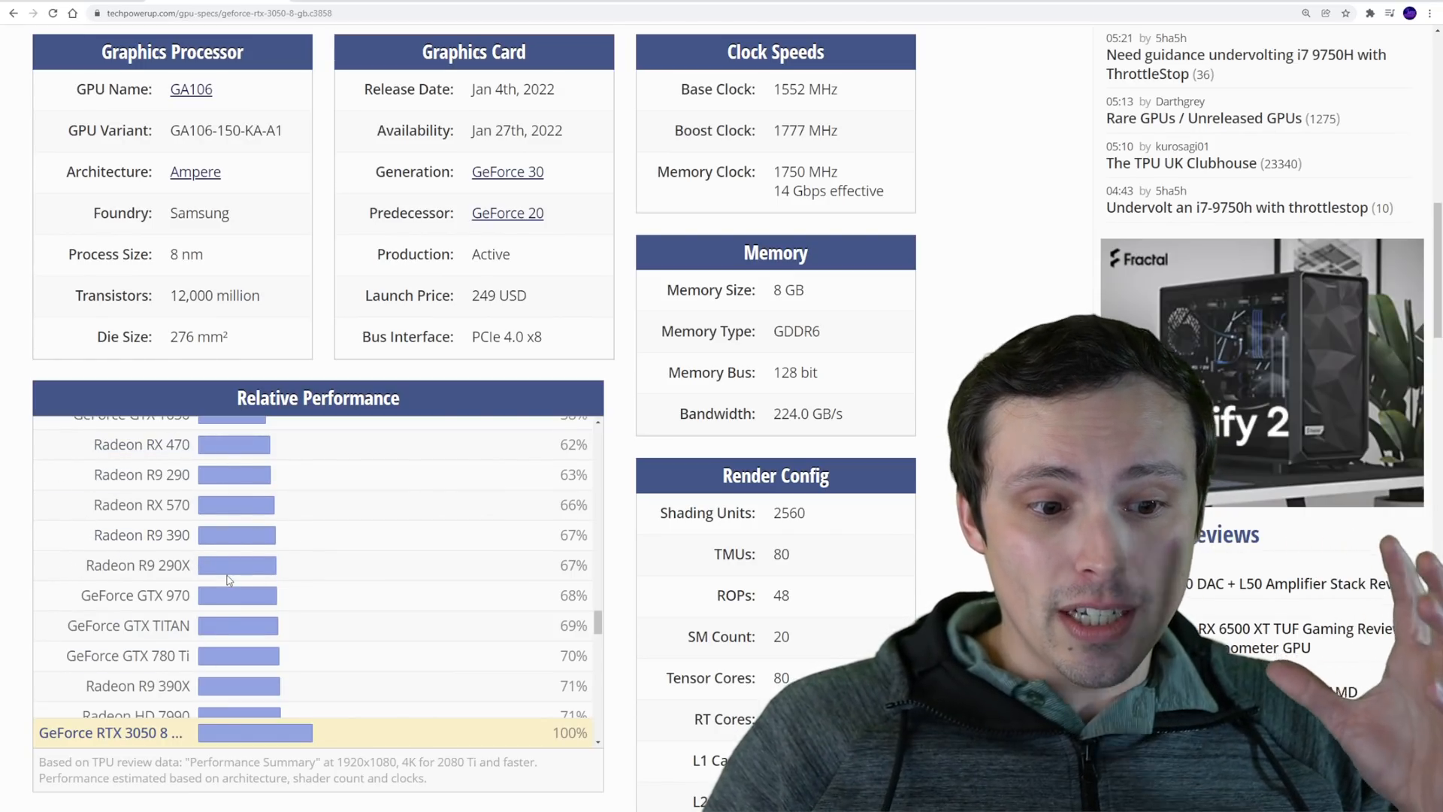
{"action": "mouse_move", "coordinate": [261, 599]}
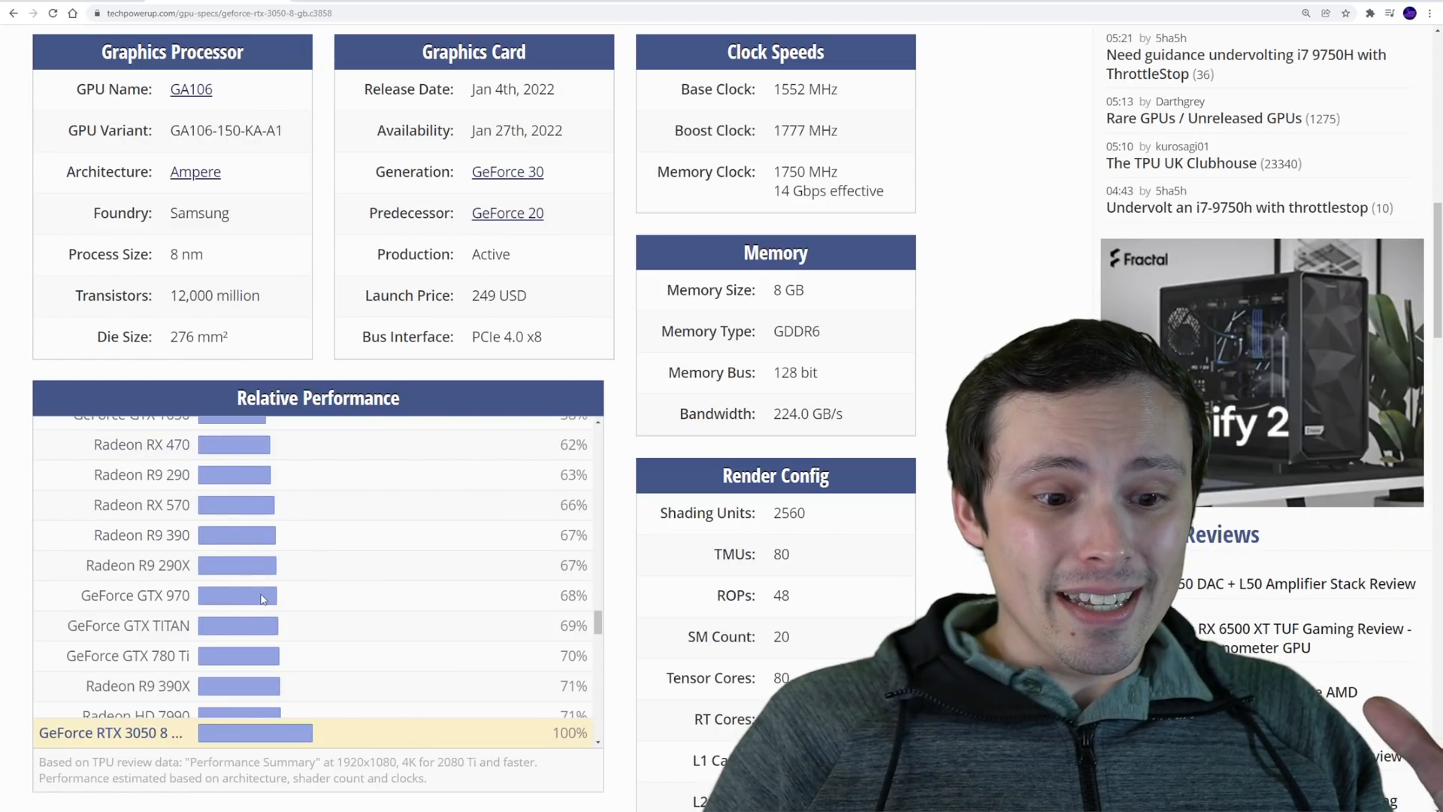
{"action": "scroll", "scroll_direction": "up", "scroll_amount": 3}
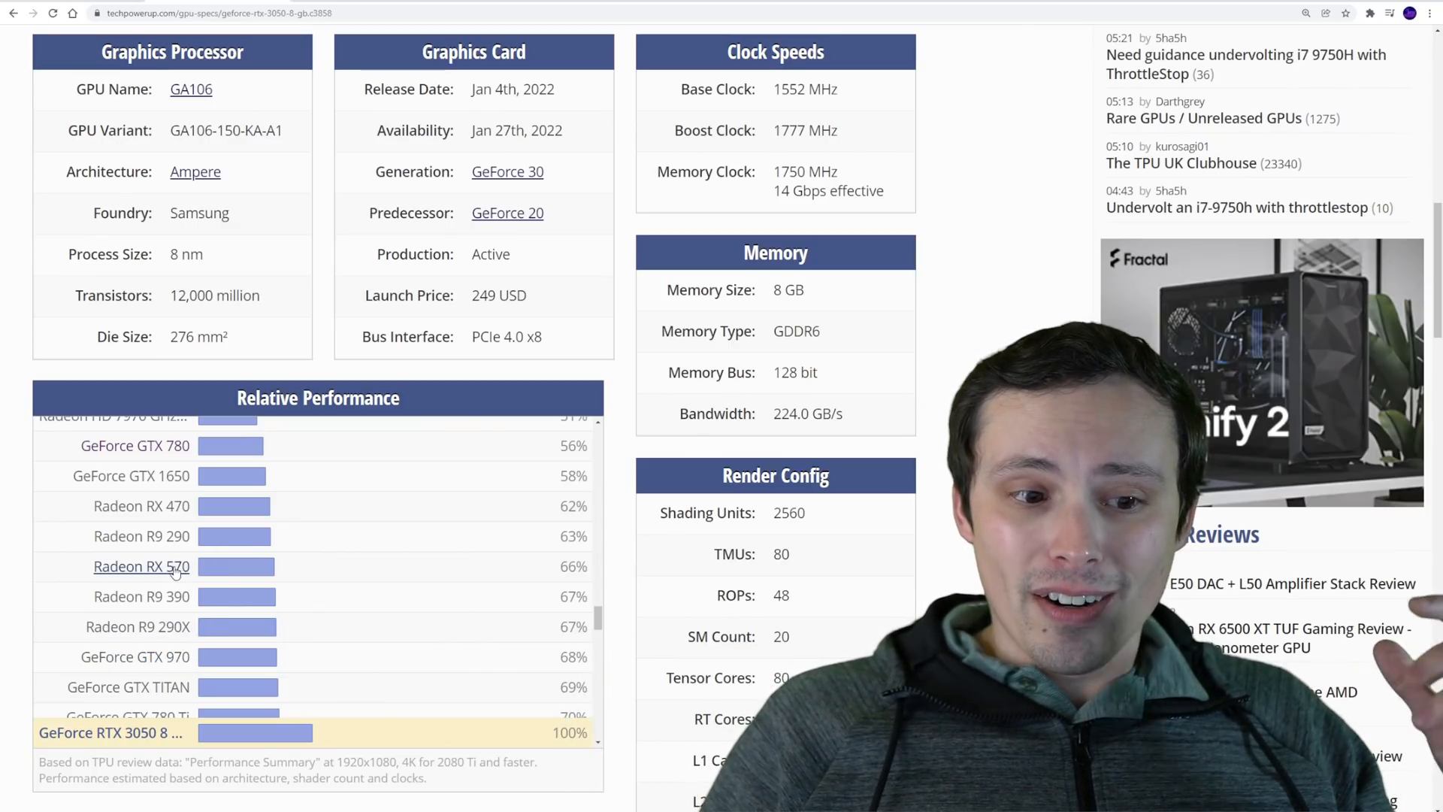
{"action": "scroll", "scroll_direction": "up", "scroll_amount": 3}
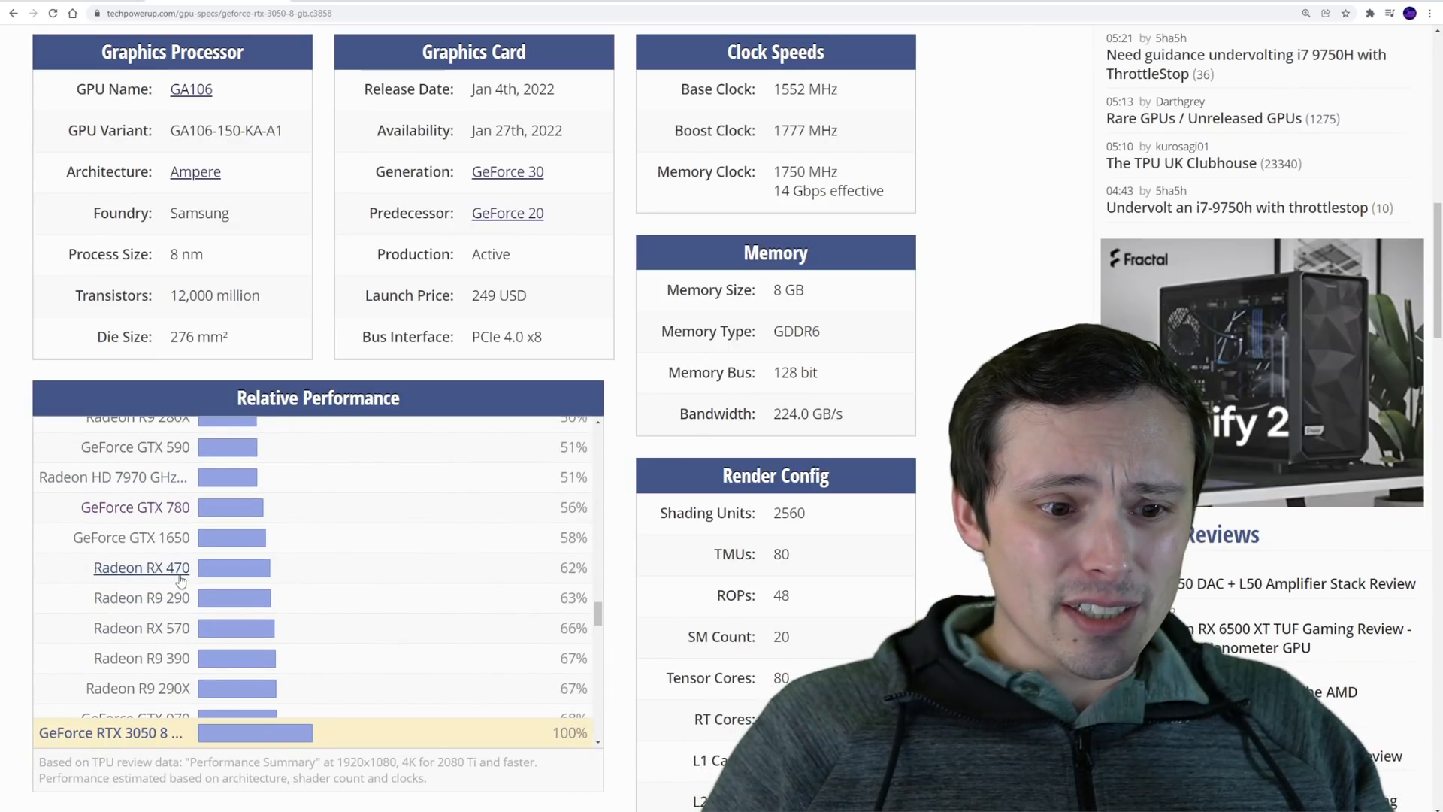
{"action": "scroll", "scroll_direction": "up", "scroll_amount": 3}
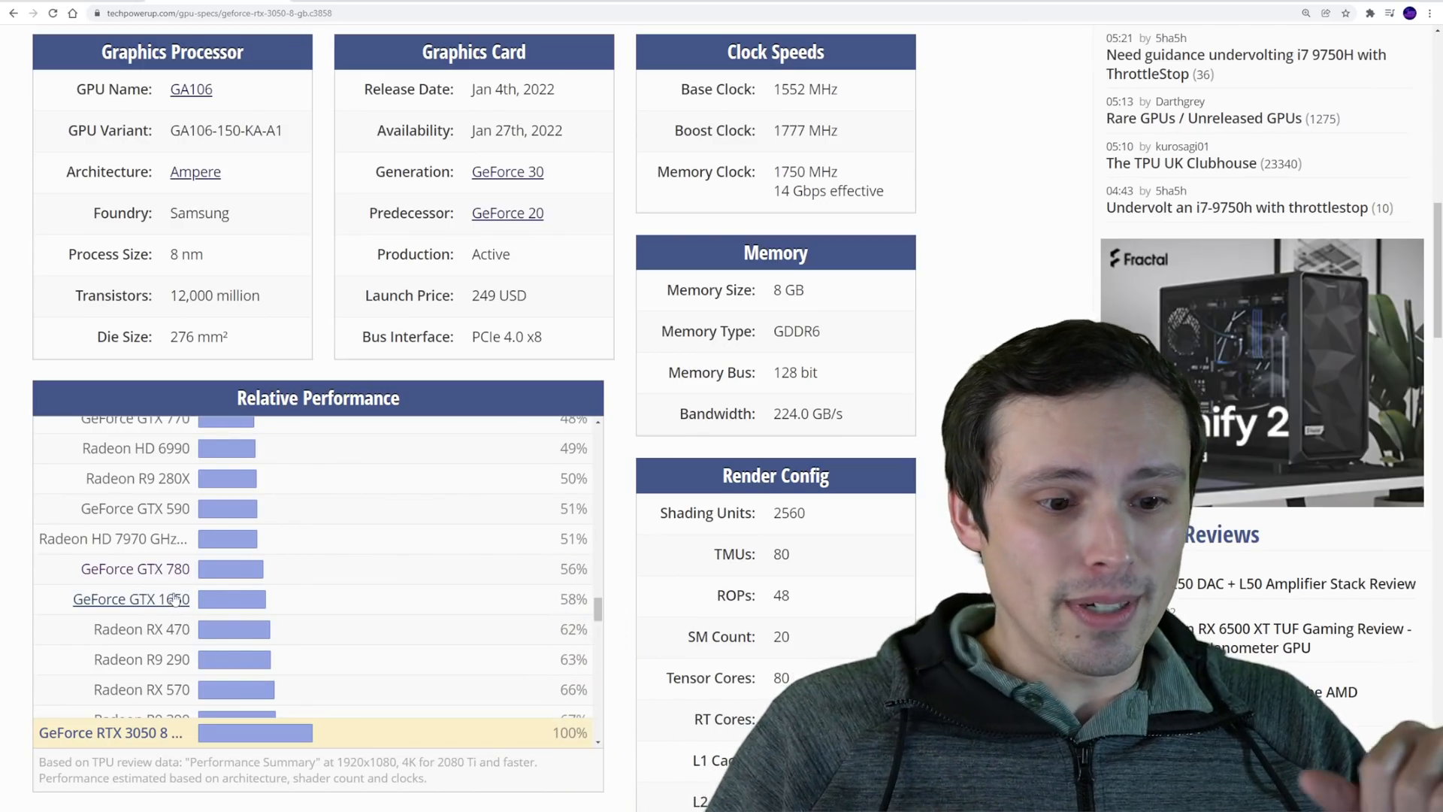
{"action": "scroll", "scroll_direction": "up", "scroll_amount": 3}
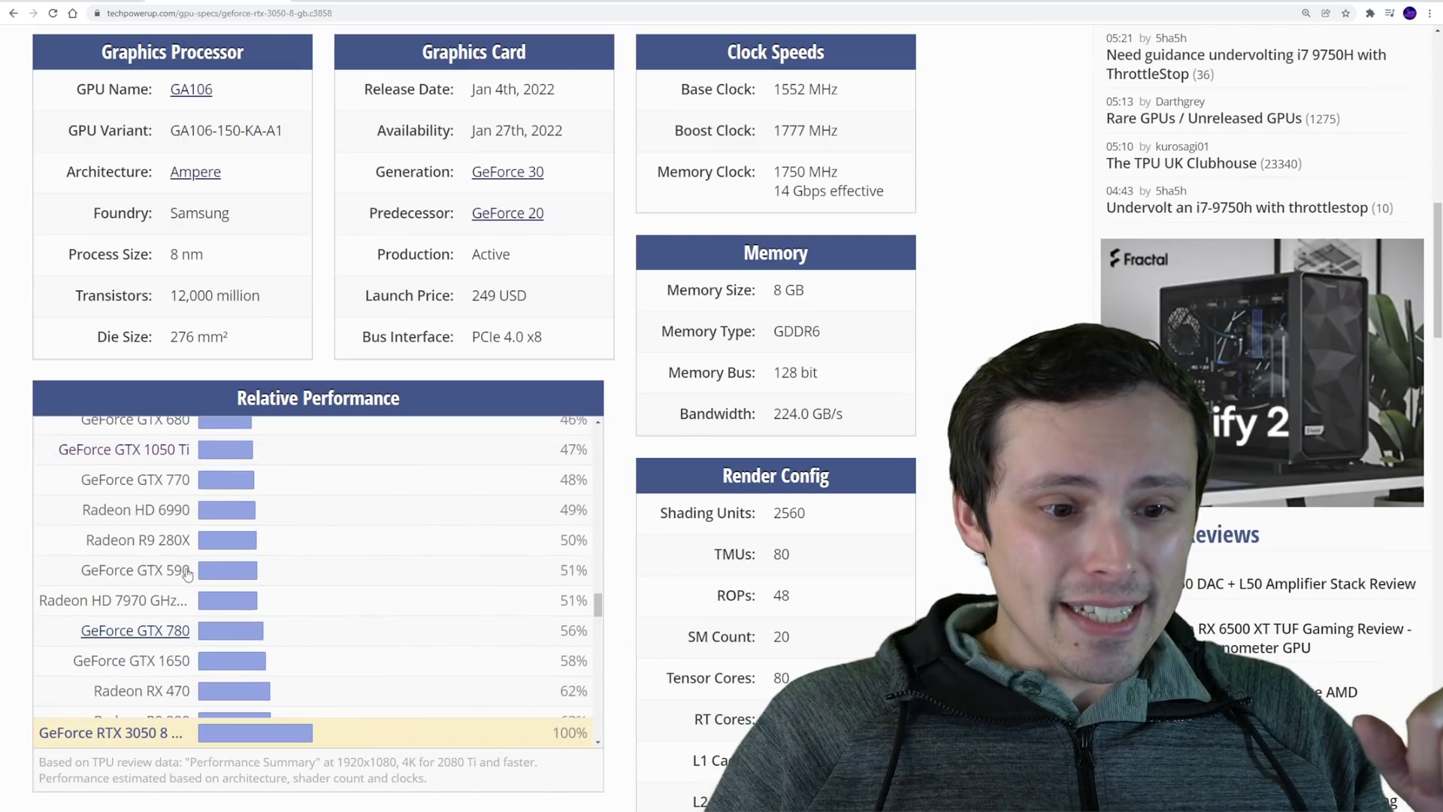
{"action": "scroll", "scroll_direction": "up", "scroll_amount": 3}
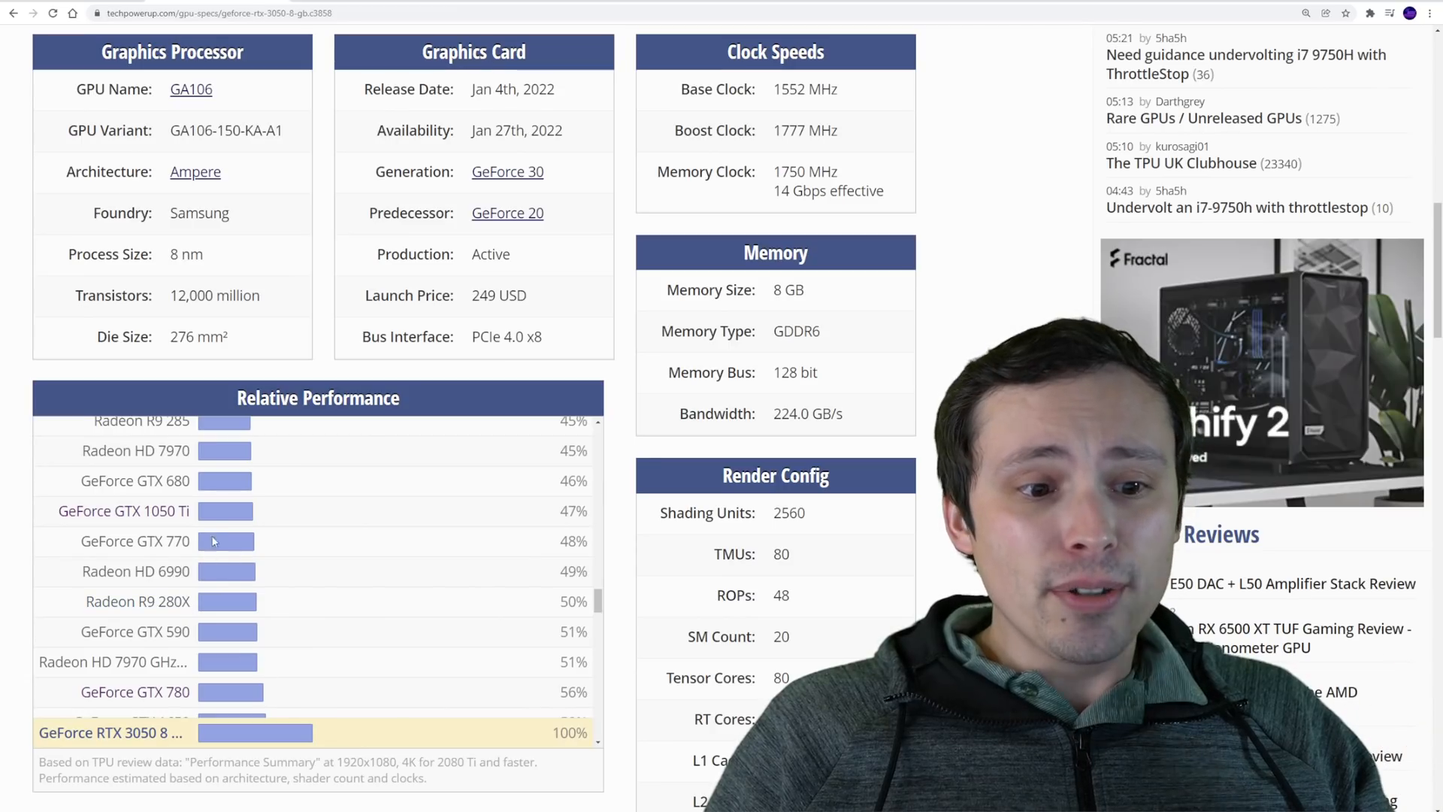
{"action": "scroll", "scroll_direction": "up", "scroll_amount": 3}
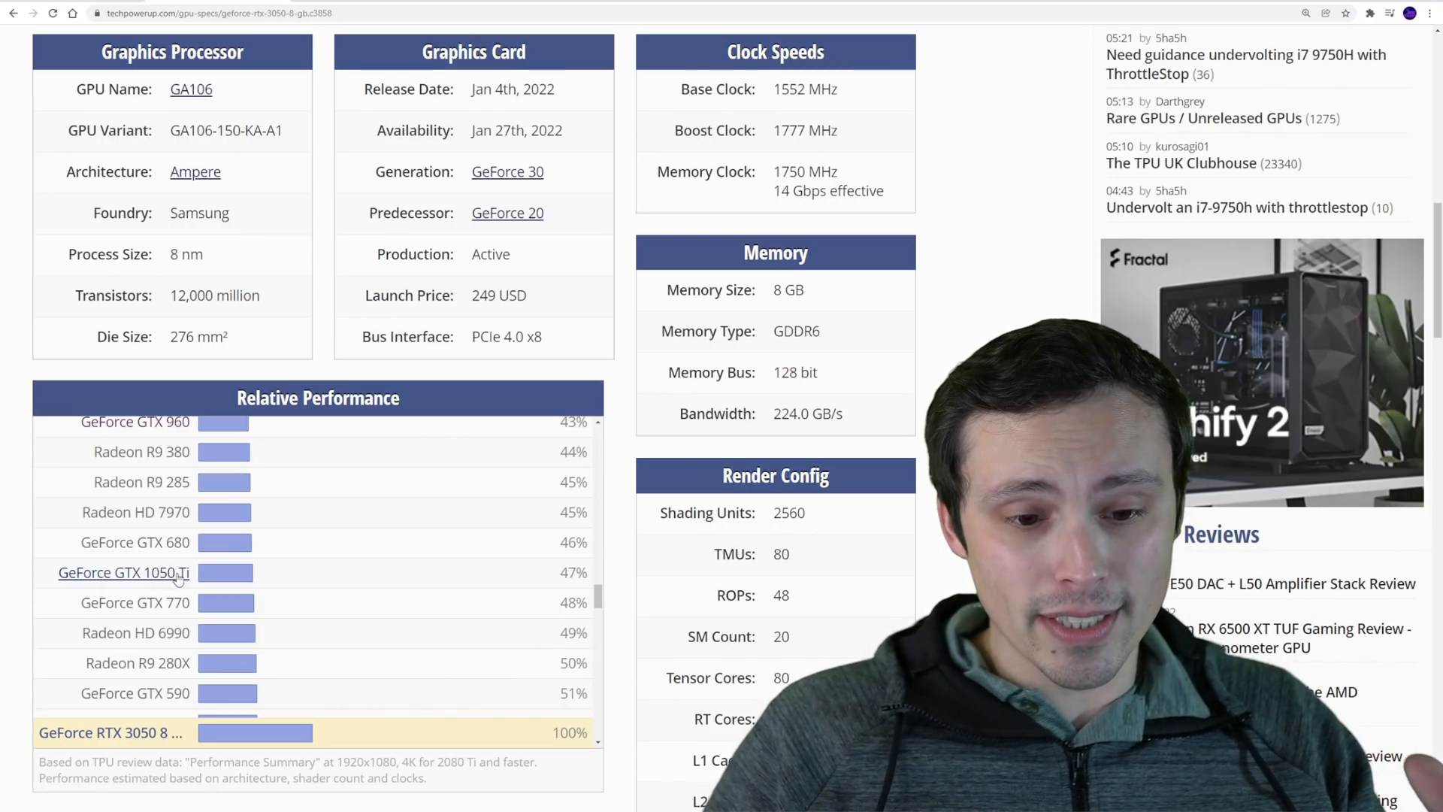
{"action": "mouse_move", "coordinate": [559, 784]}
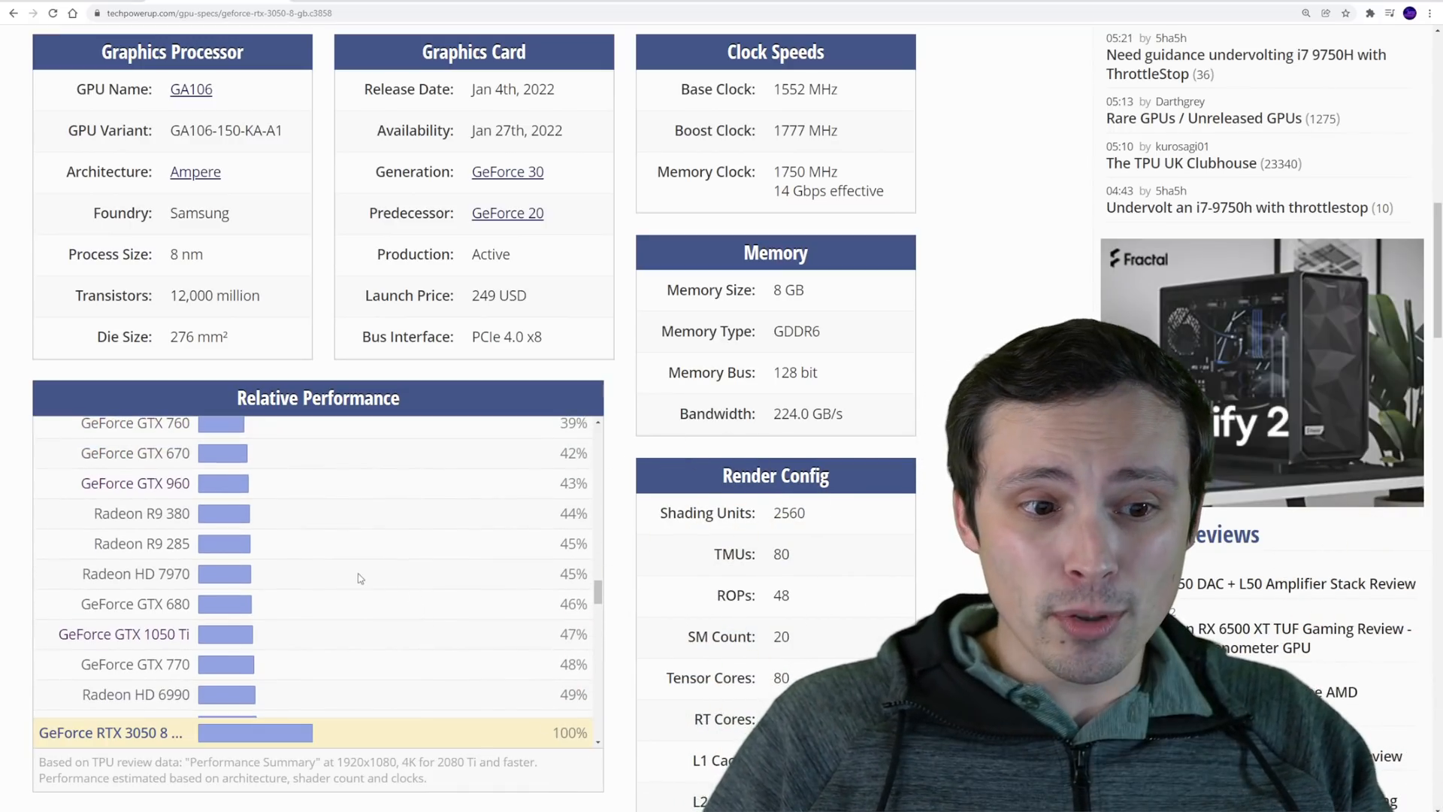
{"action": "scroll", "scroll_direction": "up", "scroll_amount": 3}
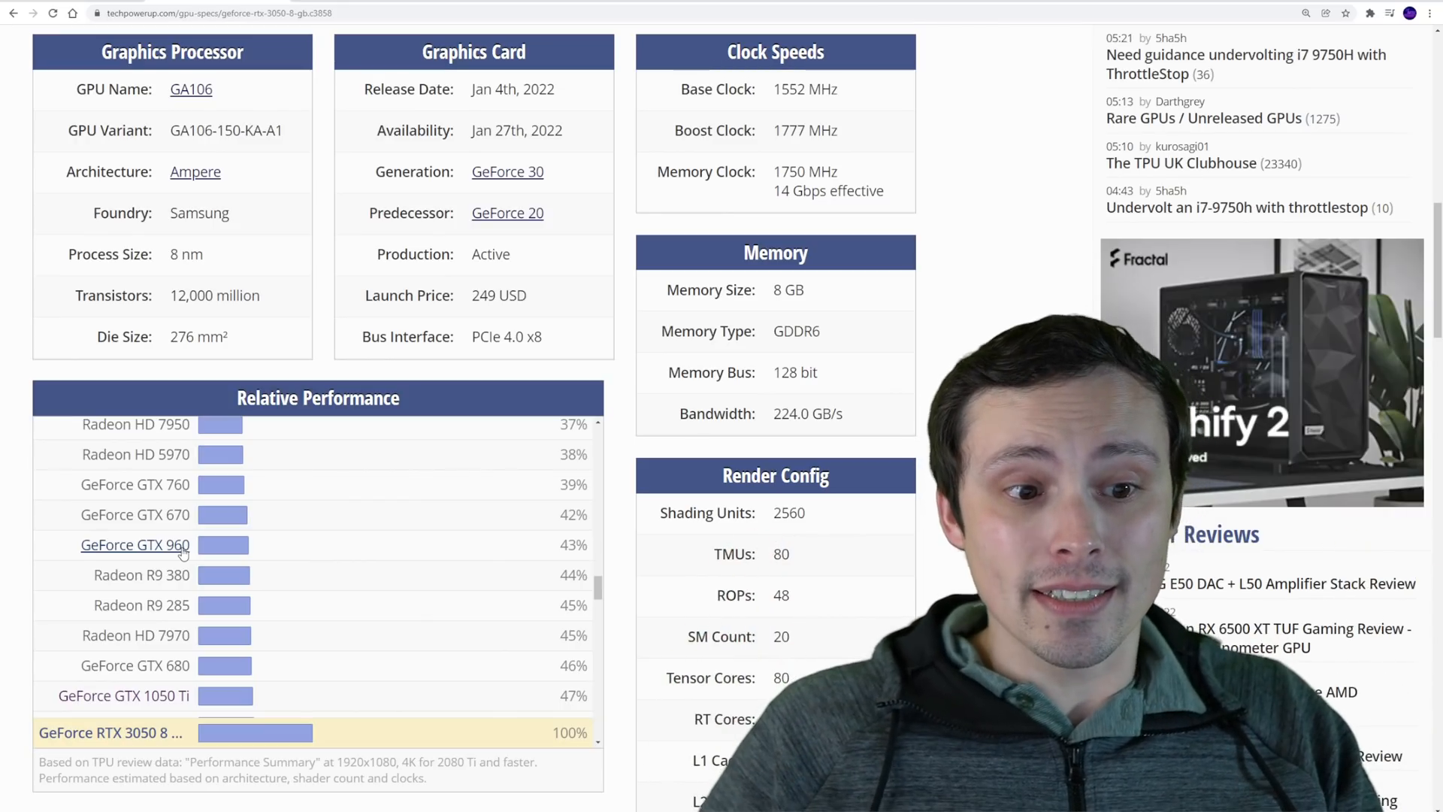
{"action": "scroll", "scroll_direction": "up", "scroll_amount": 3}
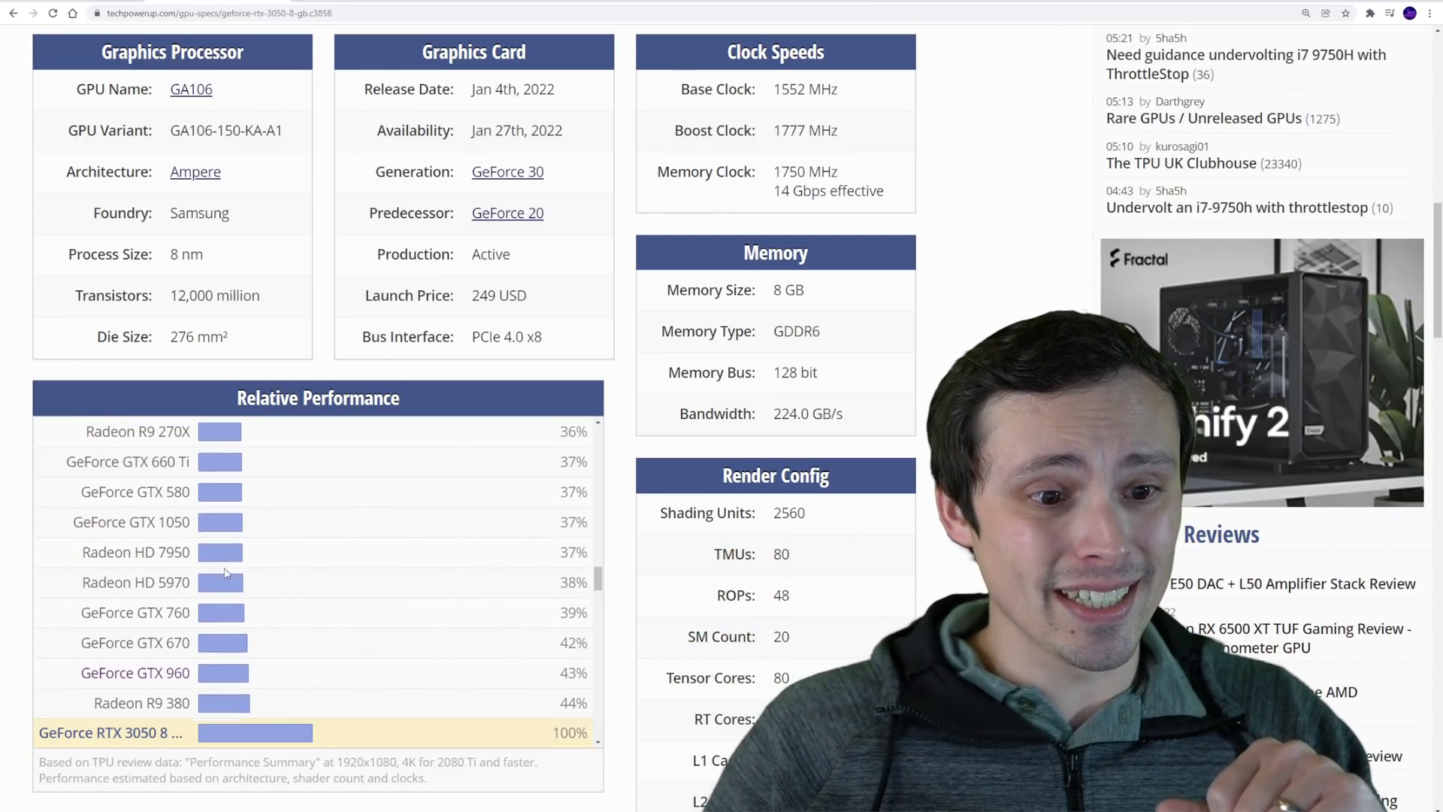
{"action": "scroll", "scroll_direction": "down", "scroll_amount": 3}
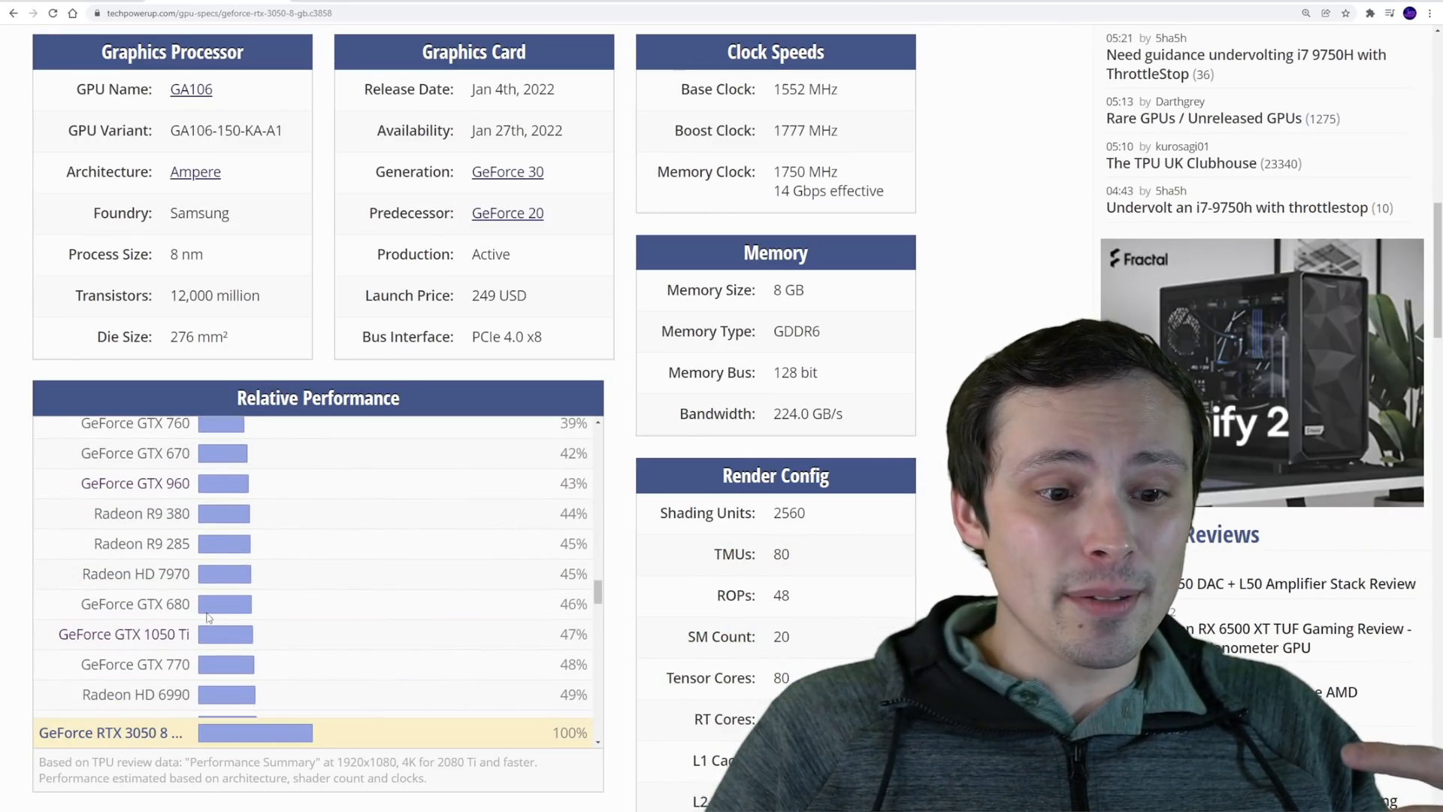
{"action": "scroll", "scroll_direction": "up", "scroll_amount": 3}
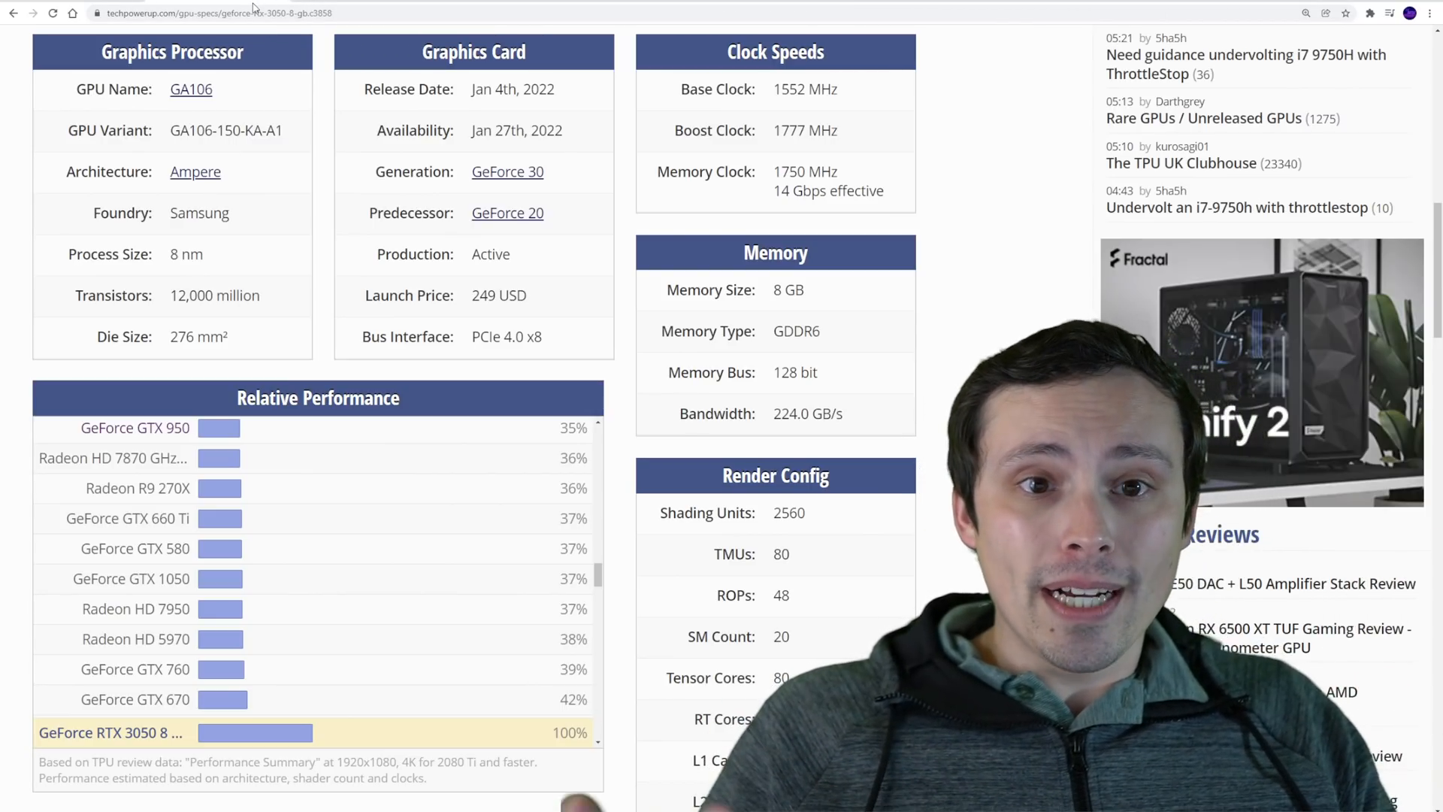
{"action": "scroll", "scroll_direction": "down", "scroll_amount": 3}
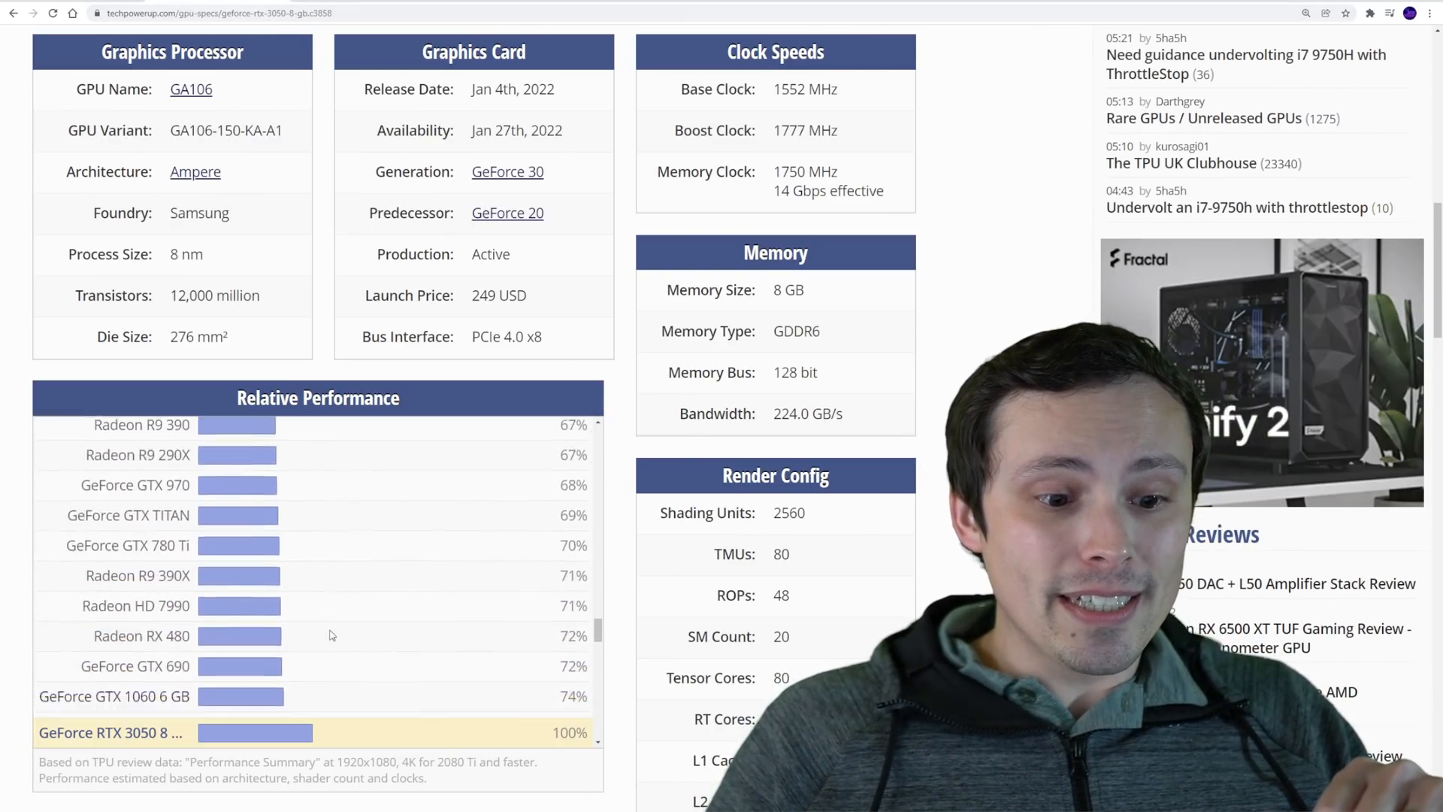
{"action": "scroll", "scroll_direction": "down", "scroll_amount": 3}
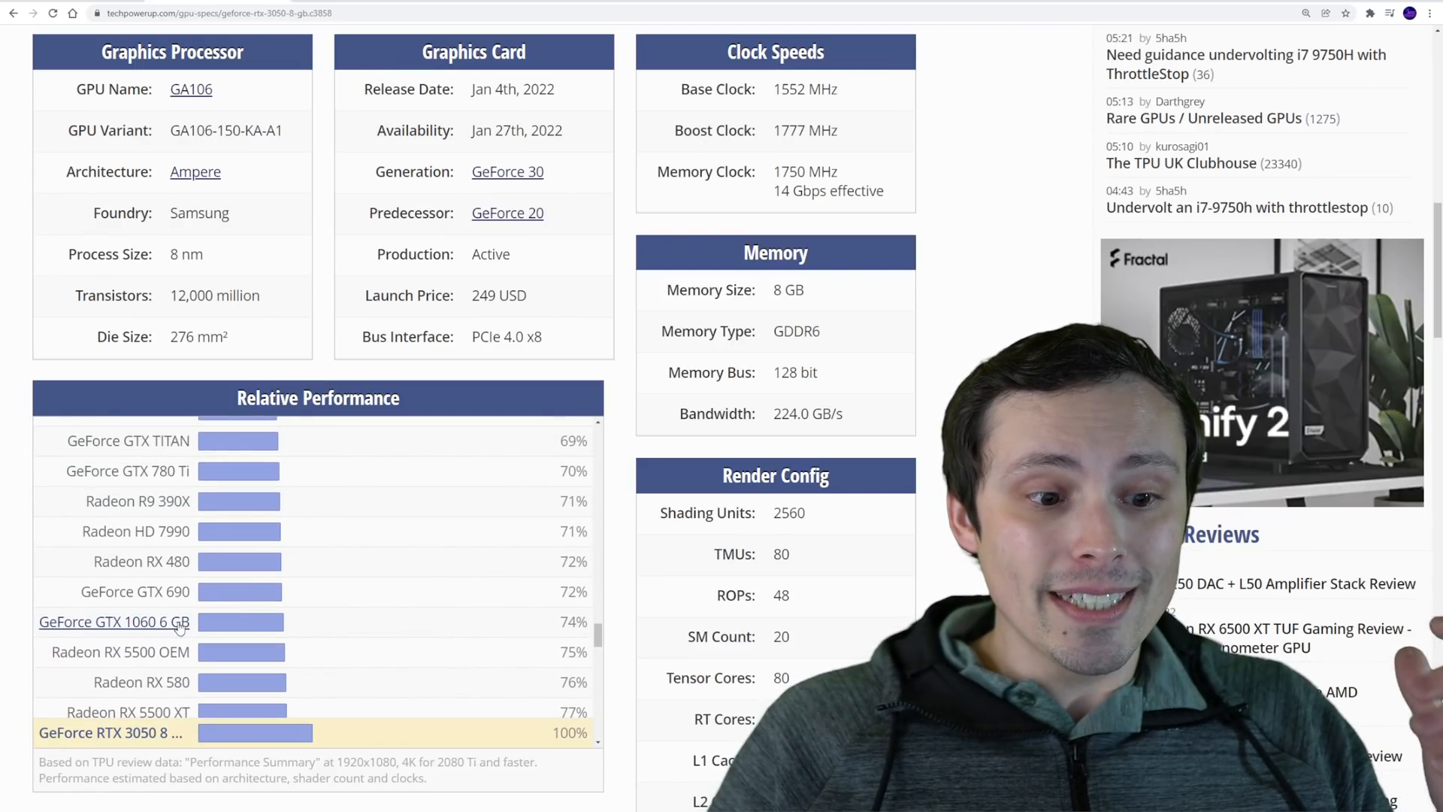
{"action": "scroll", "scroll_direction": "down", "scroll_amount": 3}
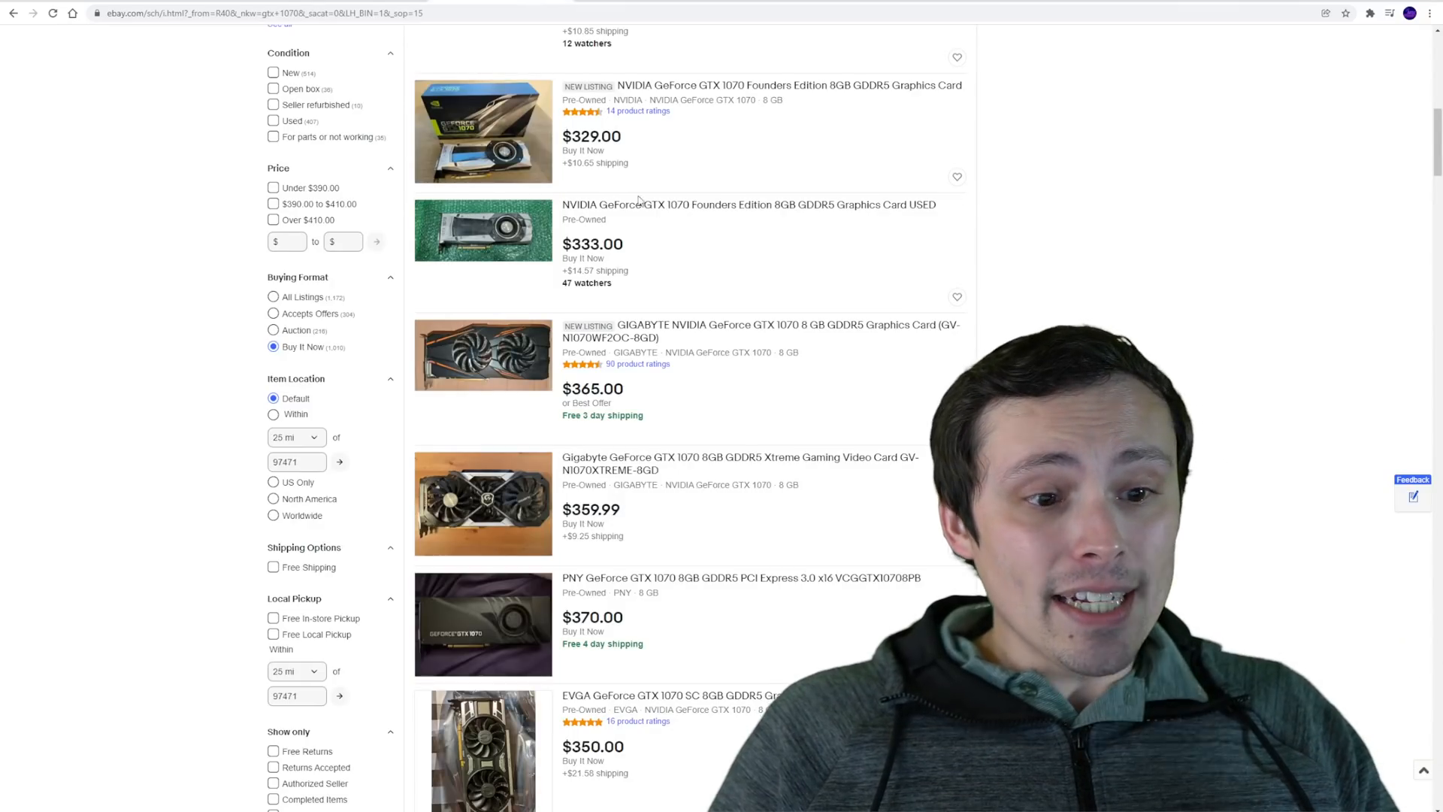
{"action": "mouse_move", "coordinate": [864, 272]}
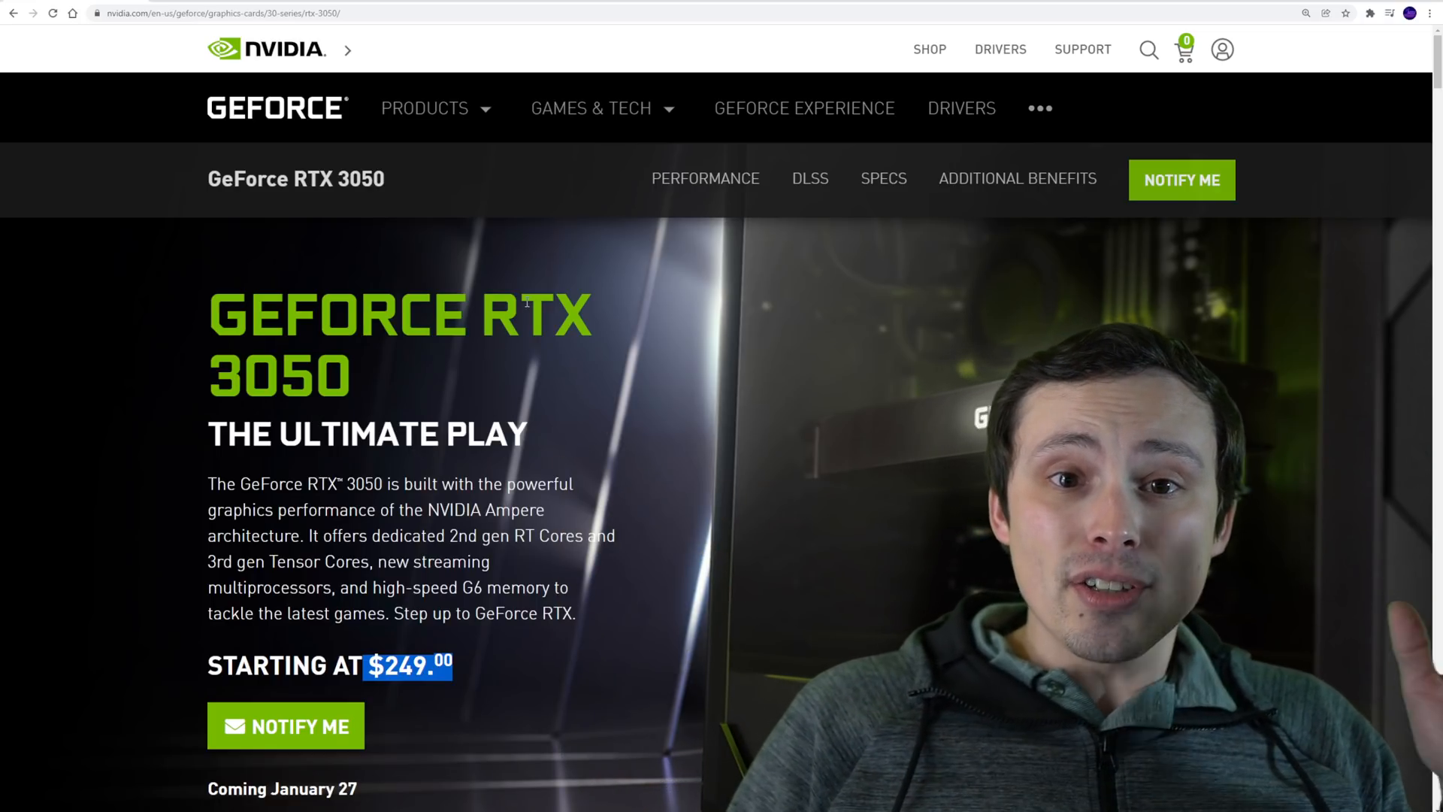
{"action": "left_click", "coordinate": [591, 107]}
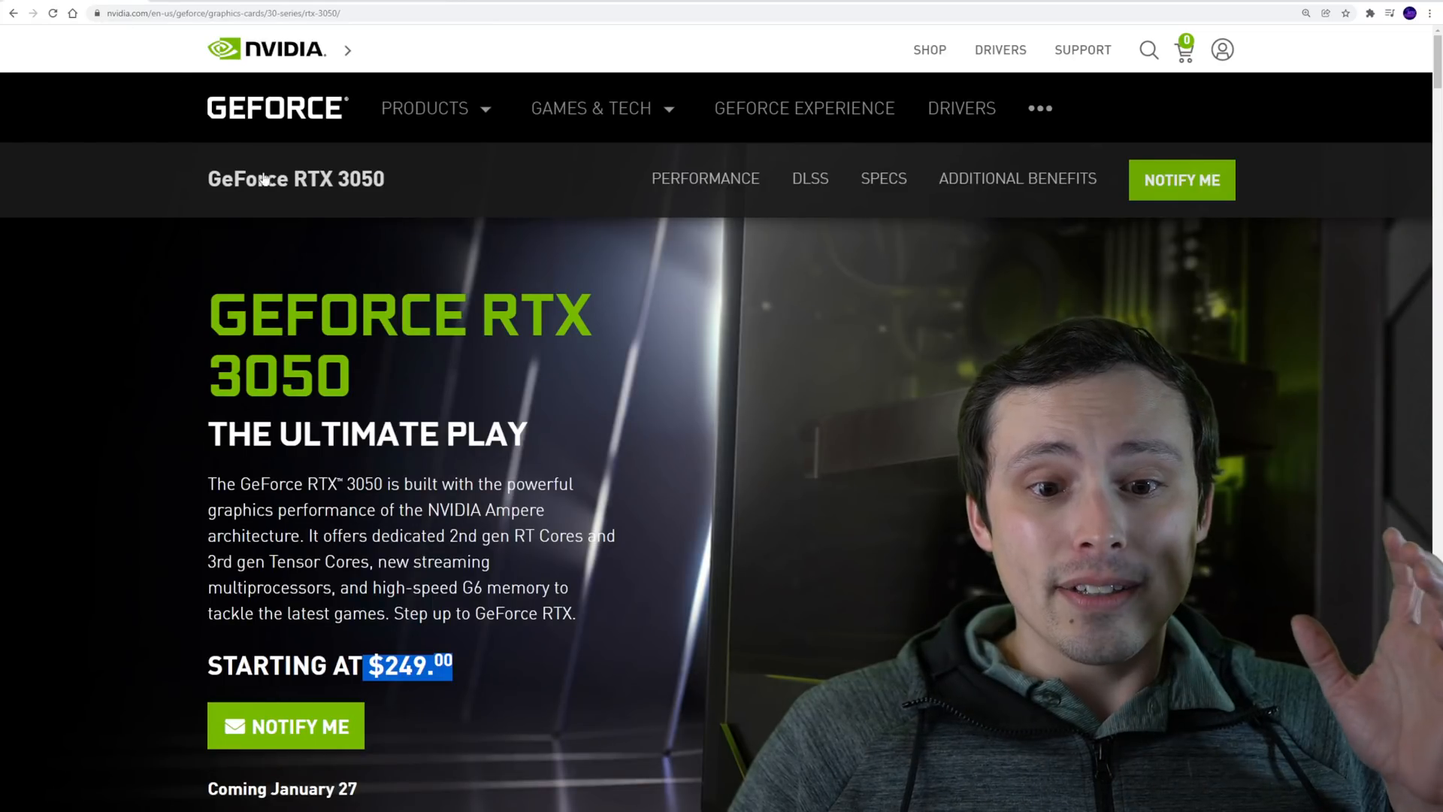
{"action": "mouse_move", "coordinate": [495, 378]}
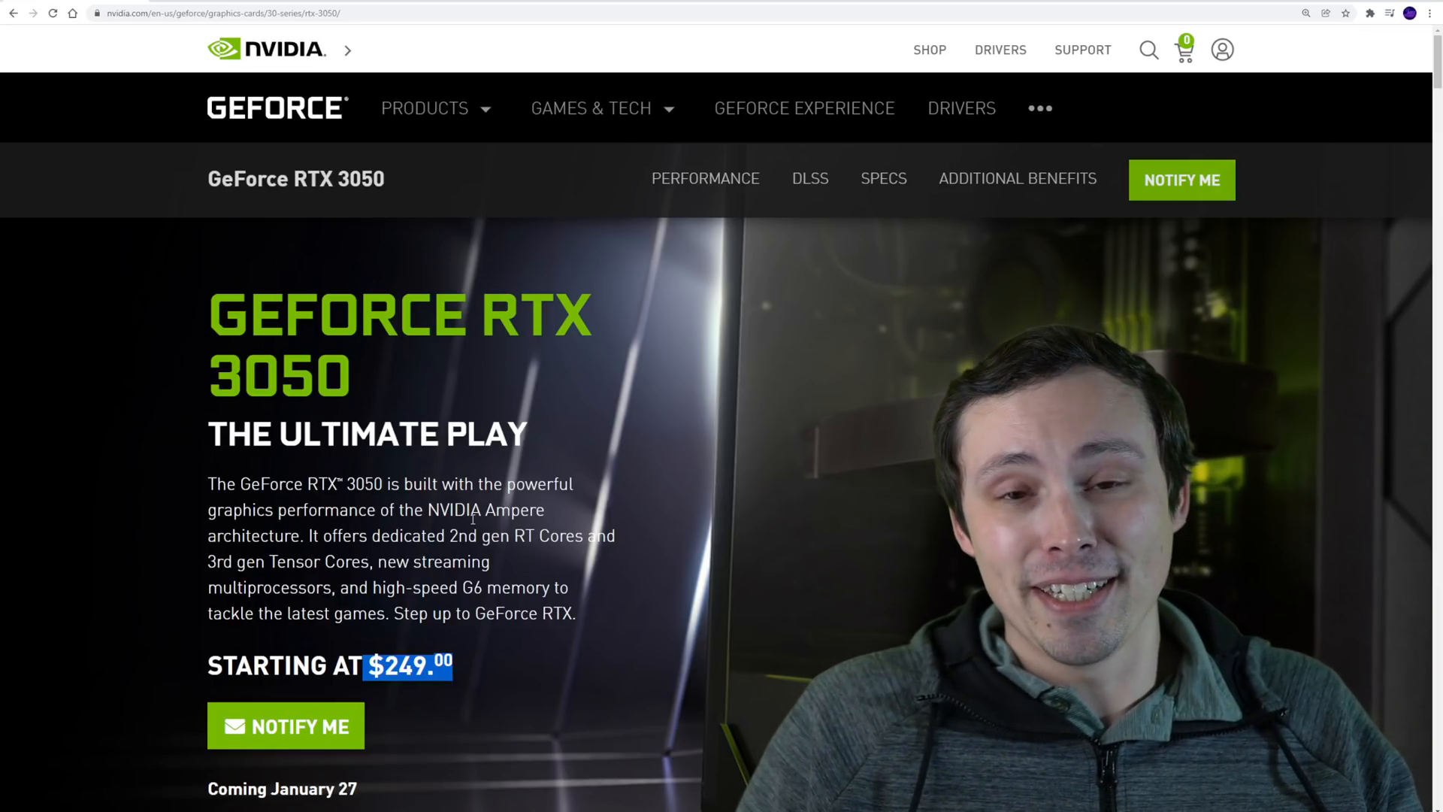
{"action": "mouse_move", "coordinate": [458, 473]}
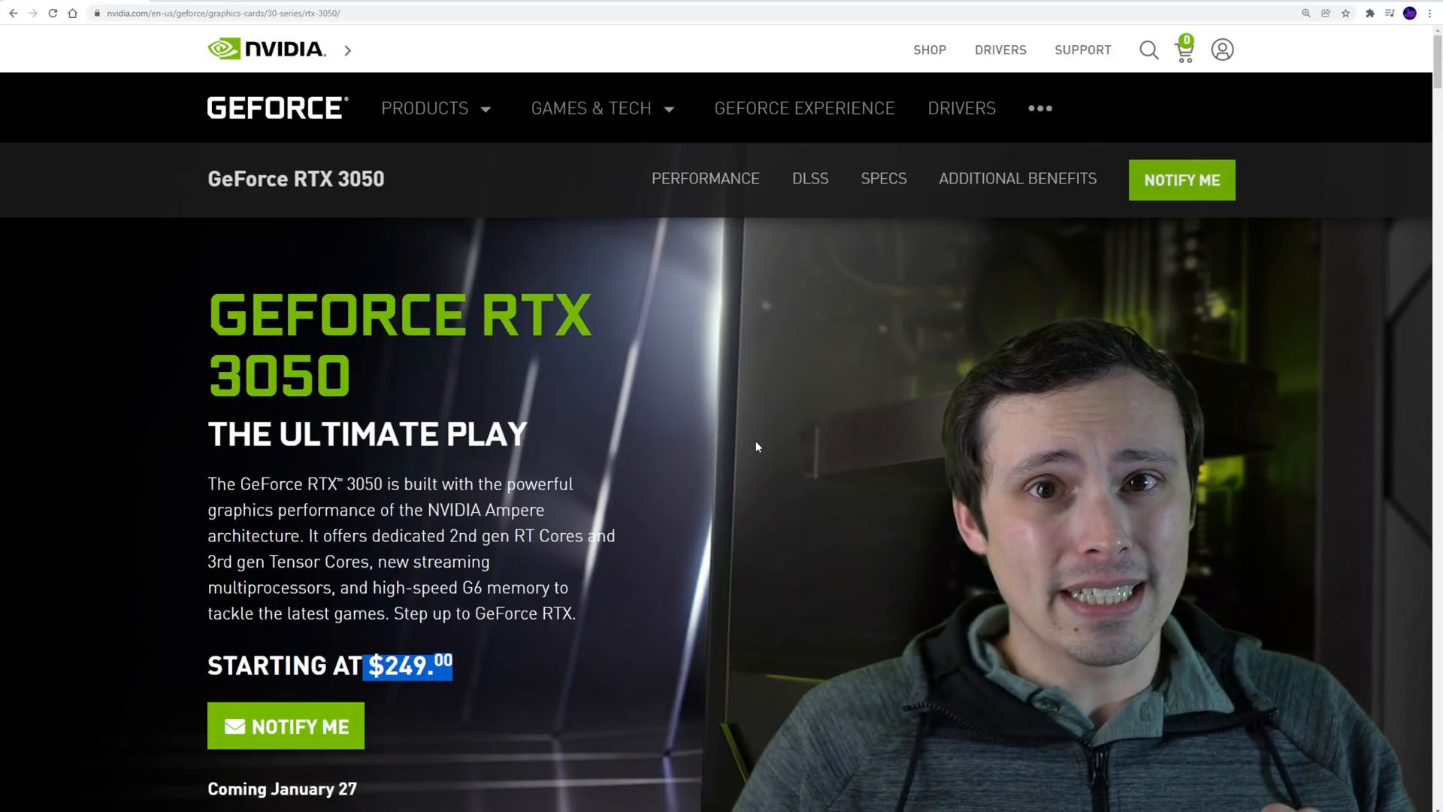
{"action": "mouse_move", "coordinate": [695, 403]}
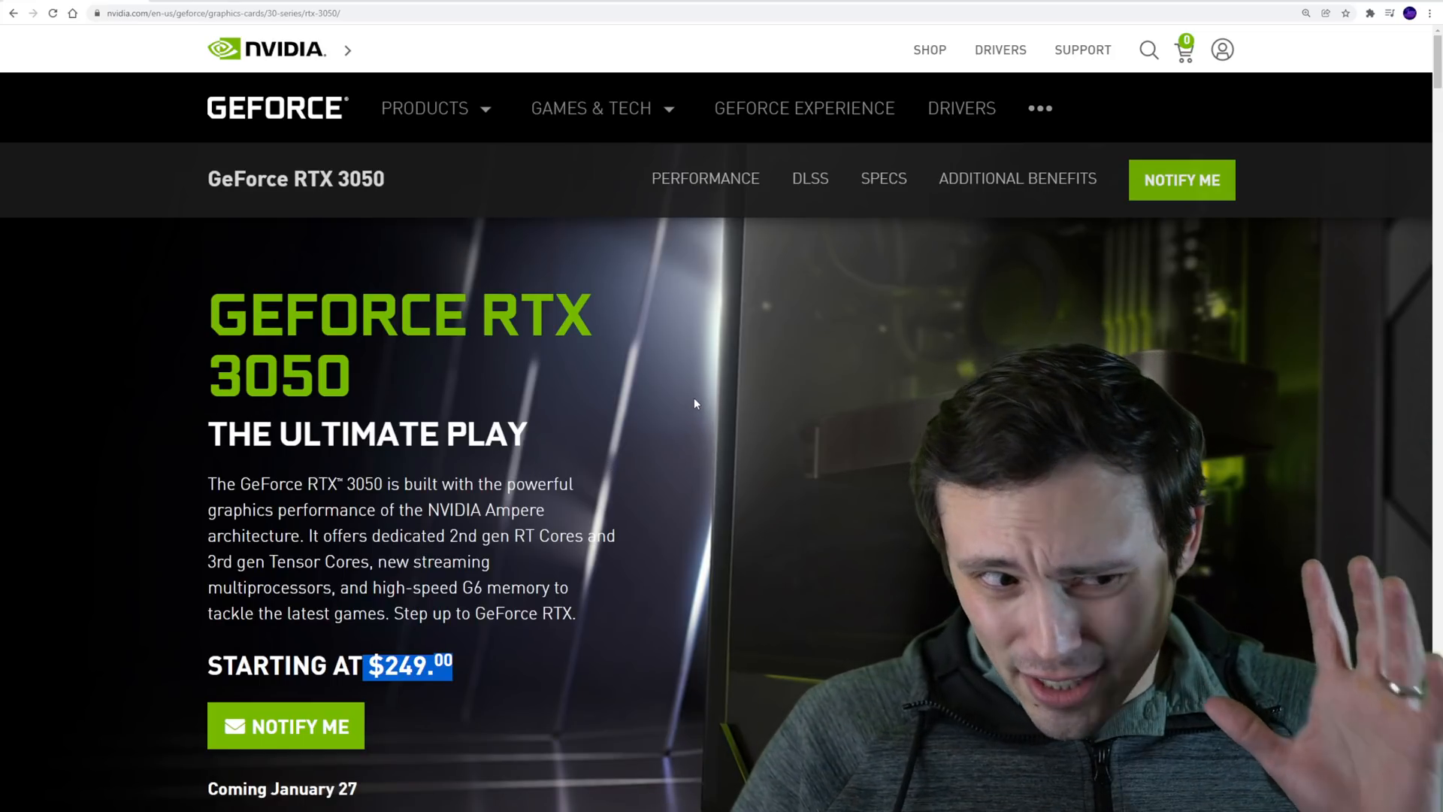